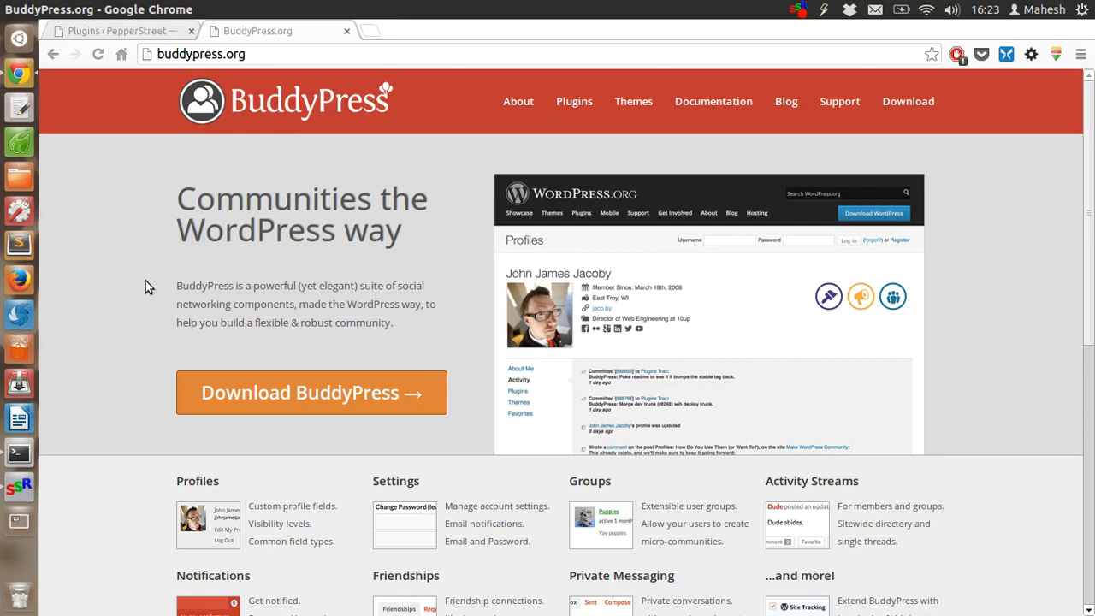
{"action": "mouse_move", "coordinate": [406, 400]}
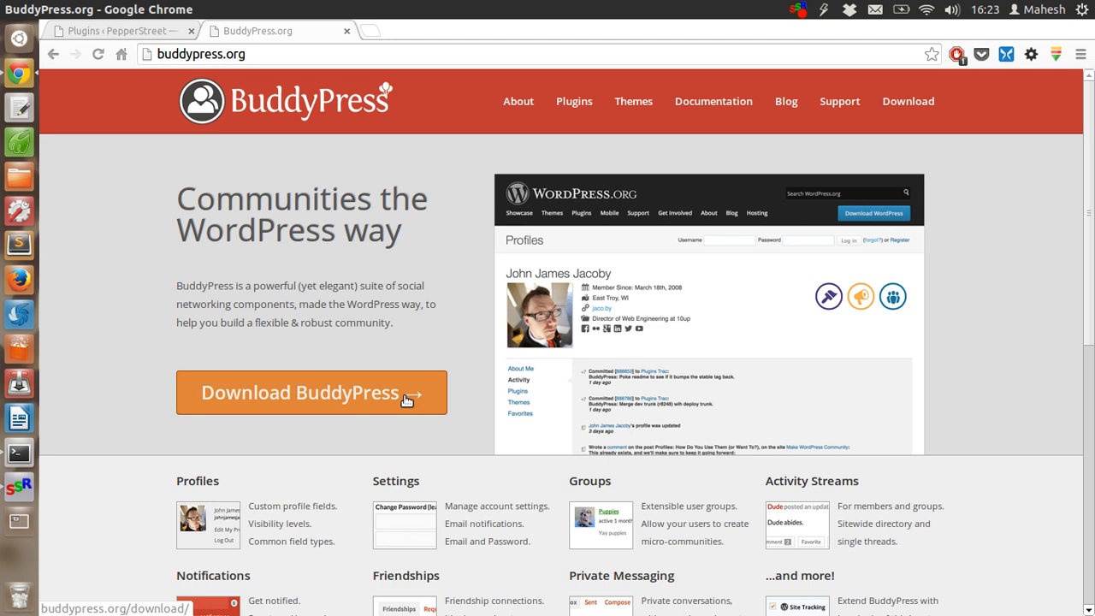
{"action": "mouse_move", "coordinate": [329, 182]}
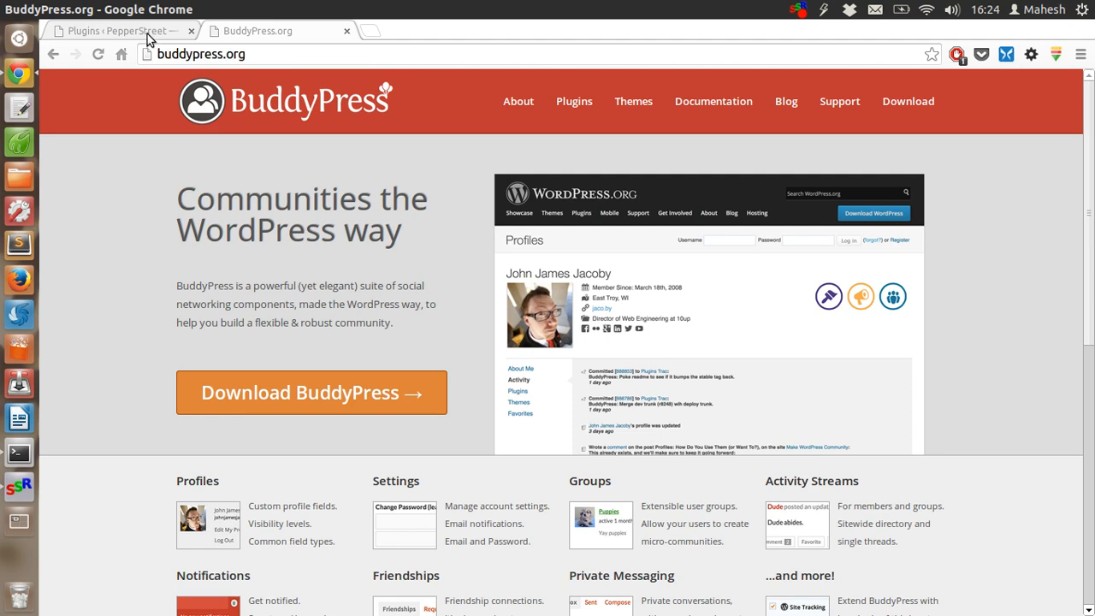
Search for 'Buddypress' under Plugins > Add New to list the BuddyPress plugin.
{"action": "left_click", "coordinate": [119, 31]}
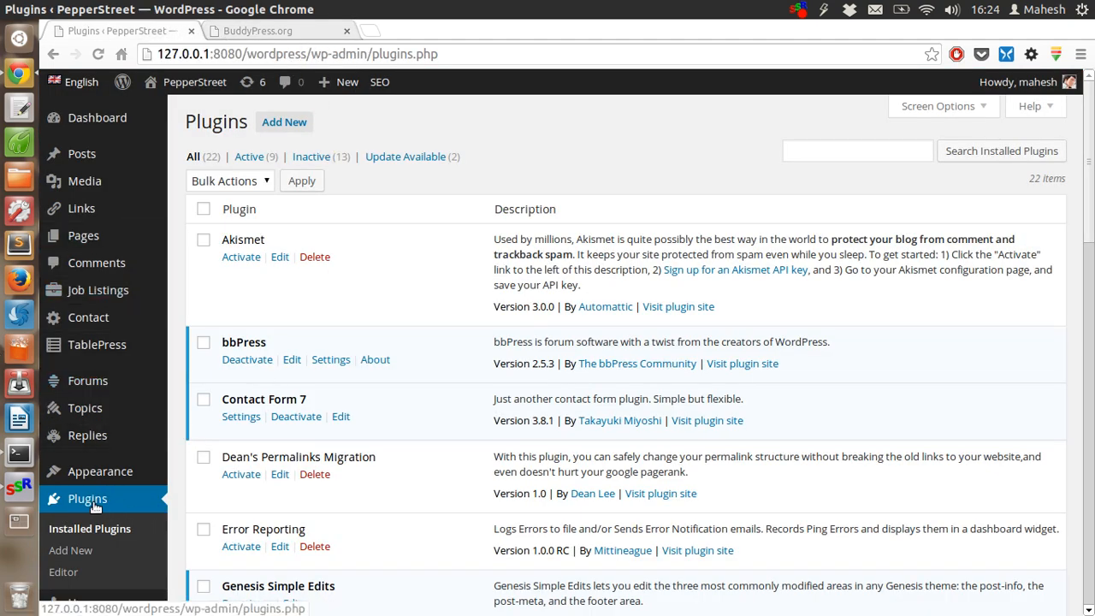
{"action": "mouse_move", "coordinate": [84, 408]}
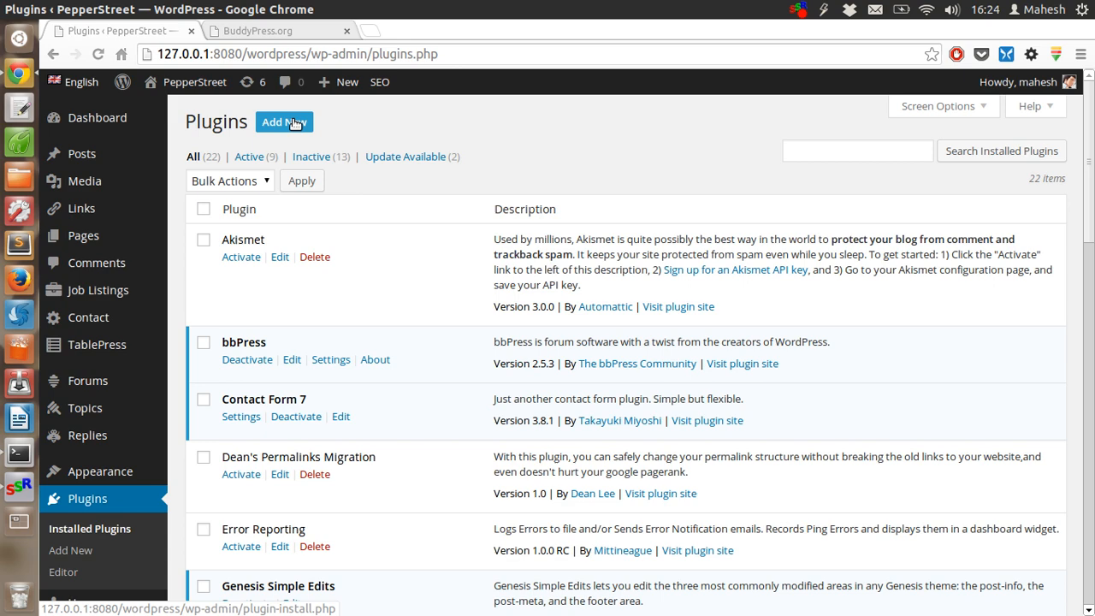
{"action": "left_click", "coordinate": [284, 122]}
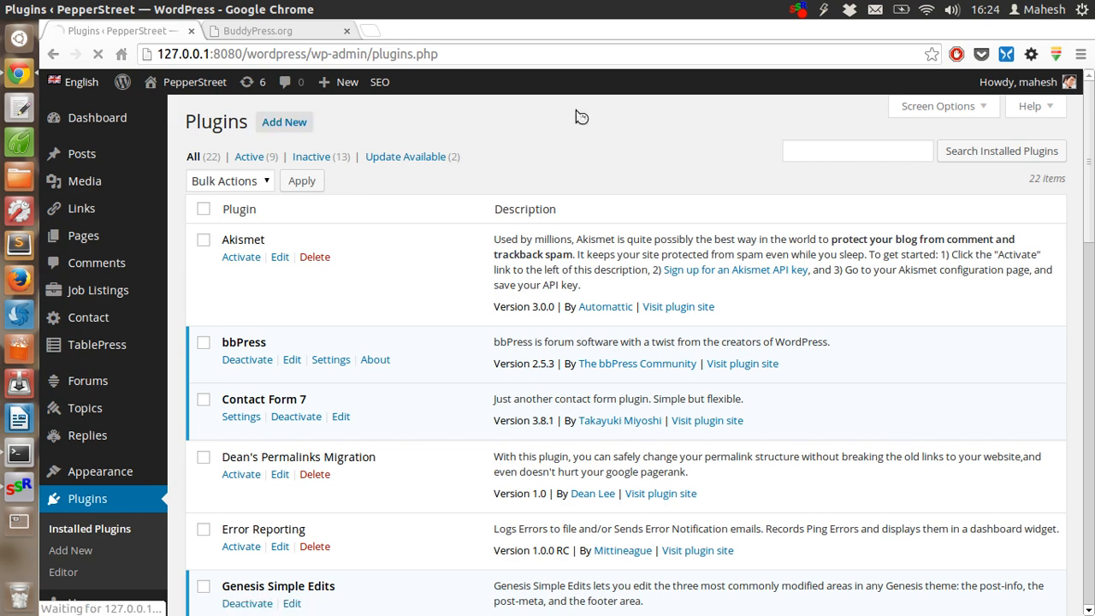
{"action": "left_click", "coordinate": [284, 122]}
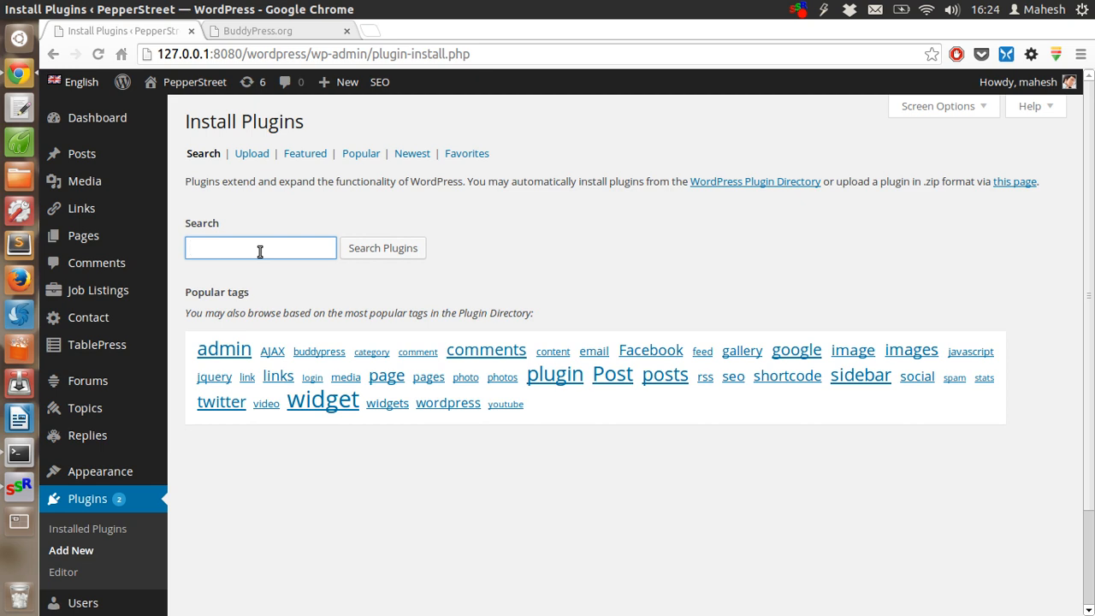
{"action": "type", "text": "Buddypress"}
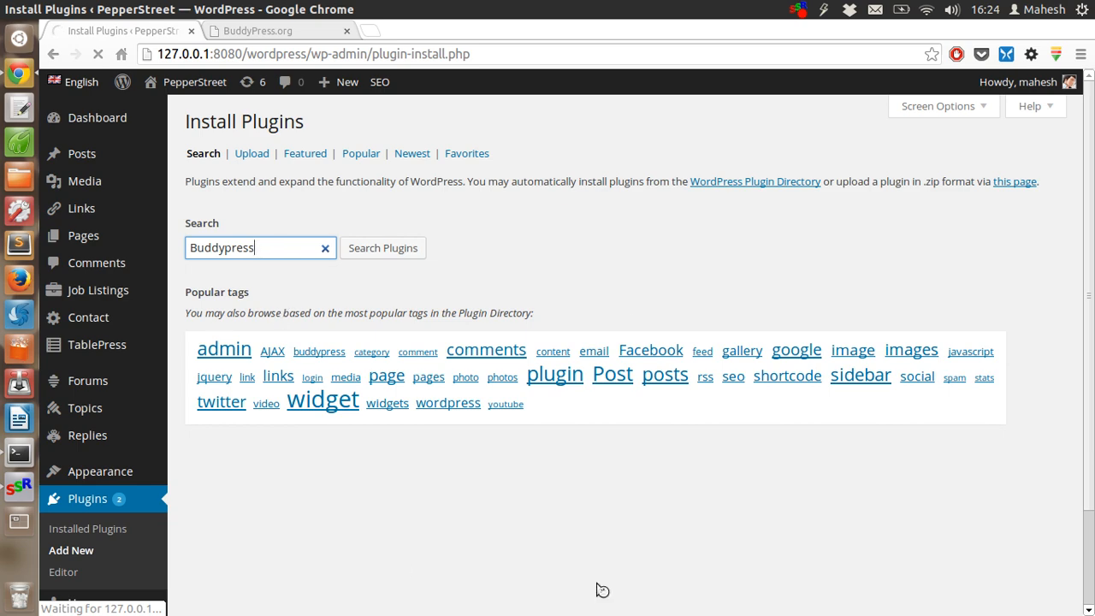
{"action": "left_click", "coordinate": [382, 247]}
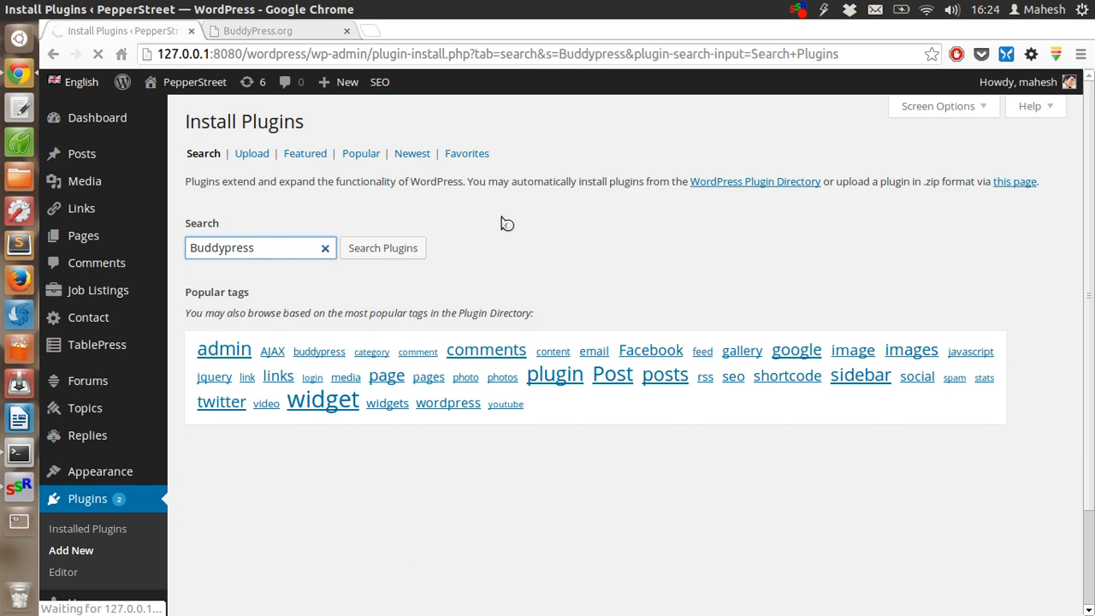
{"action": "left_click", "coordinate": [382, 247]}
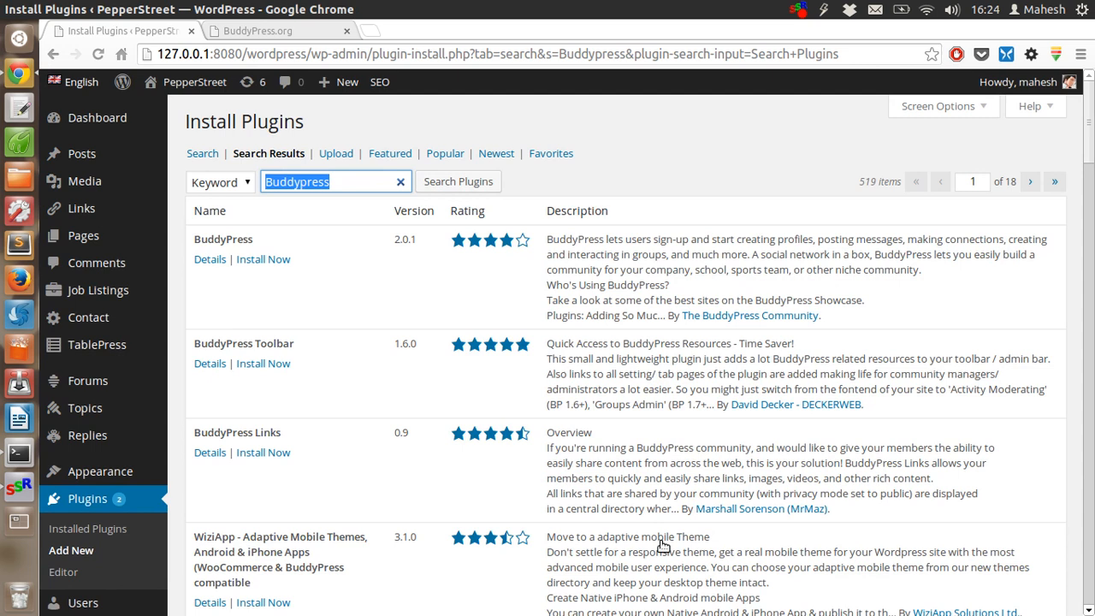
{"action": "mouse_move", "coordinate": [263, 259]}
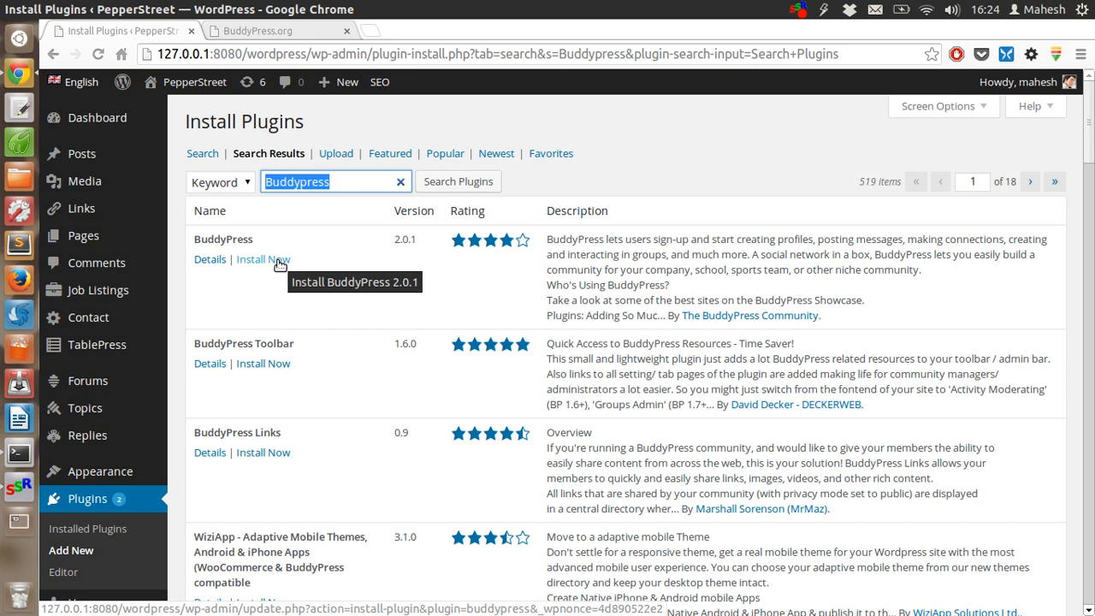
{"action": "mouse_move", "coordinate": [349, 282]}
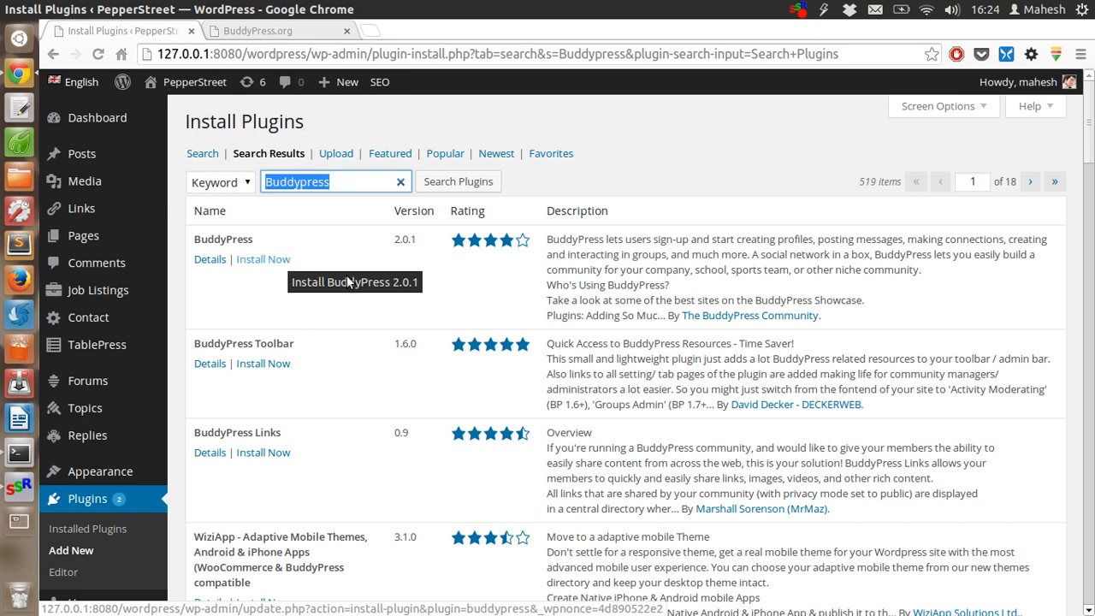
{"action": "mouse_move", "coordinate": [311, 101]}
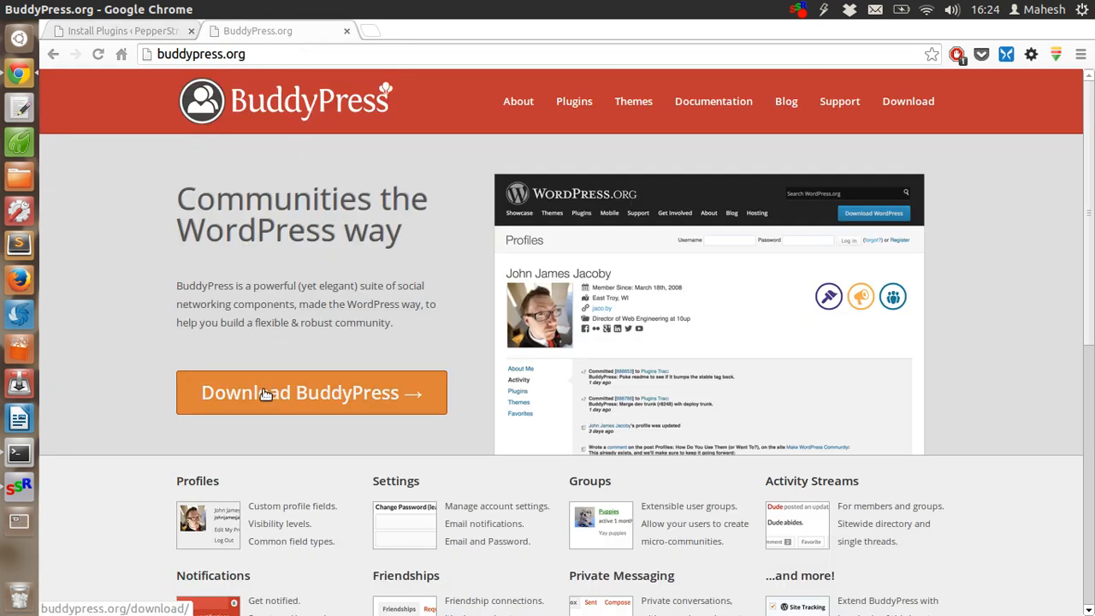
Open the BuddyPress.org download page offering BuddyPress 2.0 as a zip.
{"action": "left_click", "coordinate": [310, 392]}
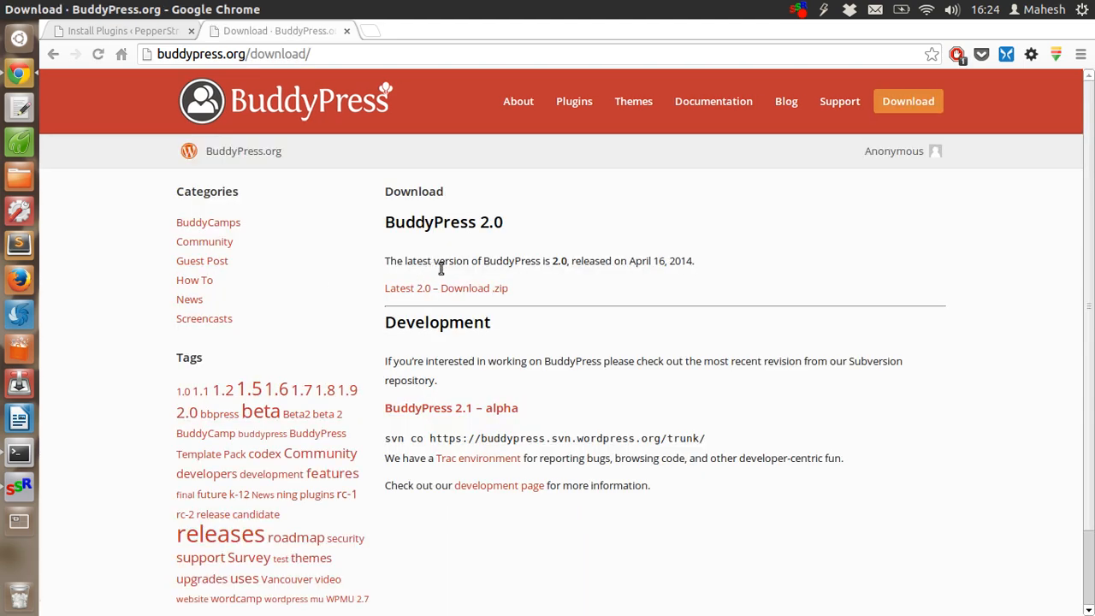
{"action": "mouse_move", "coordinate": [787, 259]}
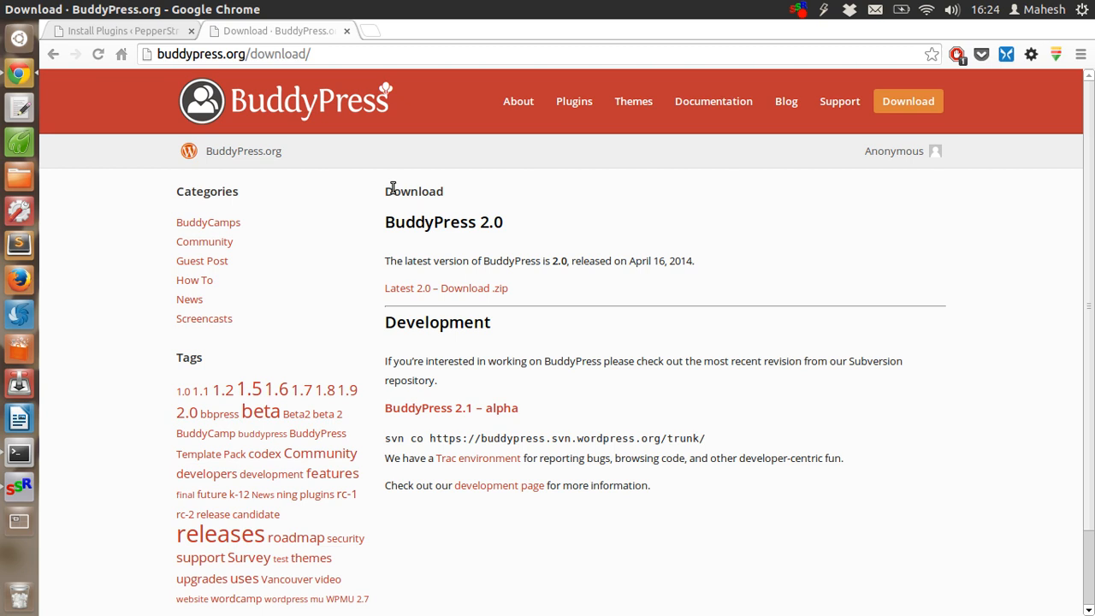
{"action": "mouse_move", "coordinate": [513, 306]}
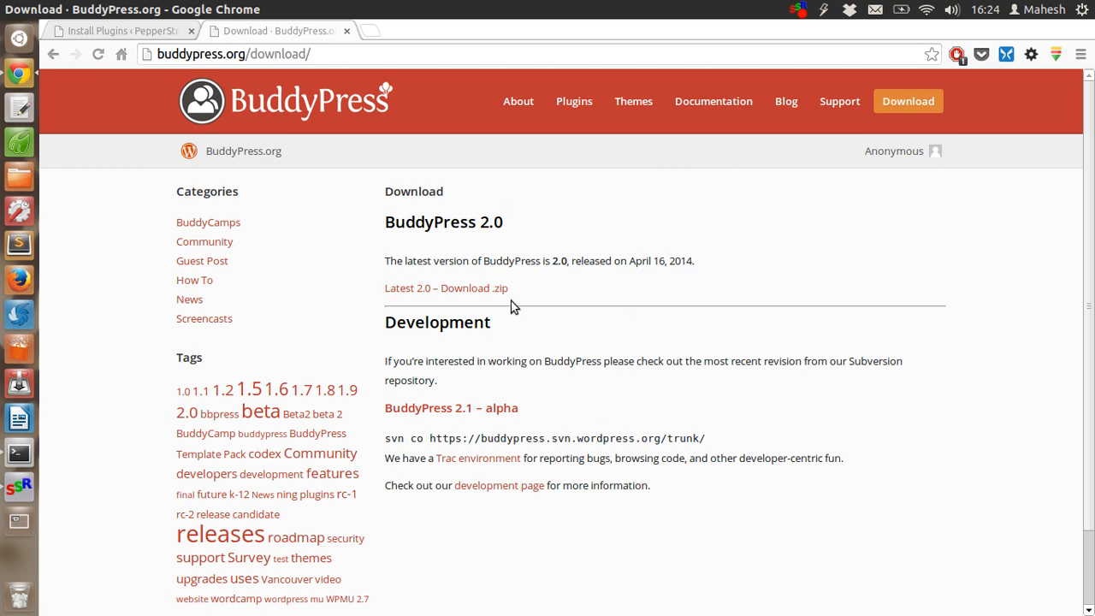
{"action": "mouse_move", "coordinate": [446, 287]}
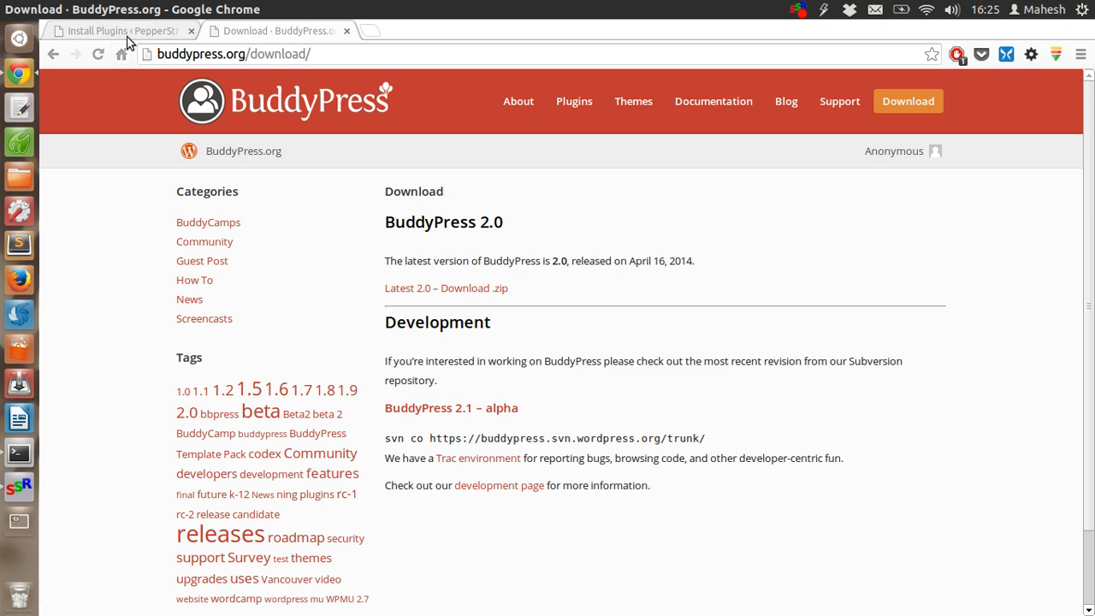
{"action": "left_click", "coordinate": [119, 31]}
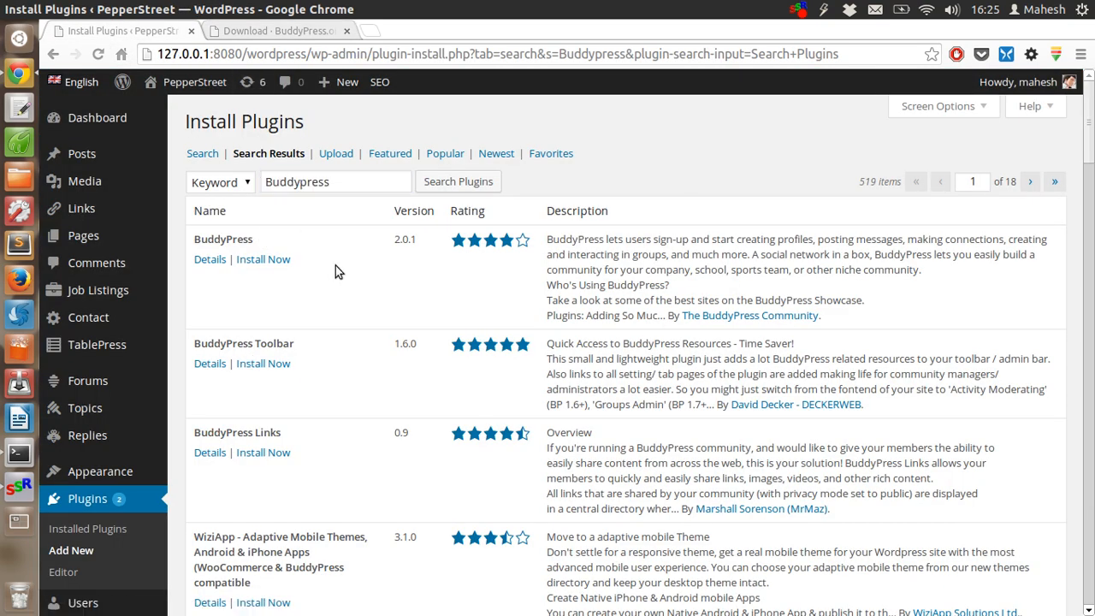
{"action": "left_click", "coordinate": [274, 31]}
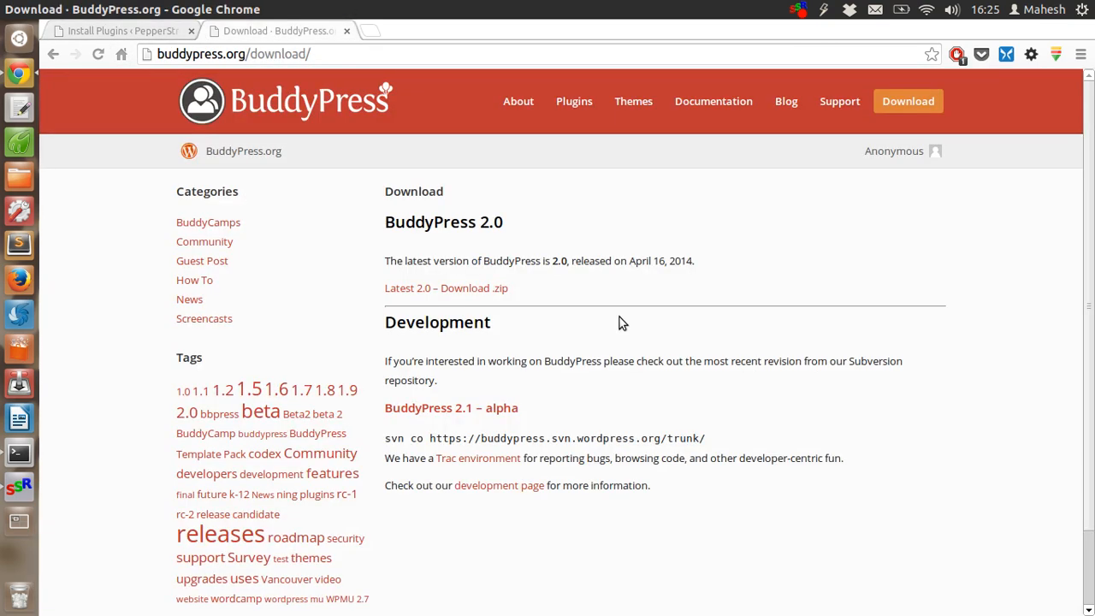
{"action": "mouse_move", "coordinate": [772, 300]}
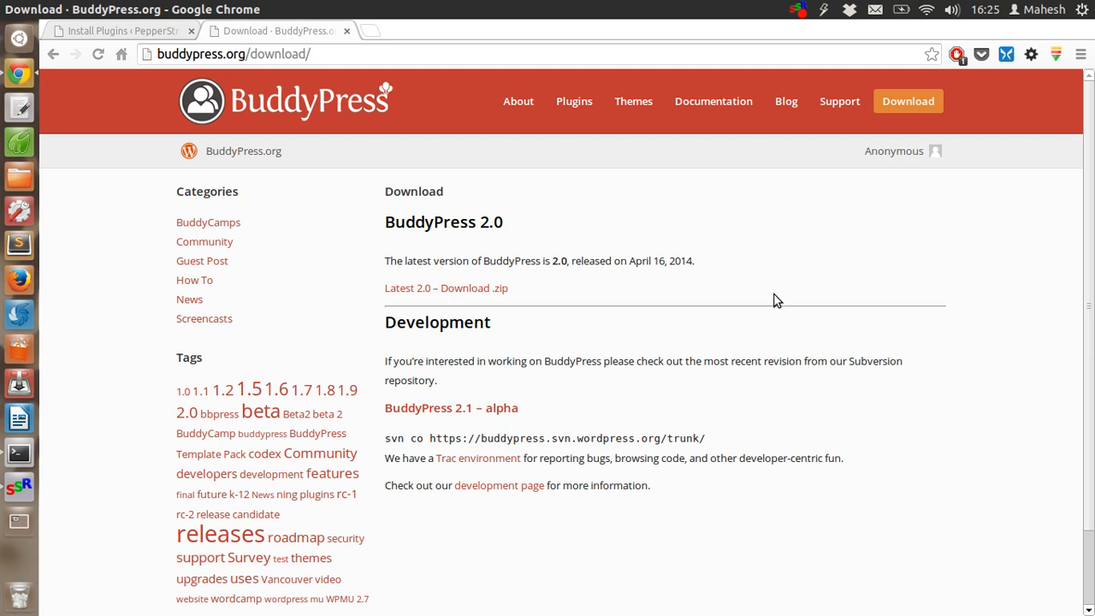
{"action": "mouse_move", "coordinate": [477, 458]}
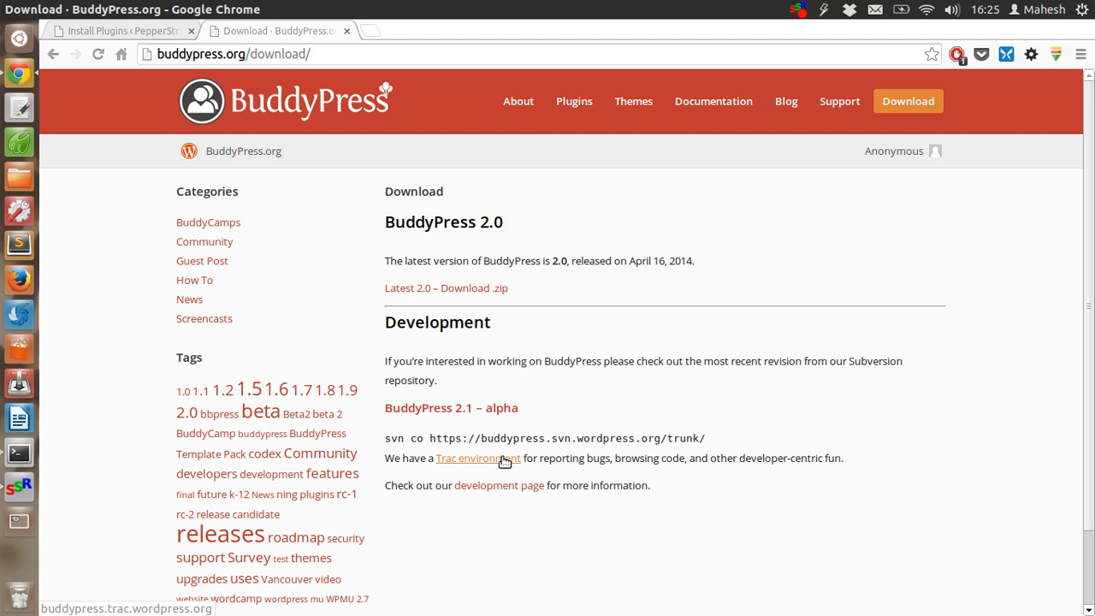
Open BuddyPress Trac, browse its source, and enter the branches folder.
{"action": "left_click", "coordinate": [477, 457]}
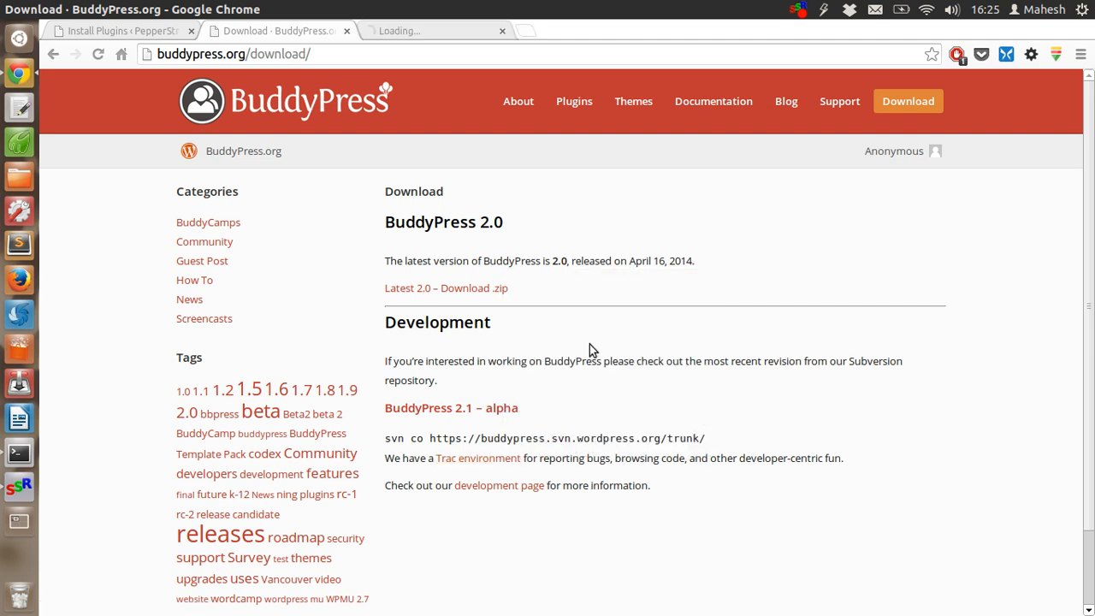
{"action": "left_click", "coordinate": [477, 458]}
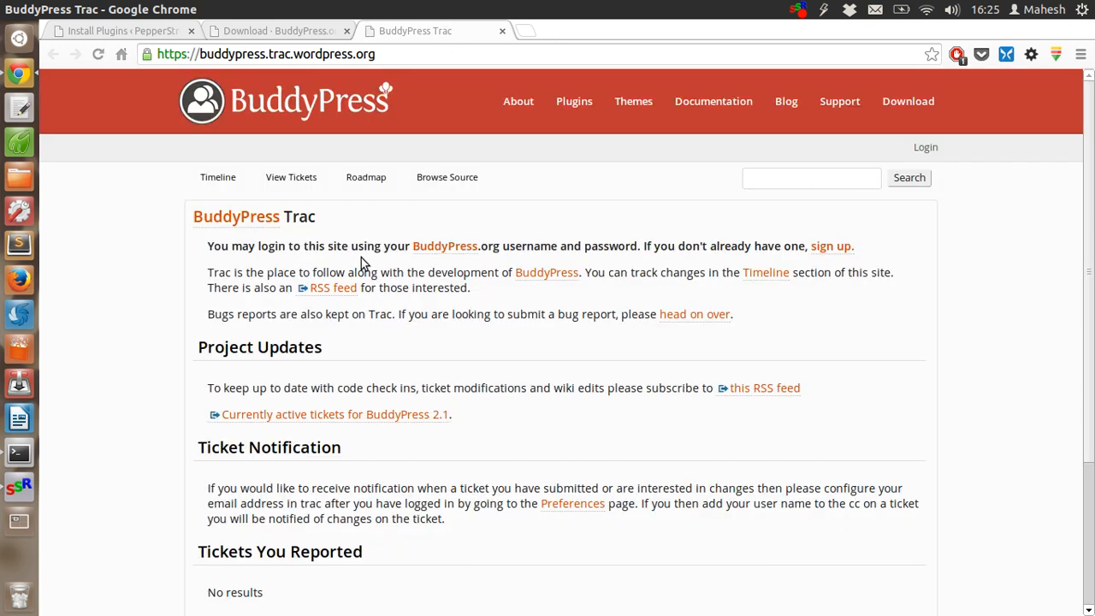
{"action": "scroll", "scroll_direction": "down", "scroll_amount": 3}
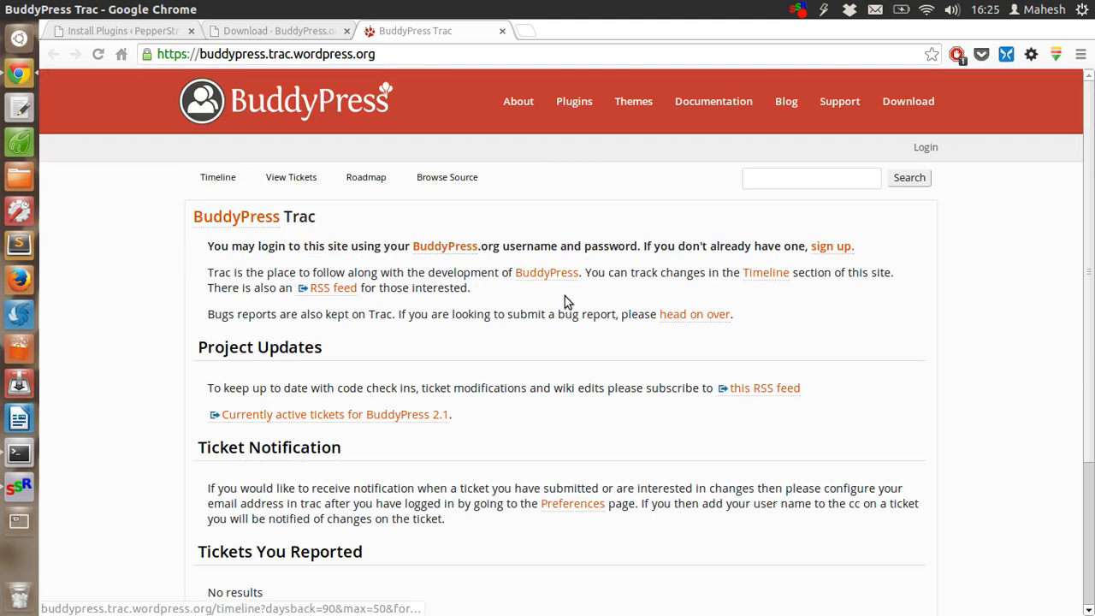
{"action": "mouse_move", "coordinate": [271, 222]}
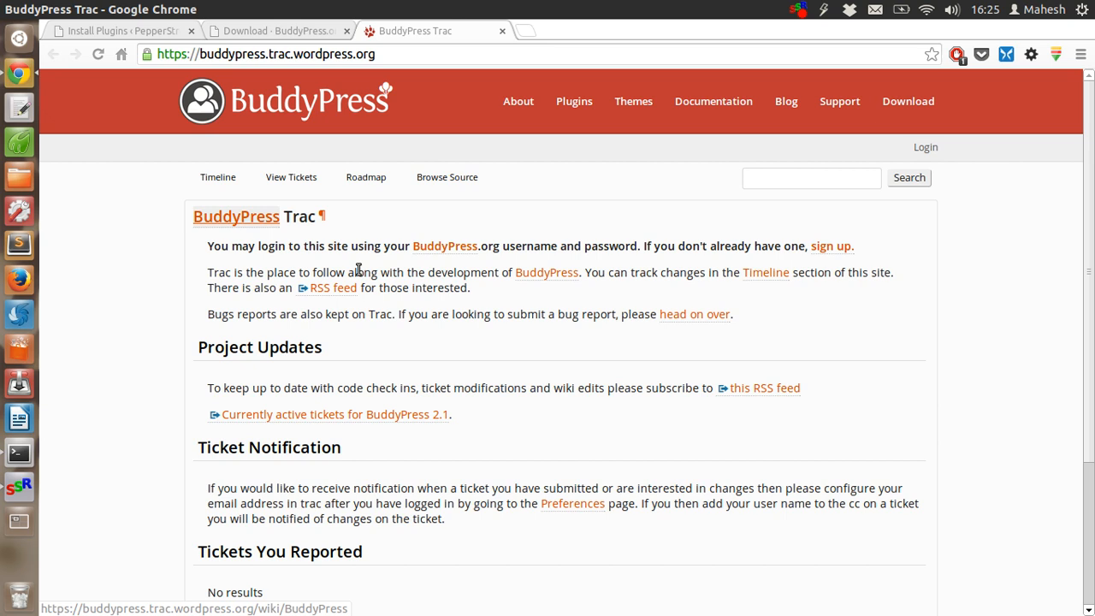
{"action": "mouse_move", "coordinate": [546, 272]}
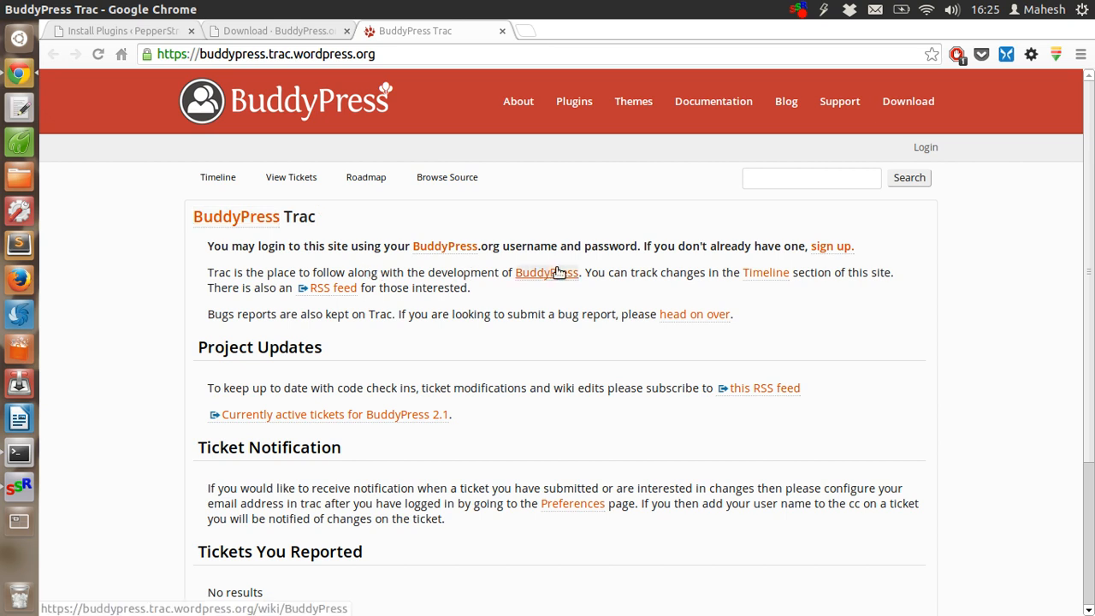
{"action": "mouse_move", "coordinate": [467, 385]}
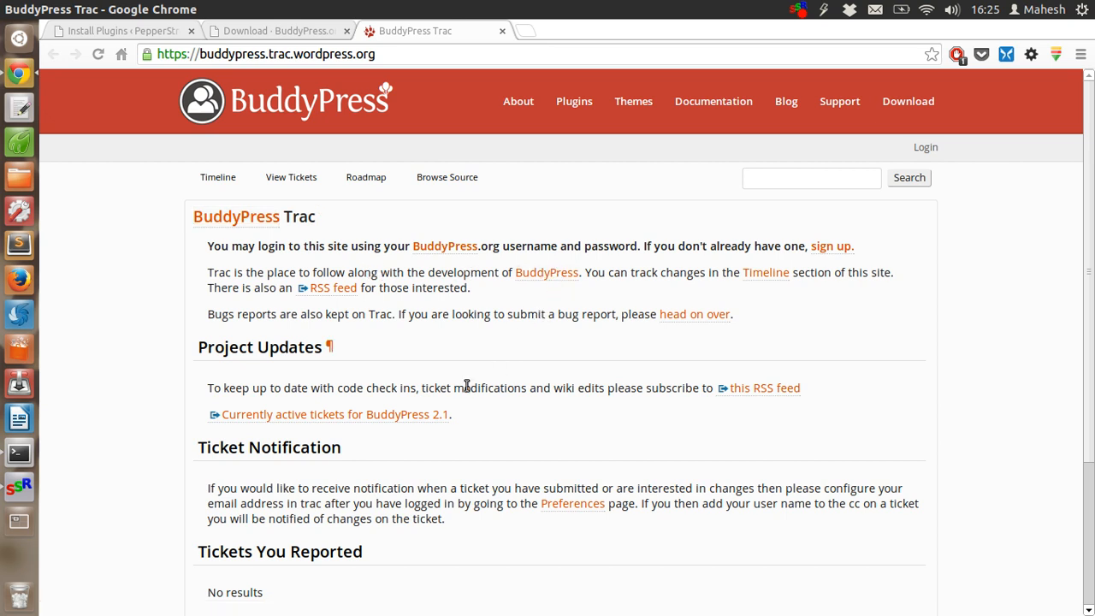
{"action": "mouse_move", "coordinate": [507, 399]}
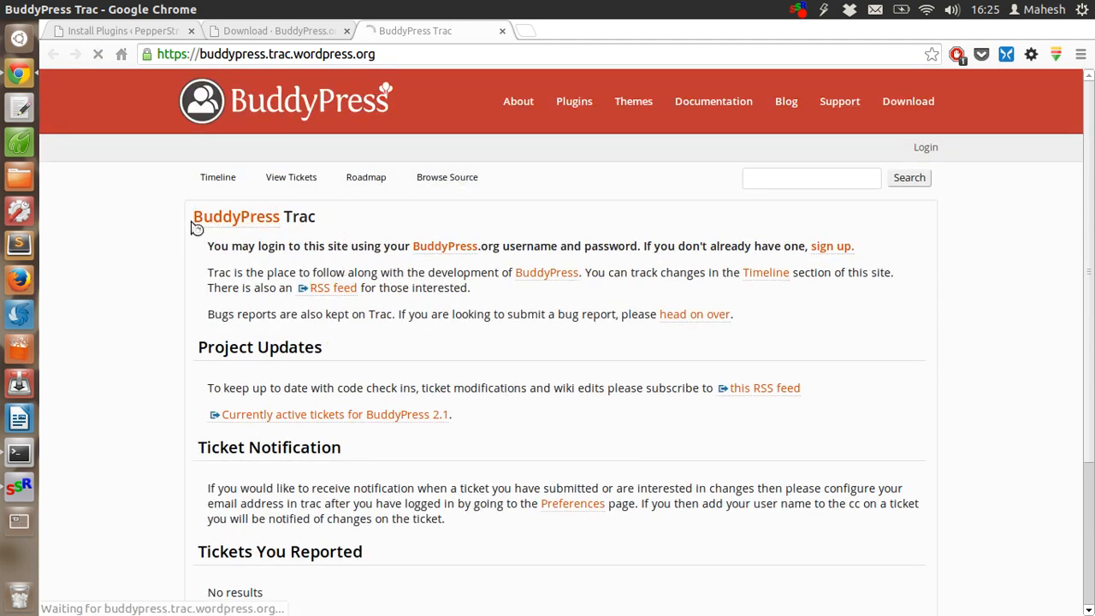
{"action": "left_click", "coordinate": [447, 177]}
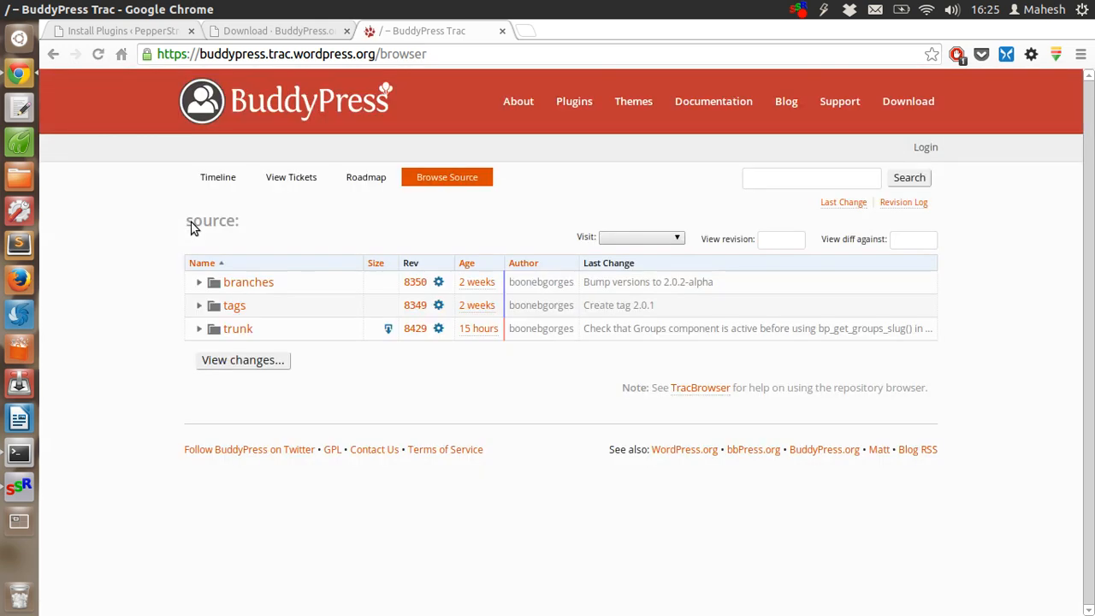
{"action": "mouse_move", "coordinate": [248, 282]}
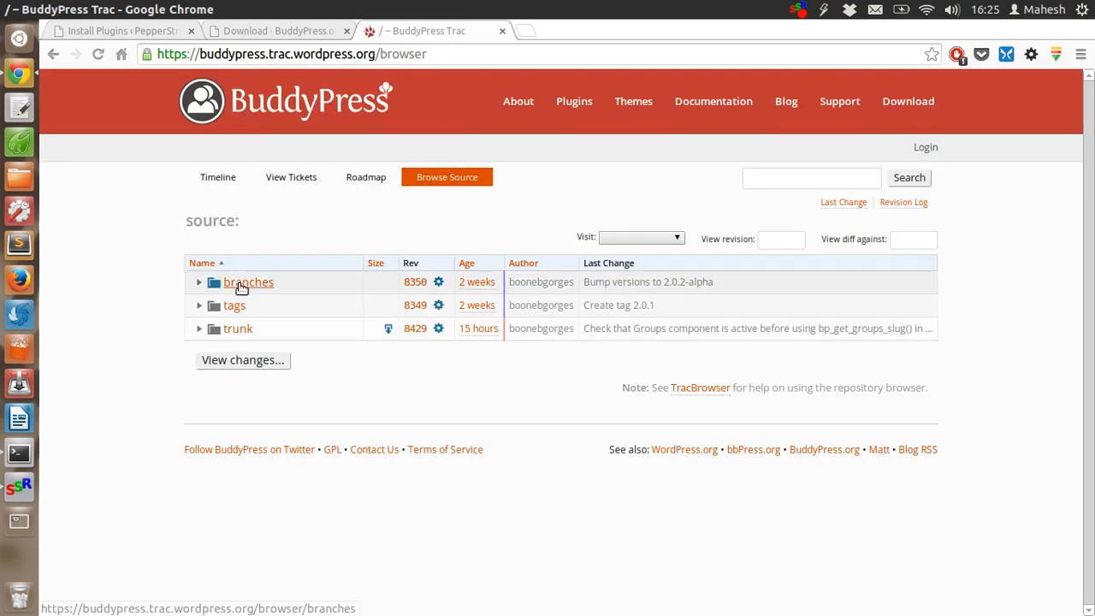
{"action": "left_click", "coordinate": [248, 282]}
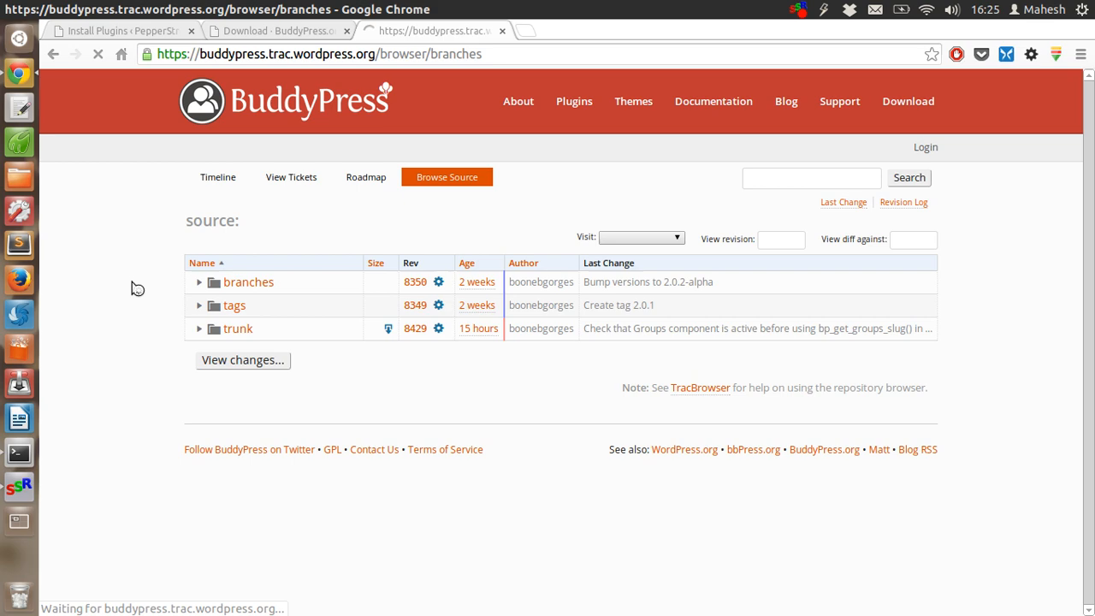
Open the 1.8 branch folder to see its files and Zip Archive download.
{"action": "left_click", "coordinate": [248, 282]}
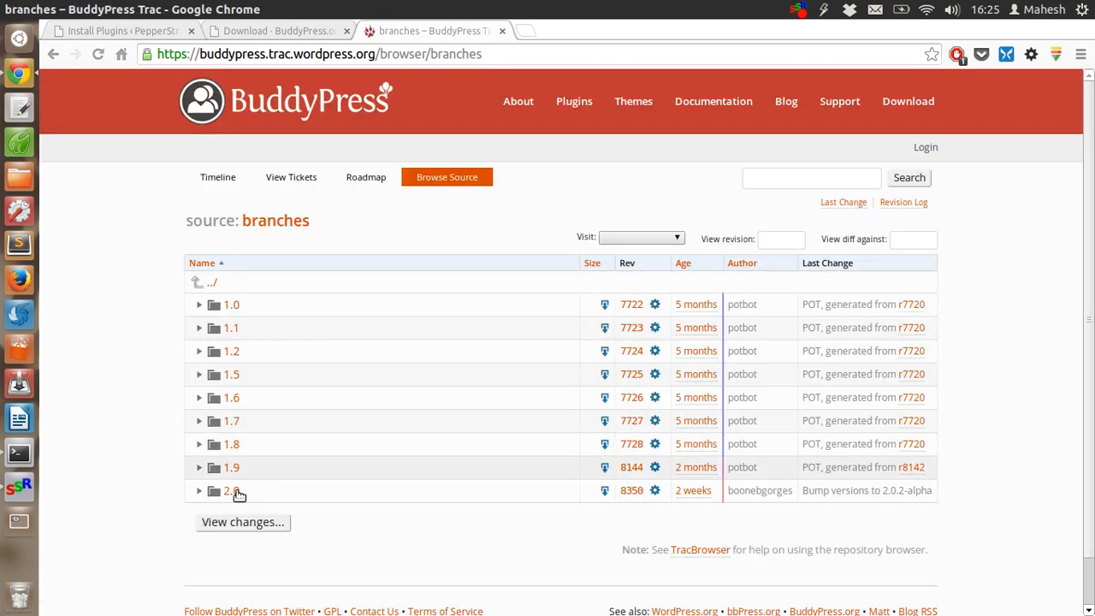
{"action": "mouse_move", "coordinate": [231, 443]}
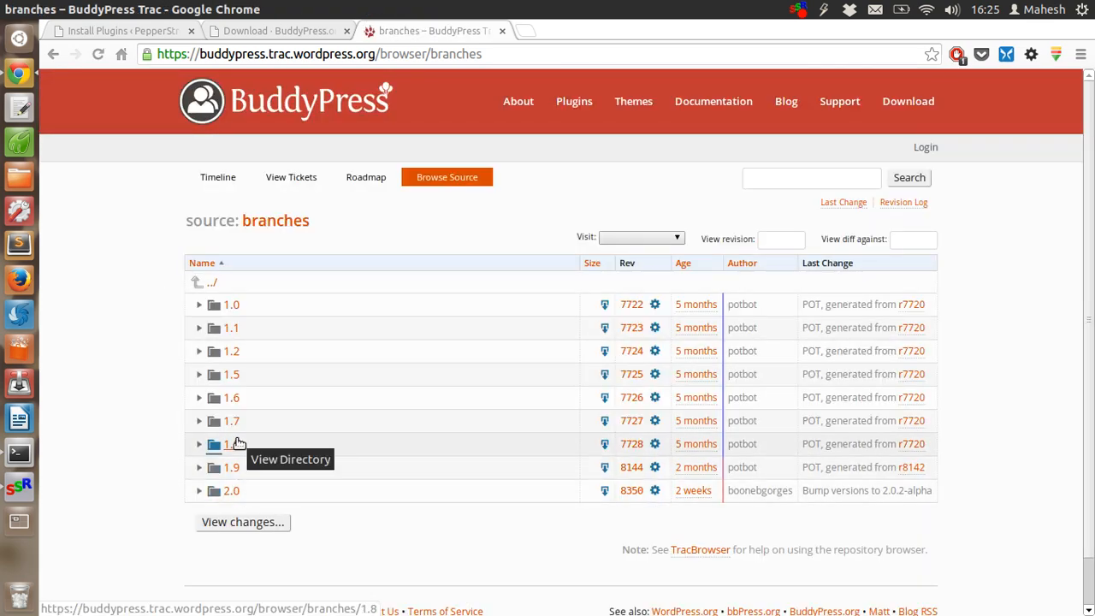
{"action": "left_click", "coordinate": [232, 443]}
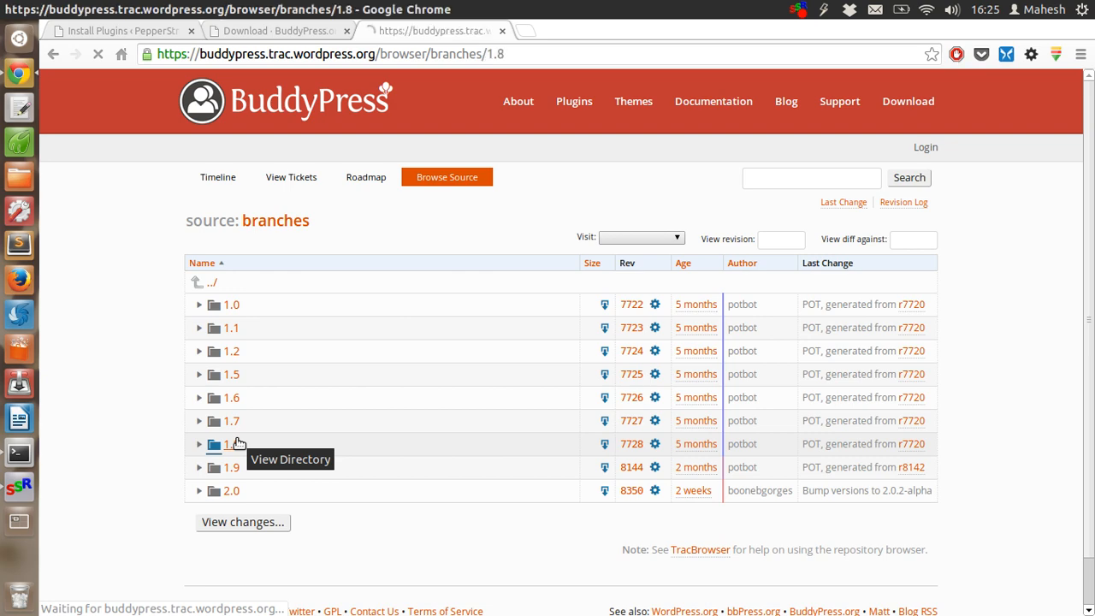
{"action": "left_click", "coordinate": [232, 444]}
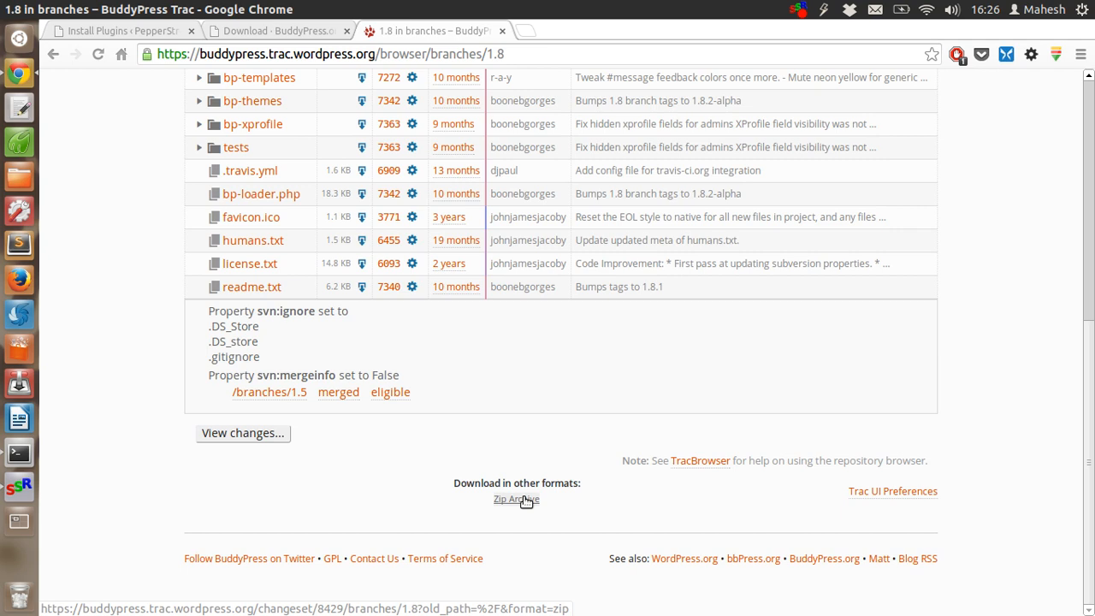
{"action": "mouse_move", "coordinate": [526, 424]}
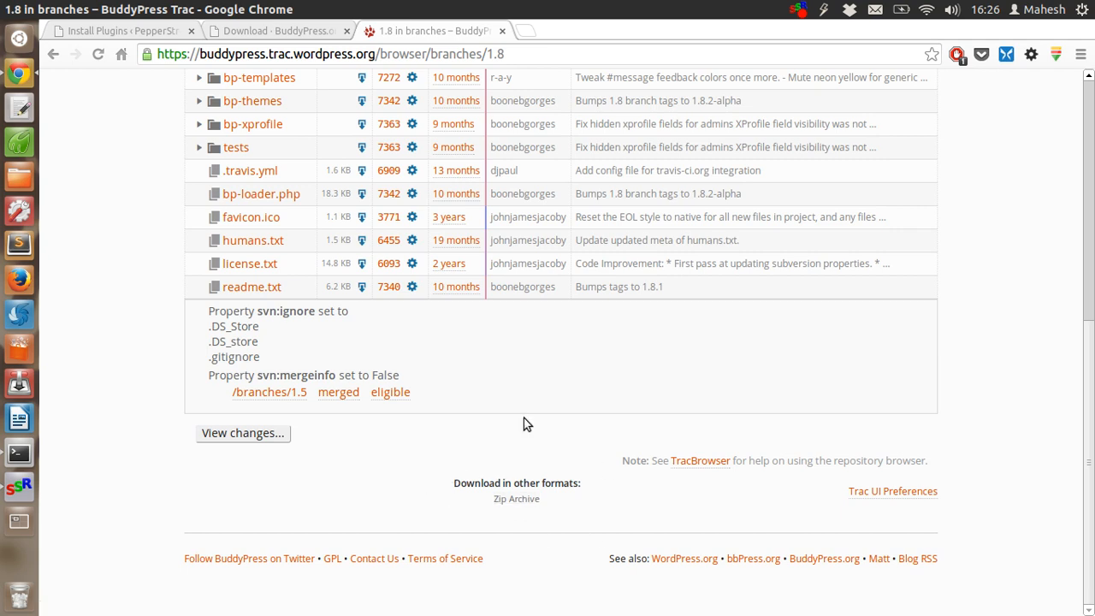
{"action": "mouse_move", "coordinate": [504, 498]}
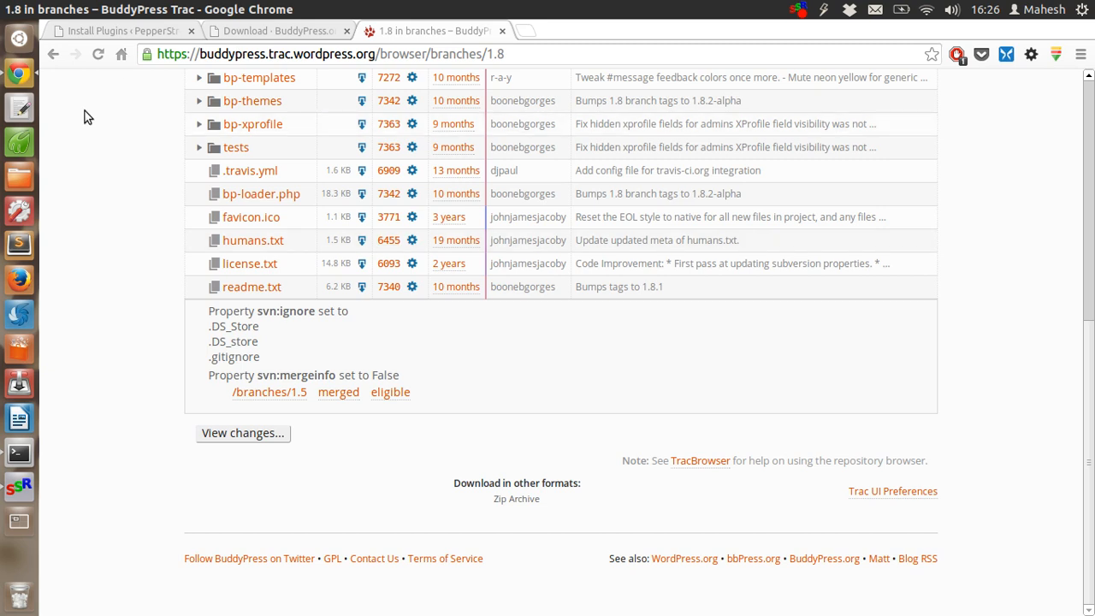
{"action": "mouse_move", "coordinate": [179, 94]}
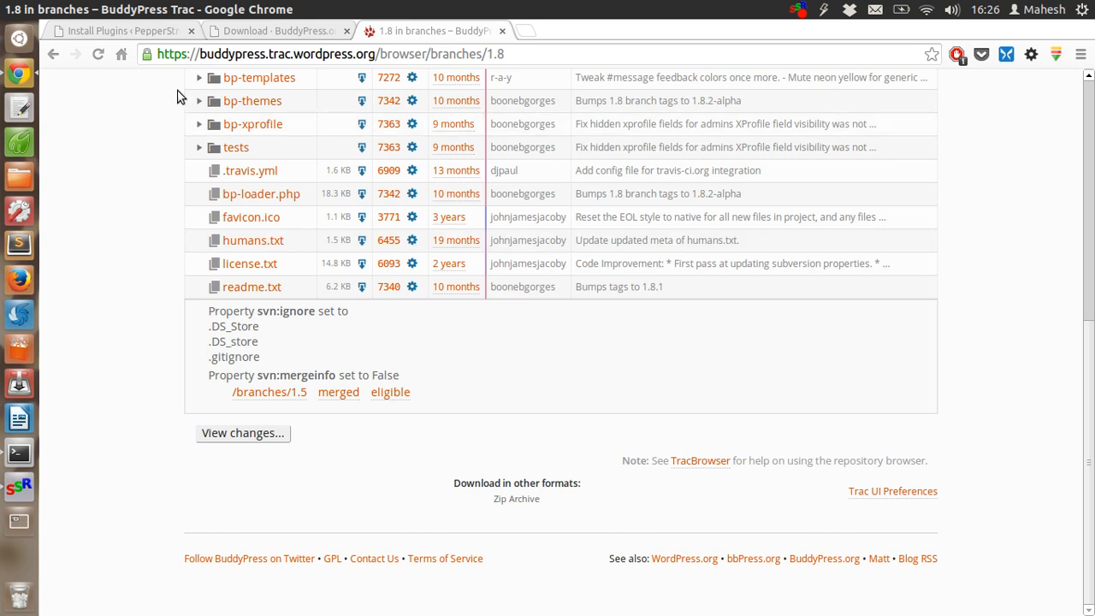
{"action": "mouse_move", "coordinate": [251, 287]}
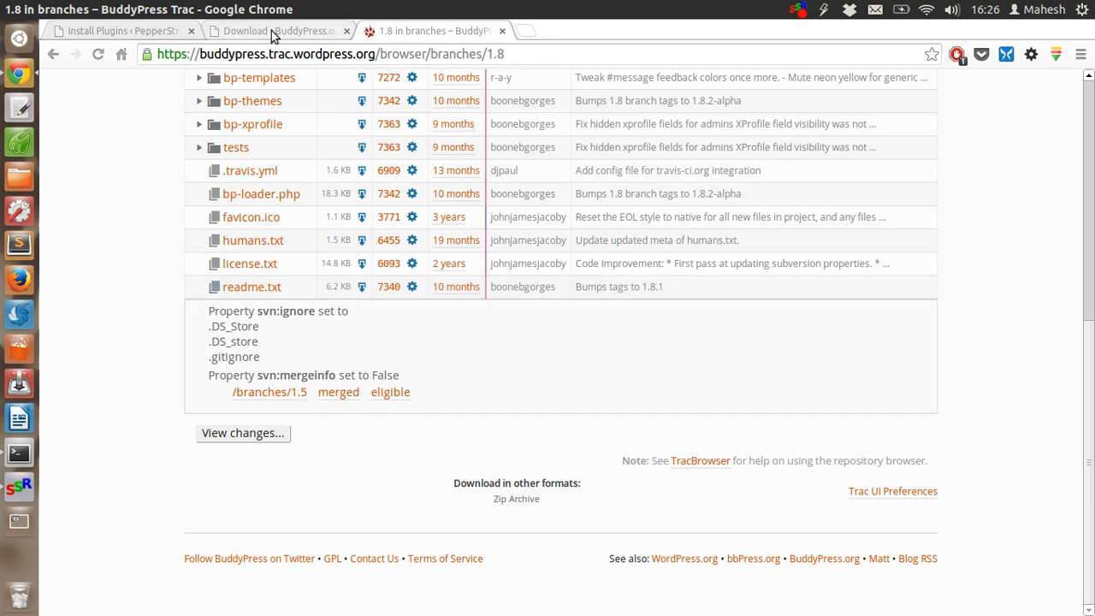
Back in the WordPress search results, install BuddyPress 2.0.1 and confirm the prompt.
{"action": "left_click", "coordinate": [273, 31]}
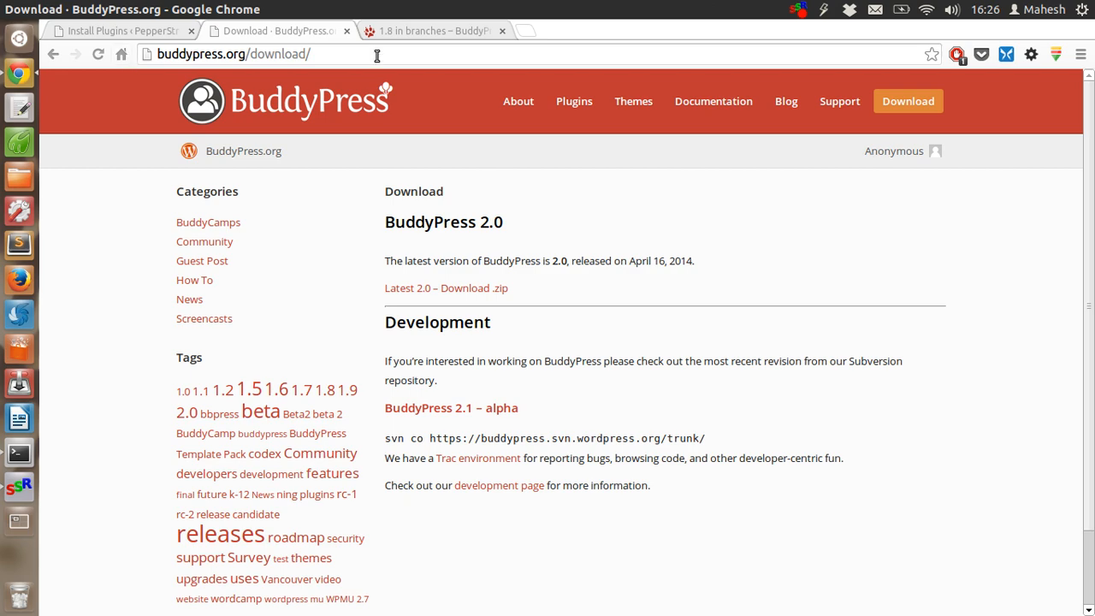
{"action": "left_click", "coordinate": [432, 31]}
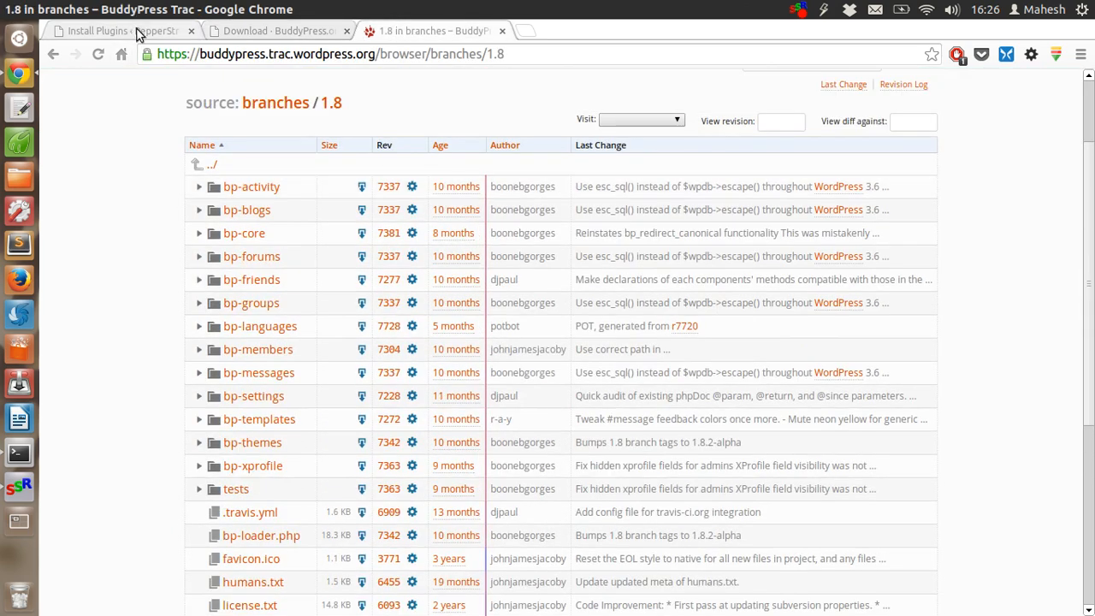
{"action": "left_click", "coordinate": [115, 30]}
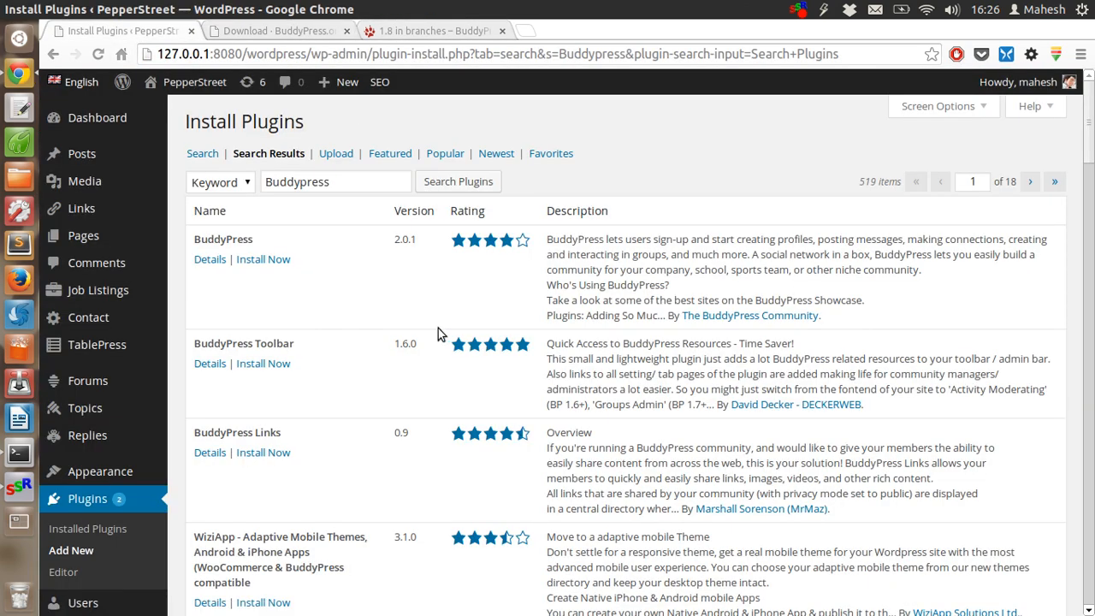
{"action": "left_click", "coordinate": [336, 181]}
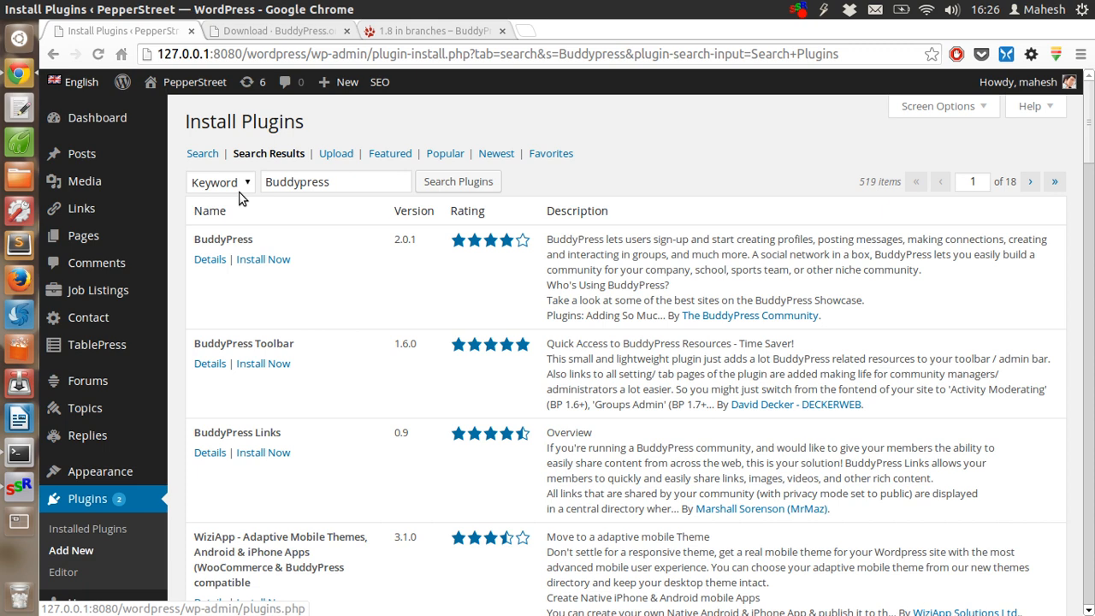
{"action": "mouse_move", "coordinate": [325, 139]}
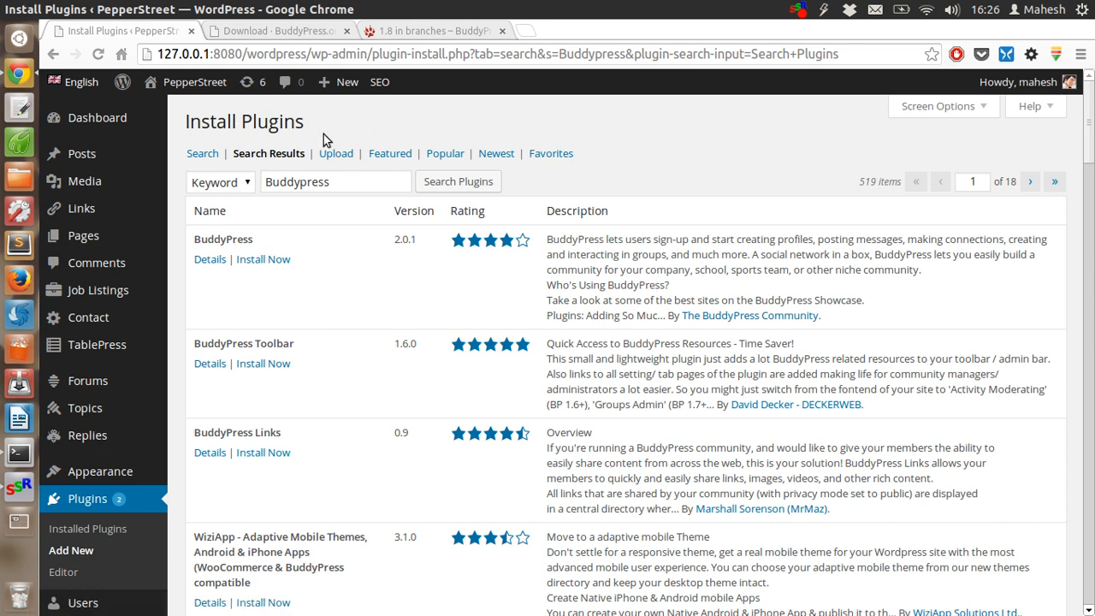
{"action": "left_click", "coordinate": [333, 181]}
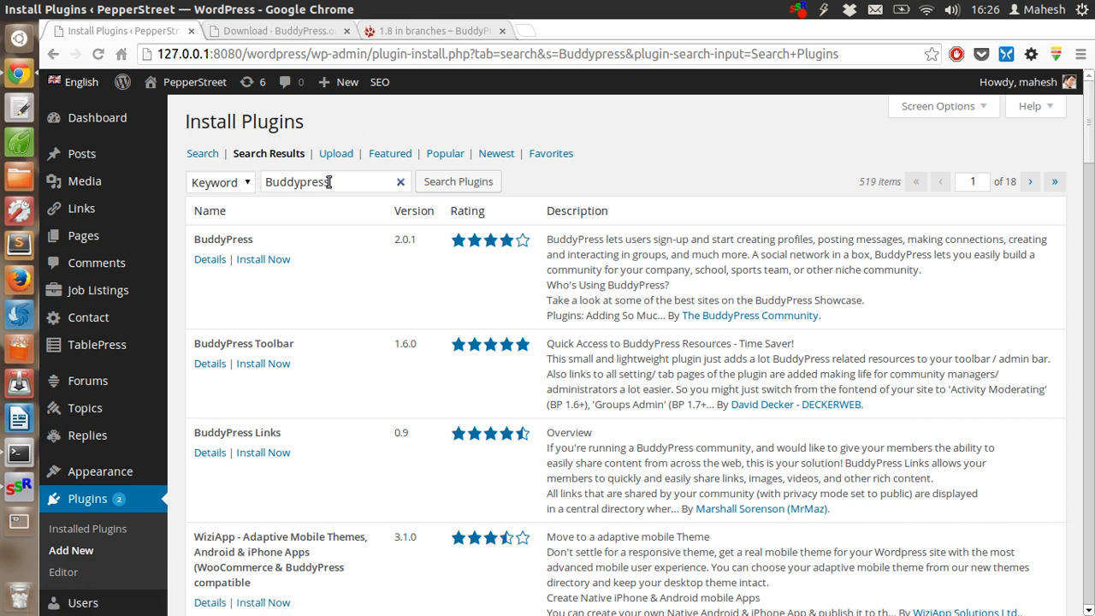
{"action": "mouse_move", "coordinate": [458, 181]}
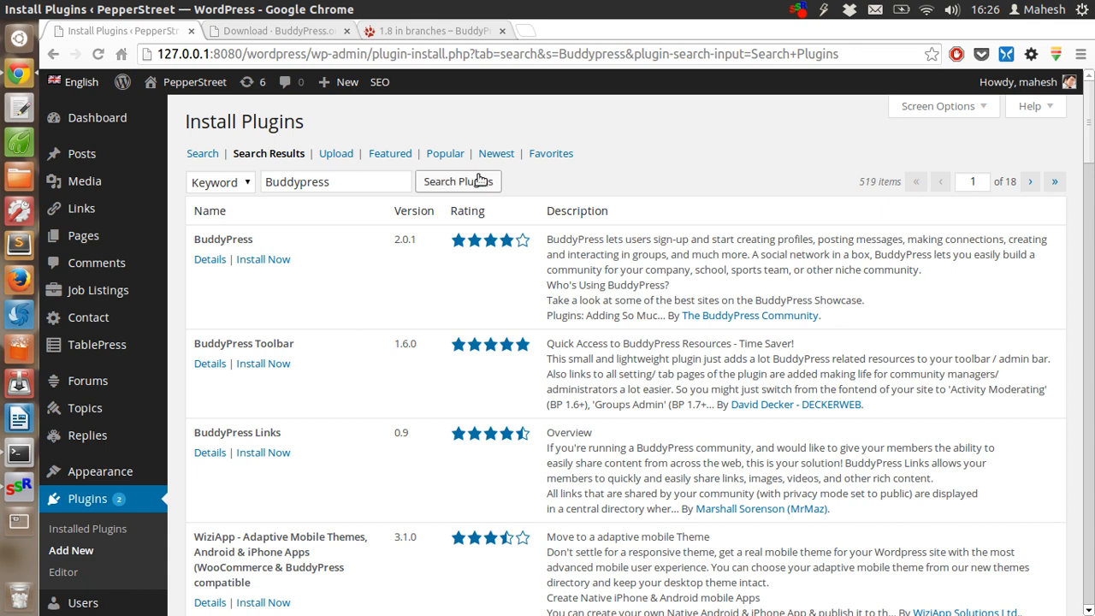
{"action": "mouse_move", "coordinate": [379, 590]}
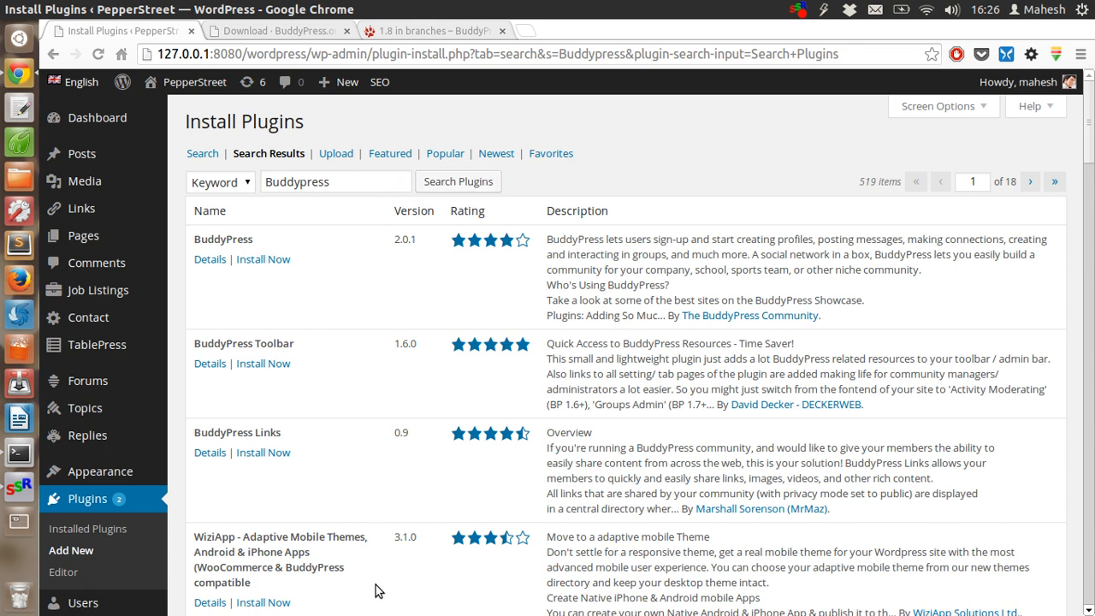
{"action": "mouse_move", "coordinate": [357, 273]}
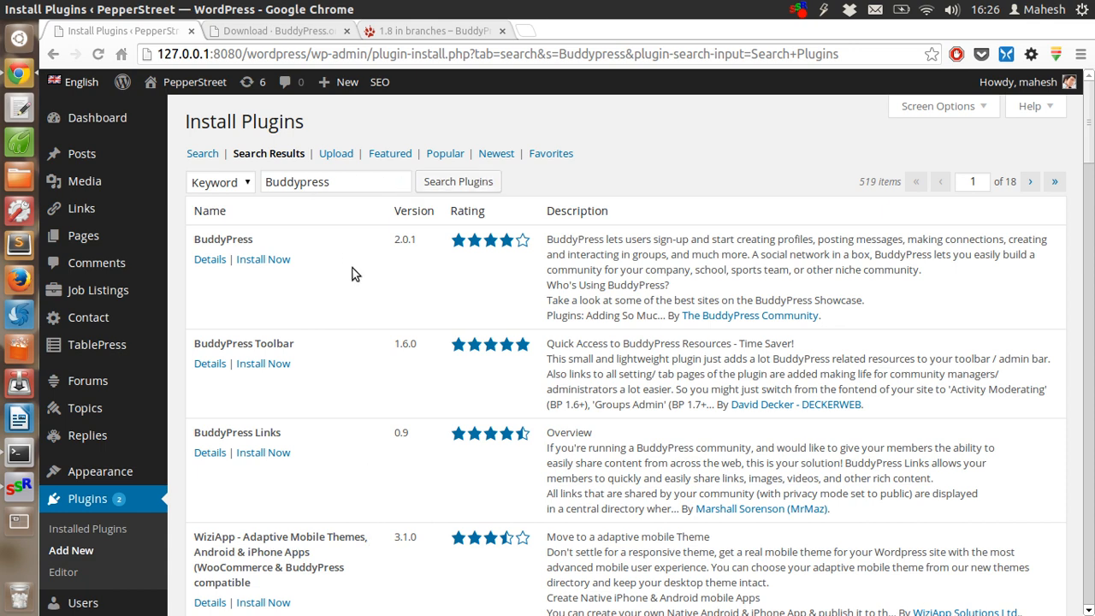
{"action": "mouse_move", "coordinate": [282, 240]}
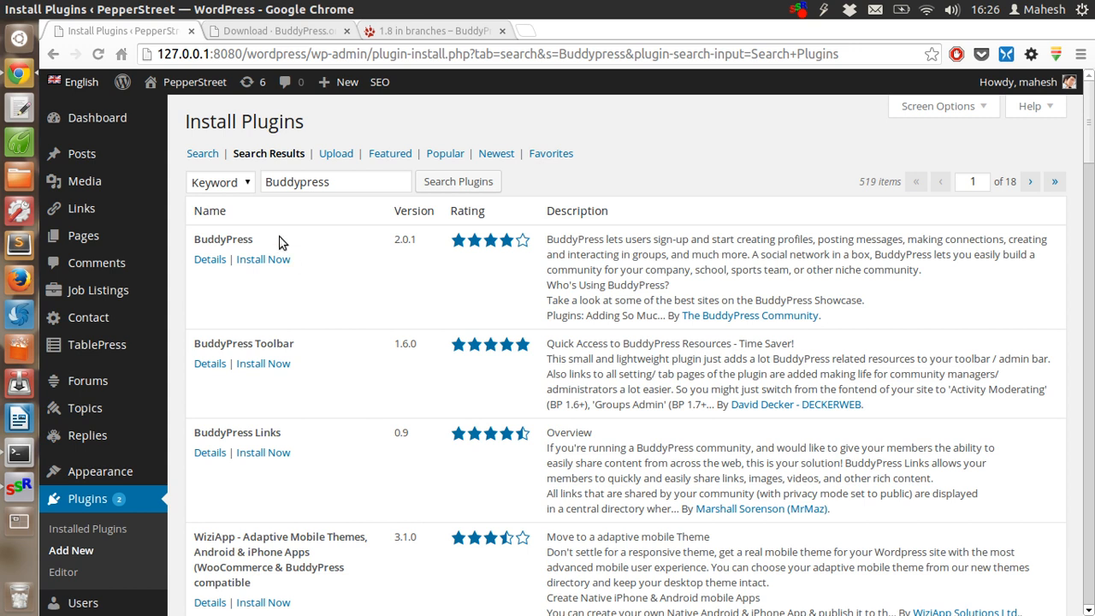
{"action": "mouse_move", "coordinate": [252, 237]}
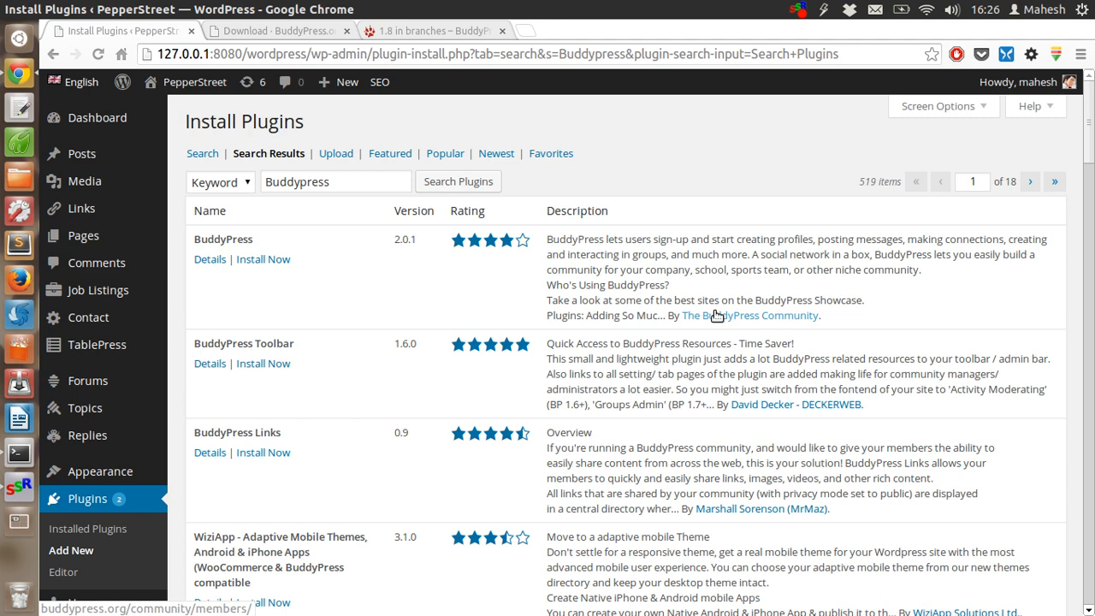
{"action": "mouse_move", "coordinate": [263, 259]}
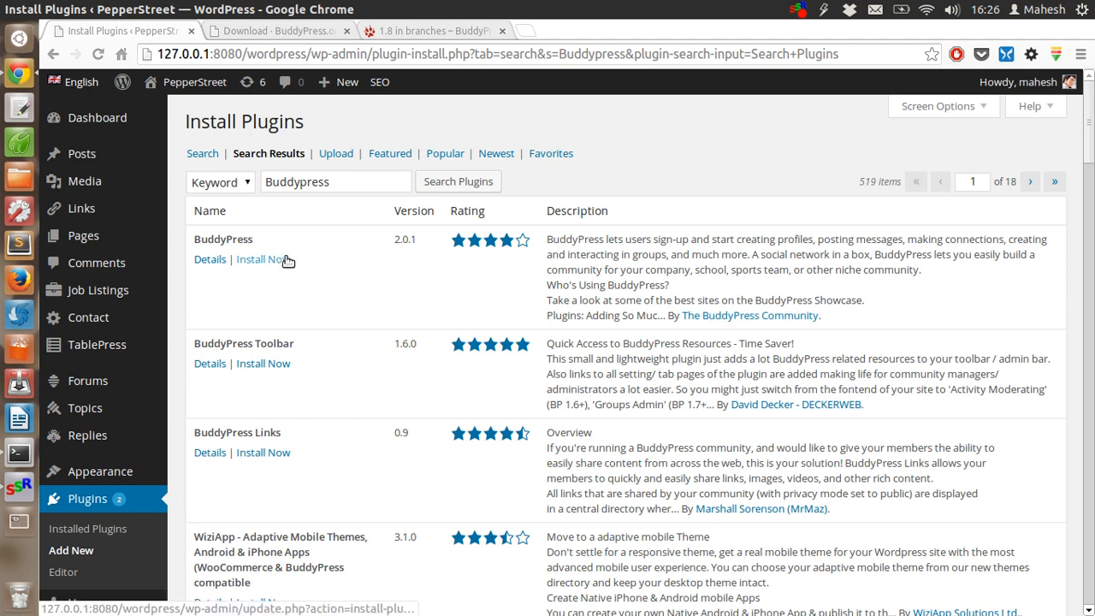
{"action": "left_click", "coordinate": [263, 259]}
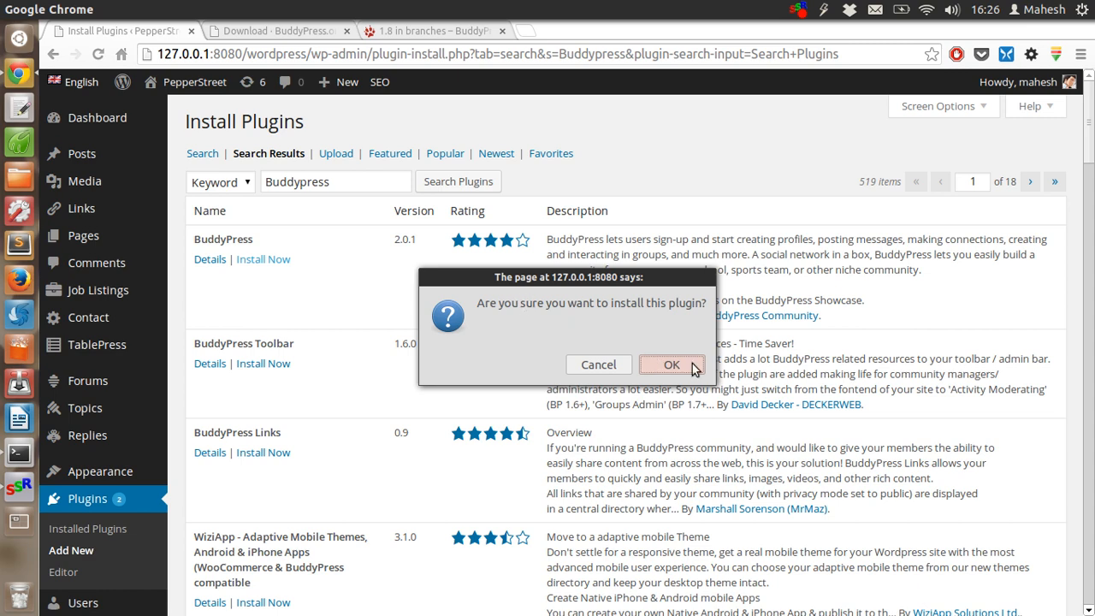
{"action": "left_click", "coordinate": [672, 364]}
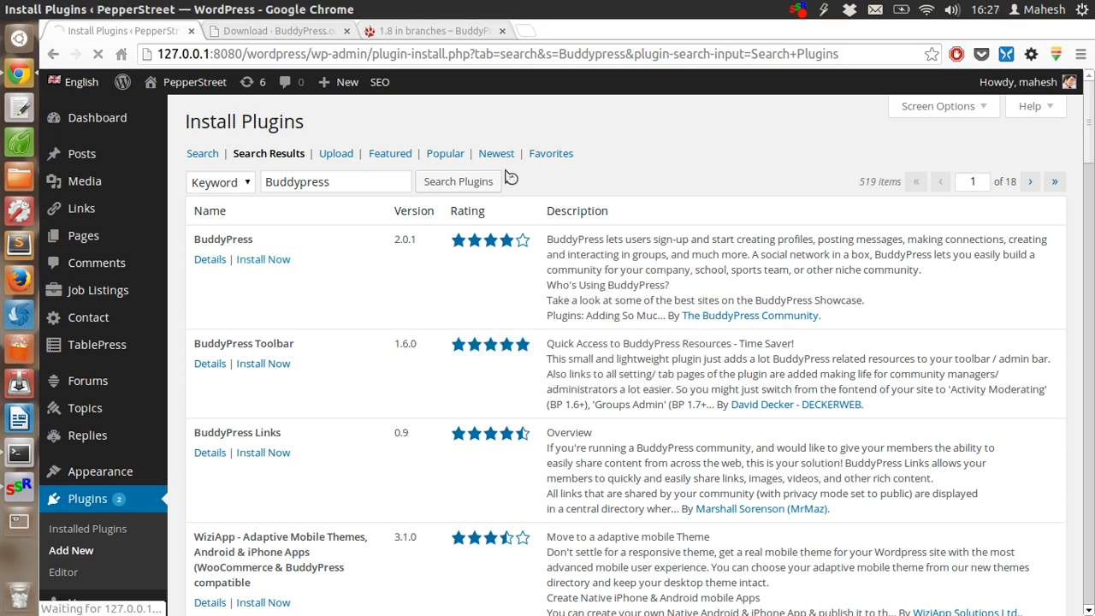
Let the BuddyPress 2.0.1 package download and install from wordpress.org.
{"action": "left_click", "coordinate": [263, 259]}
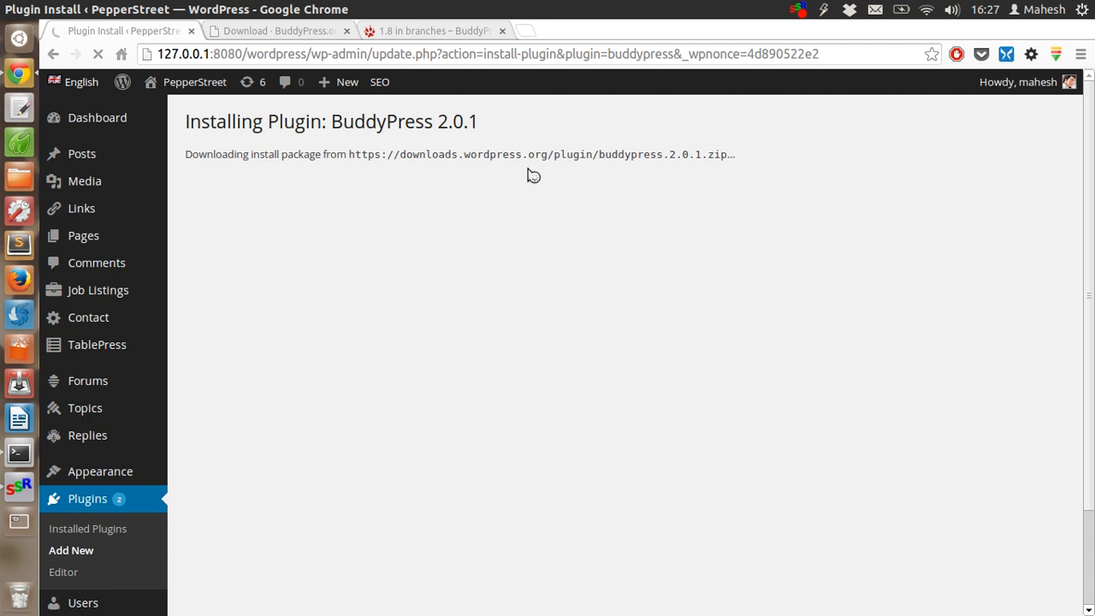
{"action": "mouse_move", "coordinate": [527, 143]}
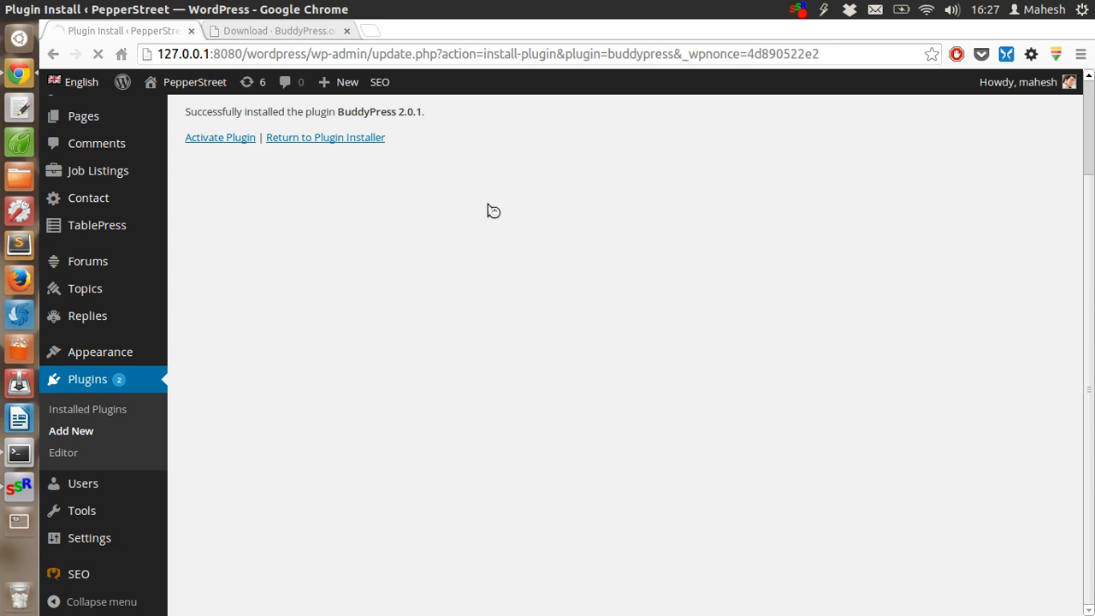
Activate BuddyPress and scroll through the Welcome to BuddyPress 2.0.1 page.
{"action": "left_click", "coordinate": [220, 137]}
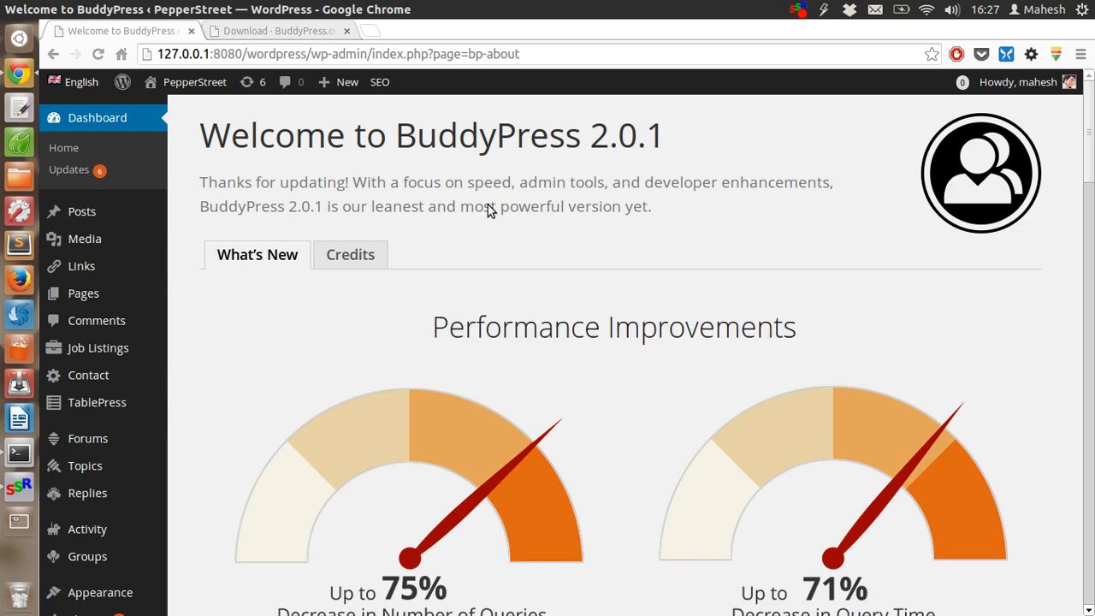
{"action": "scroll", "scroll_direction": "down", "scroll_amount": 3}
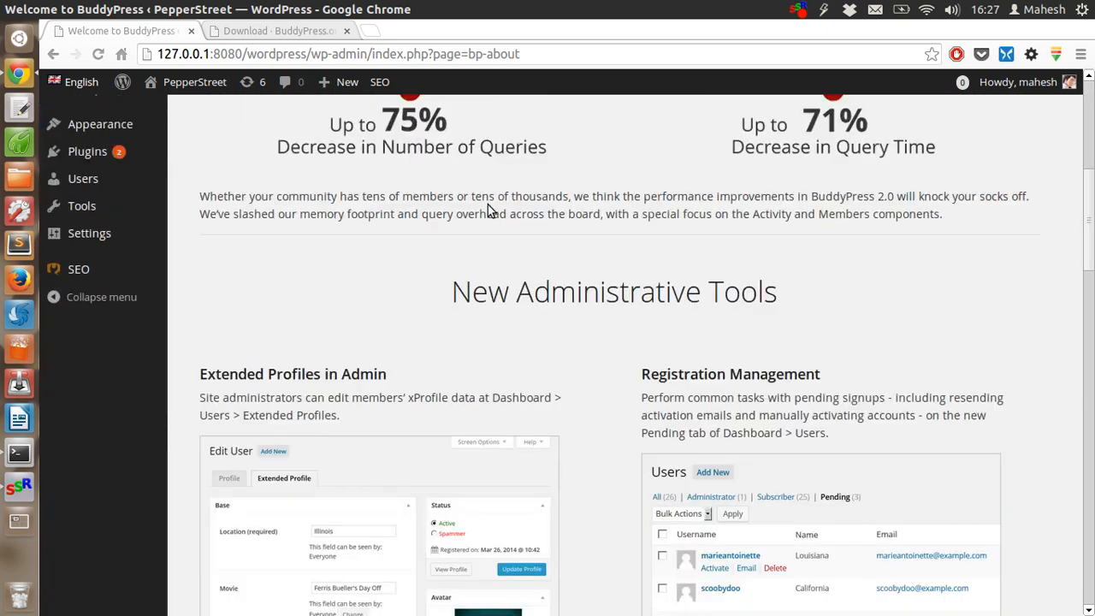
{"action": "scroll", "scroll_direction": "up", "scroll_amount": 3}
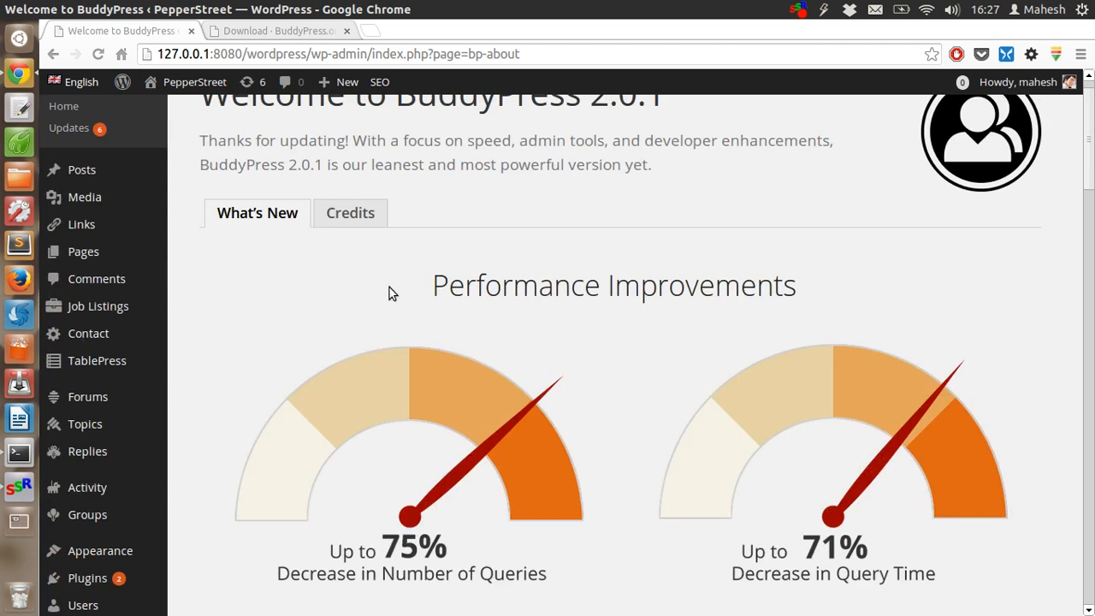
{"action": "mouse_move", "coordinate": [86, 514]}
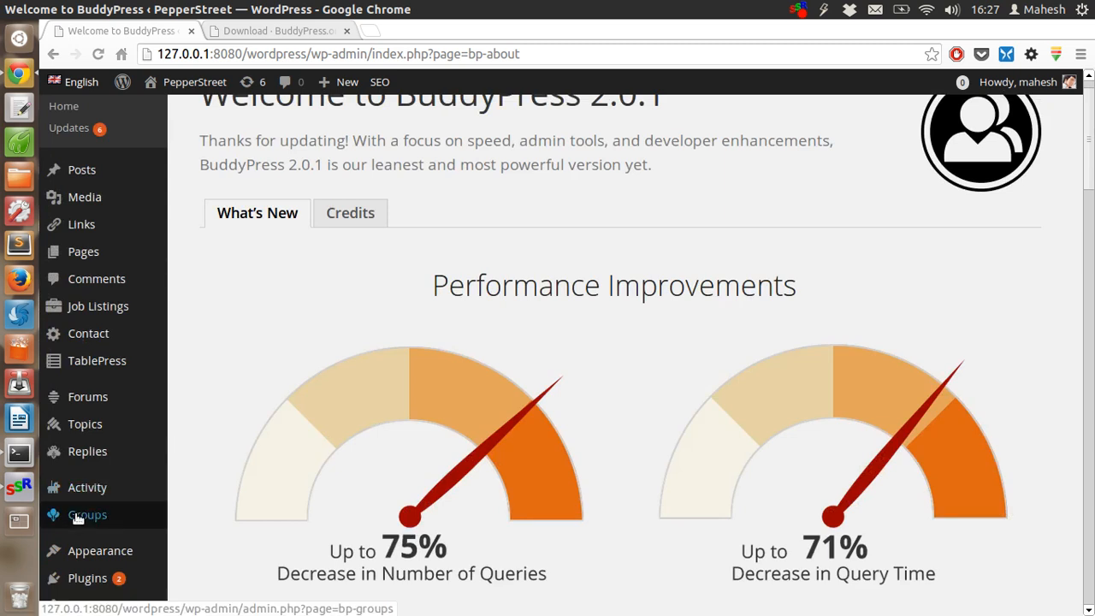
{"action": "mouse_move", "coordinate": [77, 514]}
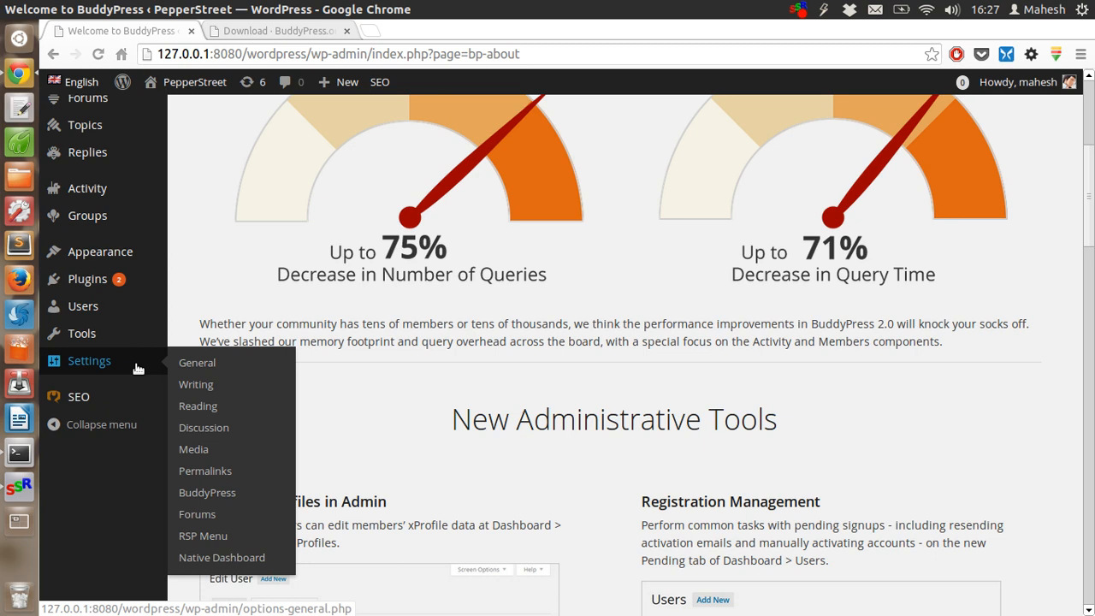
{"action": "mouse_move", "coordinate": [207, 492]}
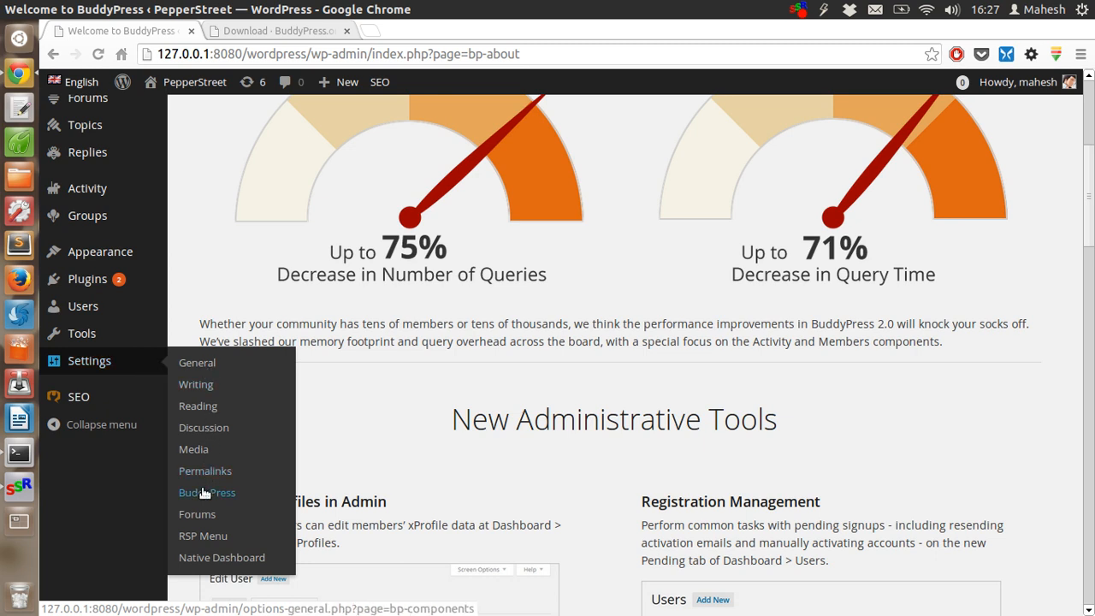
Open Settings > BuddyPress and review the enabled components, including Extended Profiles and User Groups.
{"action": "left_click", "coordinate": [206, 492]}
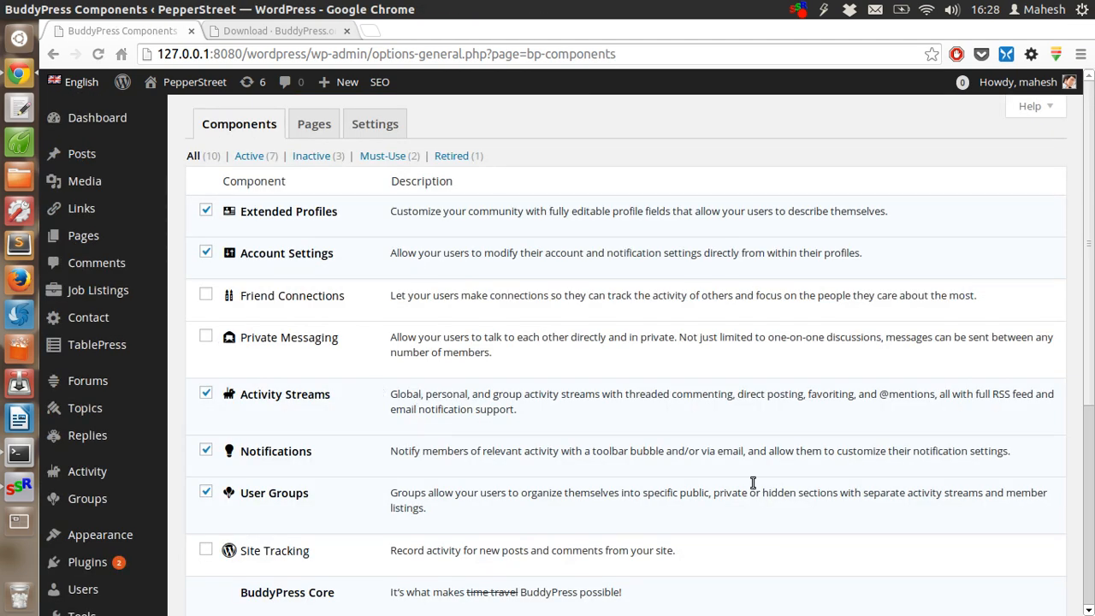
{"action": "scroll", "scroll_direction": "down", "scroll_amount": 3}
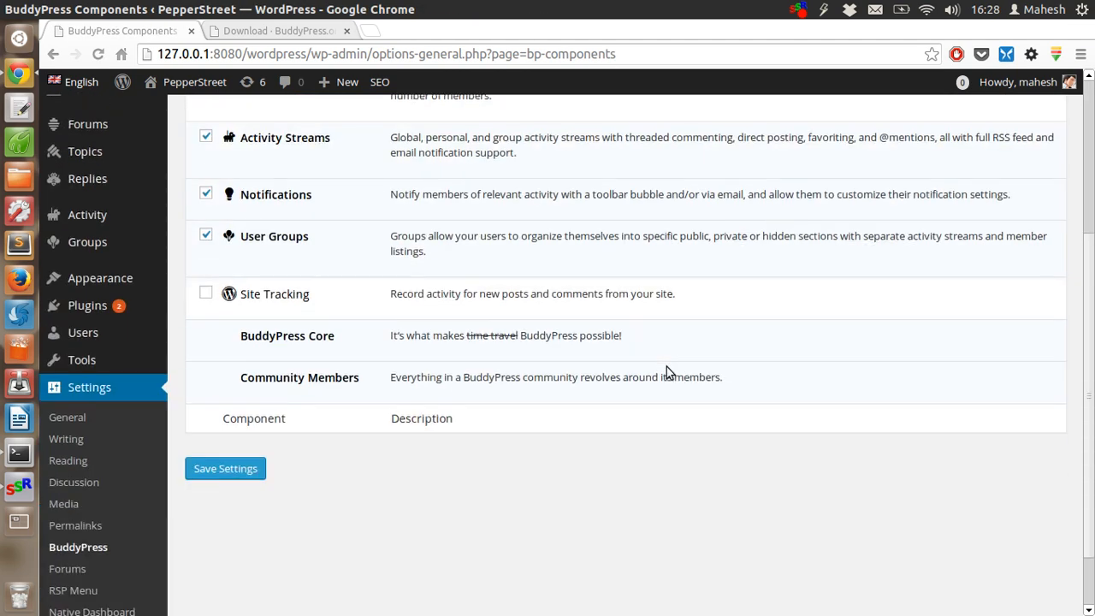
{"action": "mouse_move", "coordinate": [544, 332]}
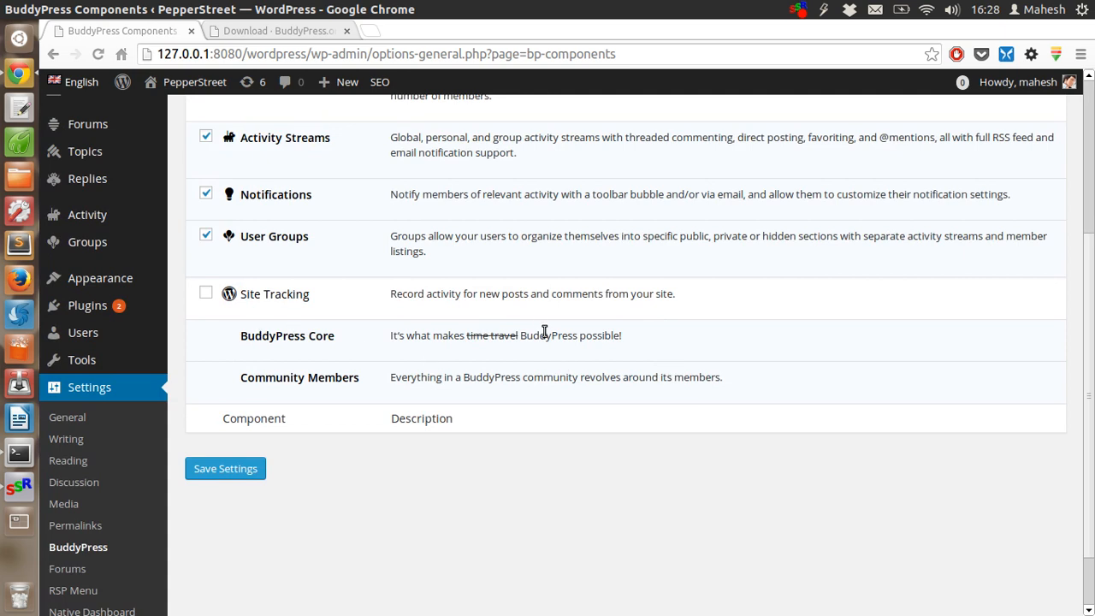
{"action": "mouse_move", "coordinate": [333, 382]}
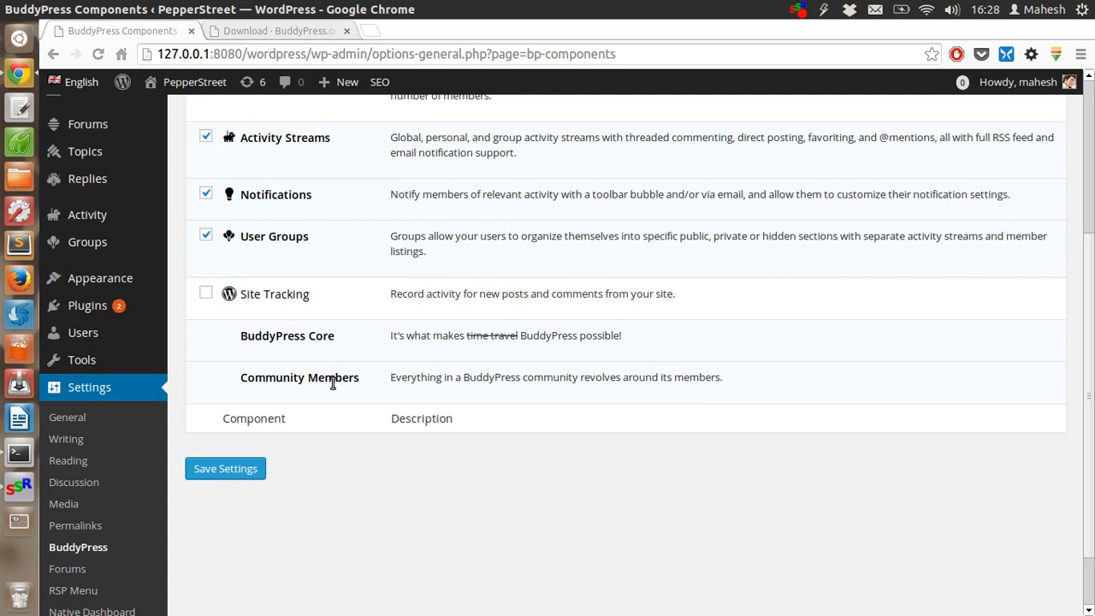
{"action": "mouse_move", "coordinate": [596, 363]}
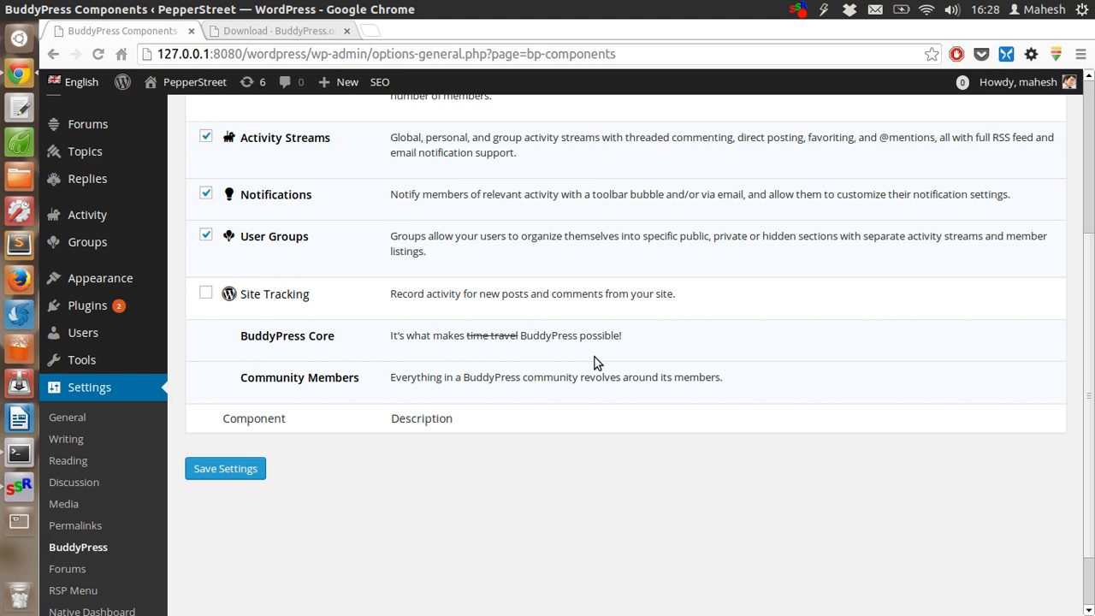
{"action": "scroll", "scroll_direction": "up", "scroll_amount": 3}
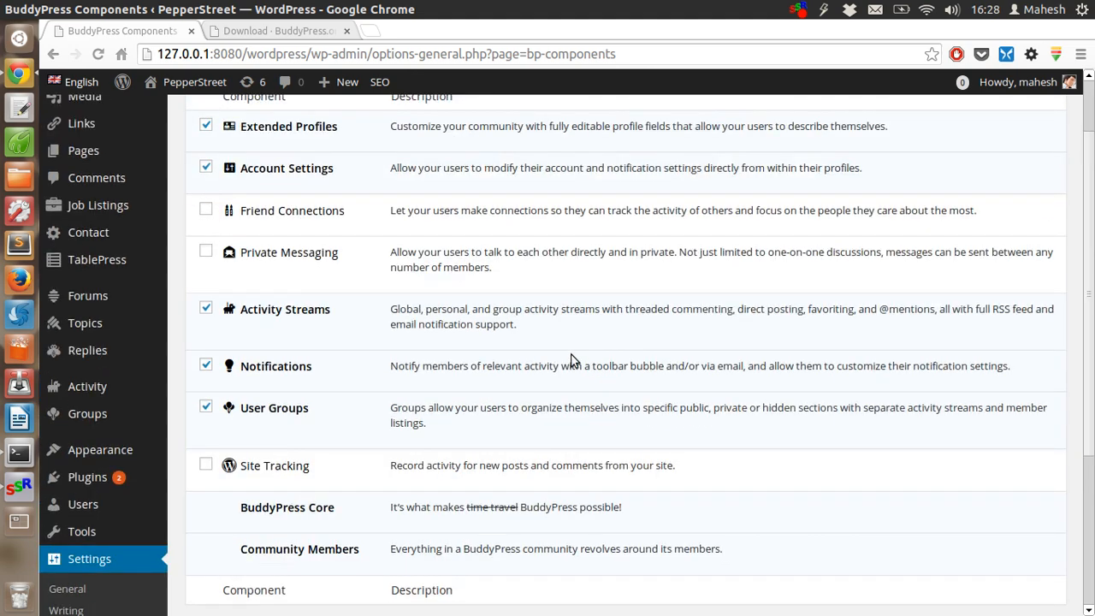
{"action": "mouse_move", "coordinate": [526, 304]}
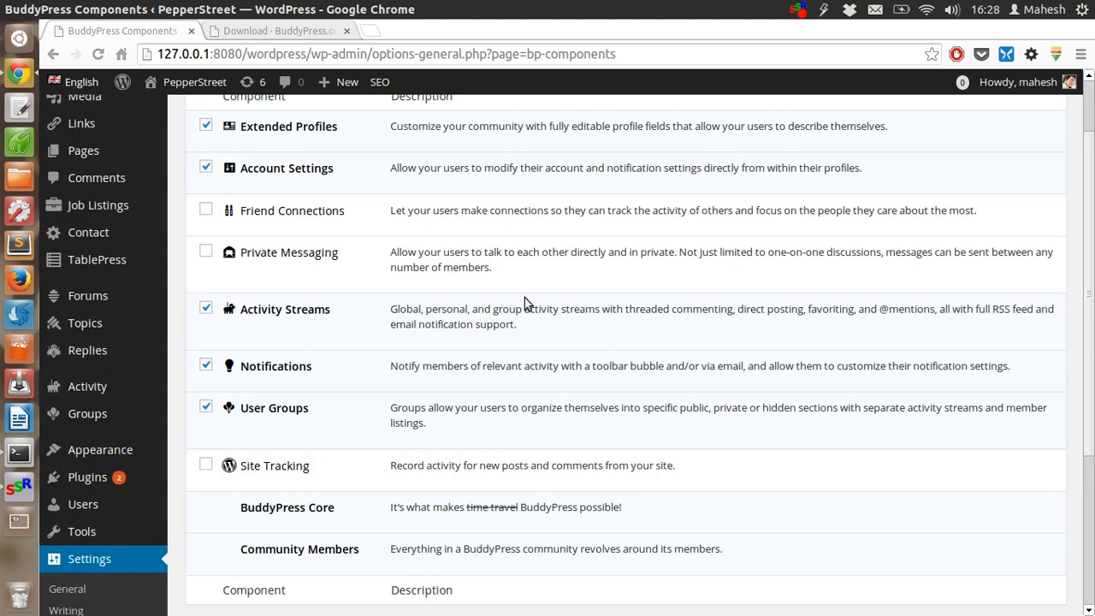
{"action": "scroll", "scroll_direction": "up", "scroll_amount": 3}
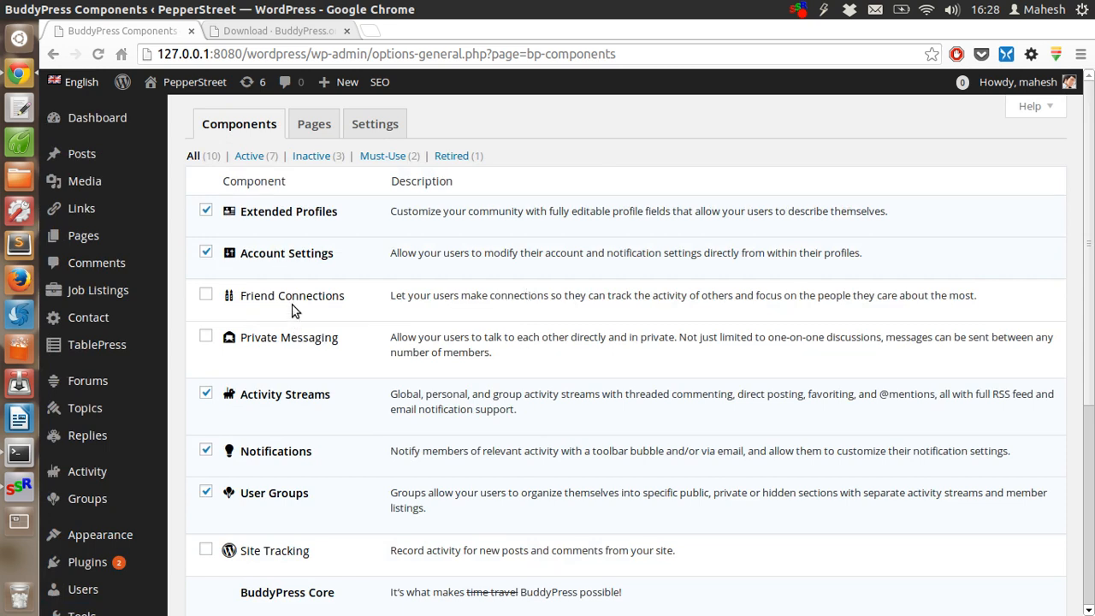
{"action": "mouse_move", "coordinate": [305, 269]}
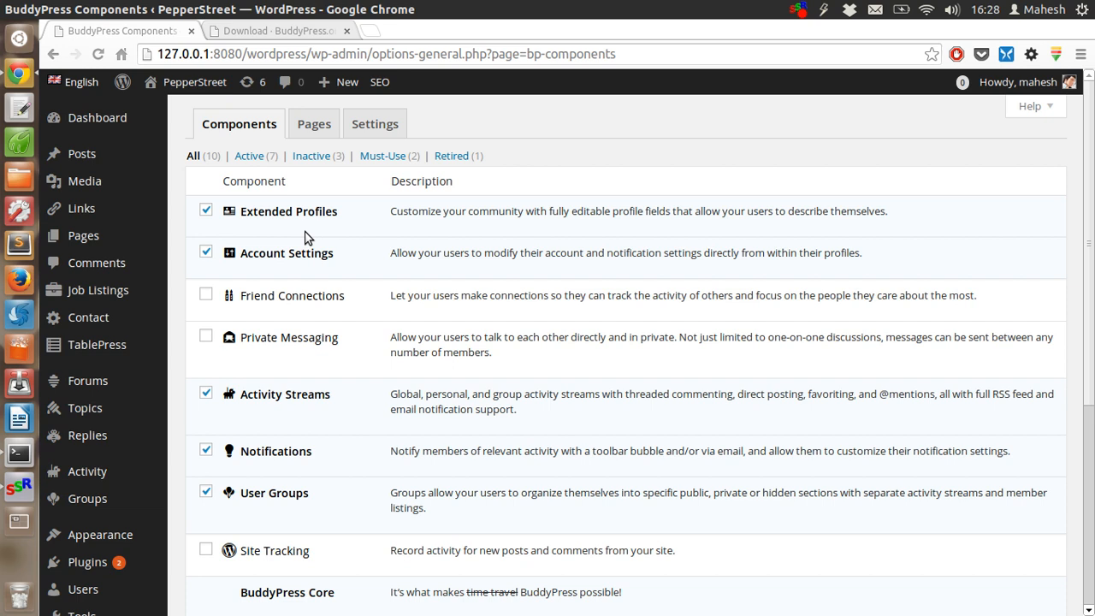
{"action": "mouse_move", "coordinate": [311, 297]}
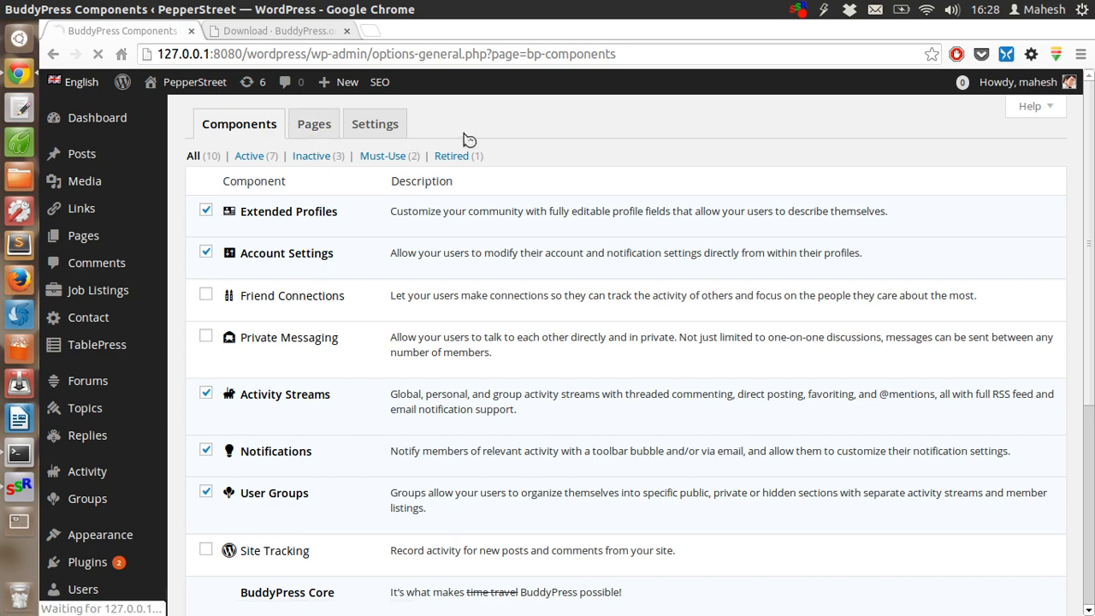
Review the BuddyPress Settings tab's toolbar, account, profile and group options.
{"action": "left_click", "coordinate": [314, 124]}
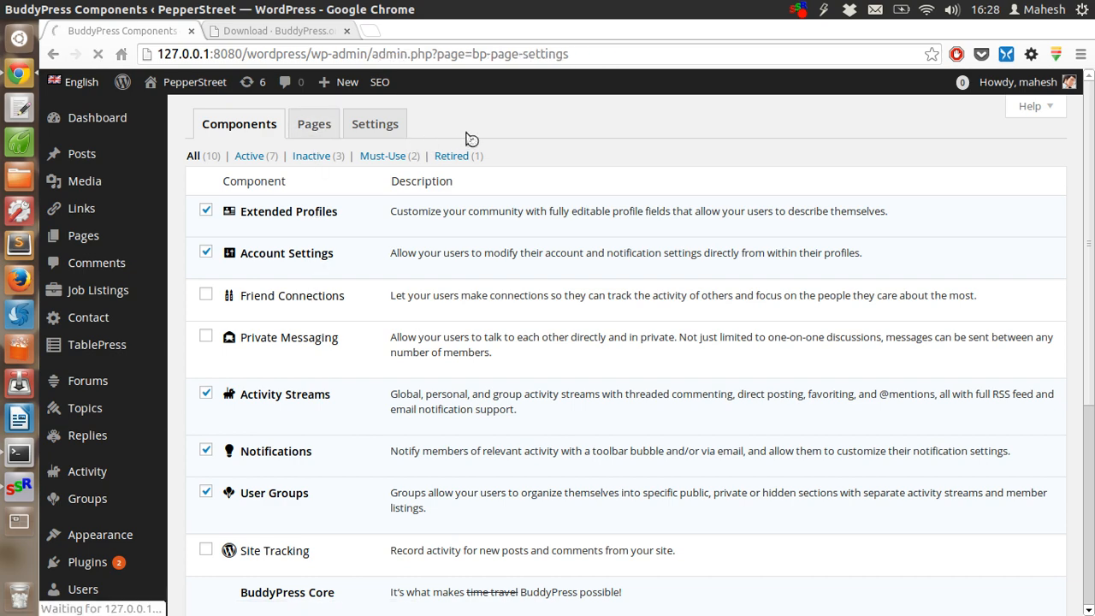
{"action": "left_click", "coordinate": [314, 123]}
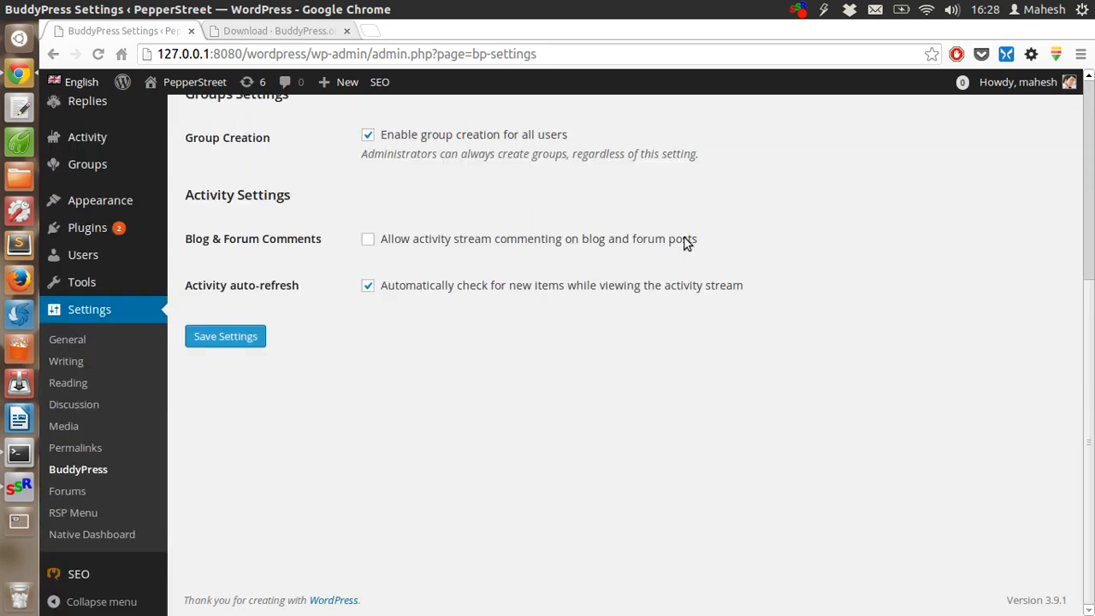
{"action": "mouse_move", "coordinate": [289, 285]}
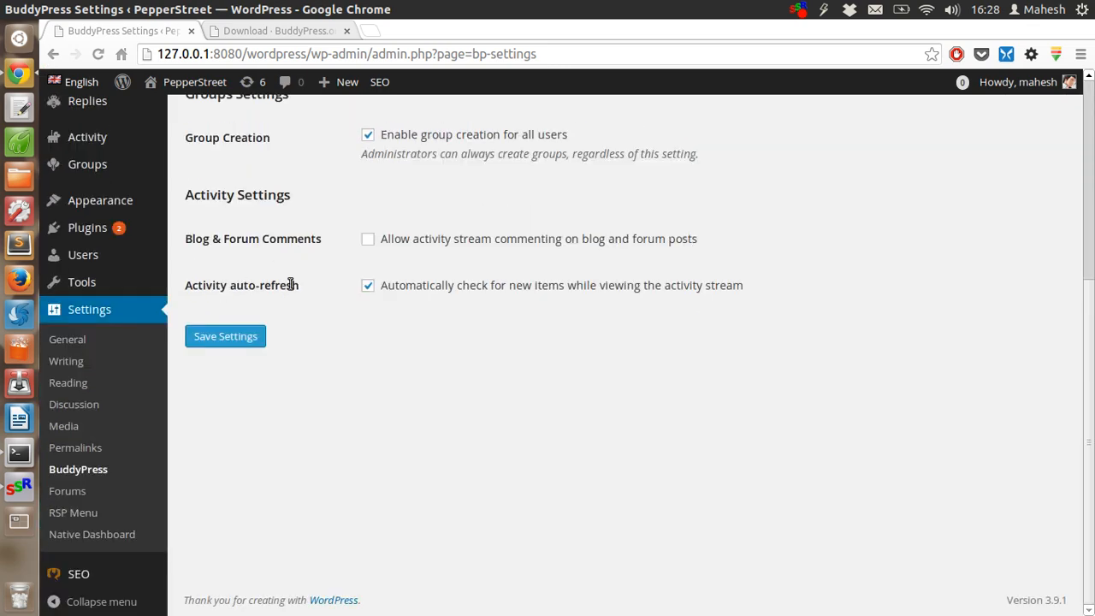
{"action": "mouse_move", "coordinate": [342, 164]}
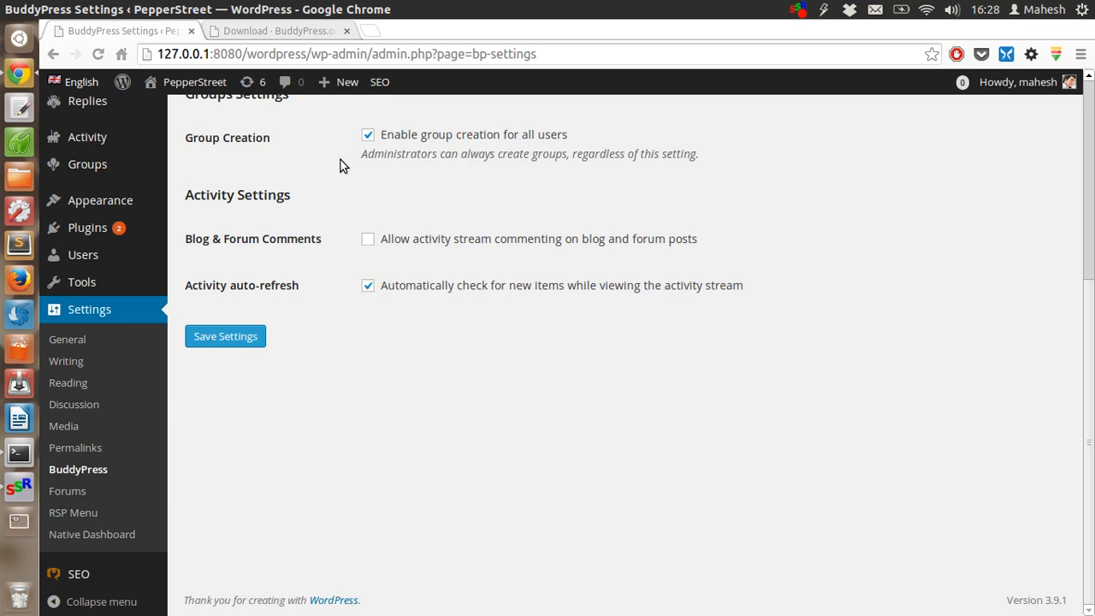
{"action": "scroll", "scroll_direction": "up", "scroll_amount": 3}
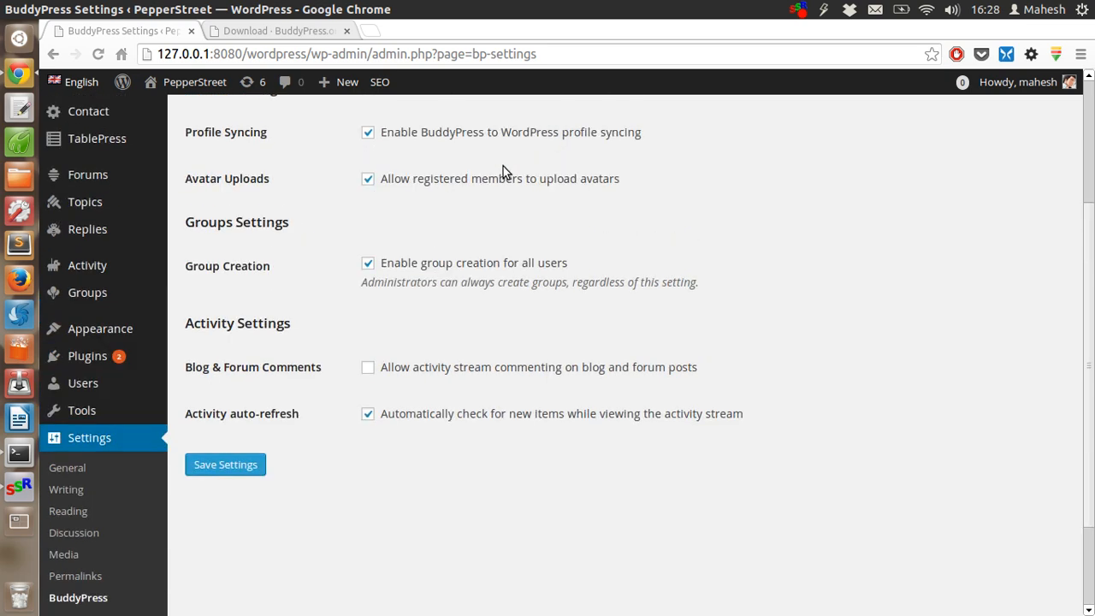
{"action": "scroll", "scroll_direction": "up", "scroll_amount": 3}
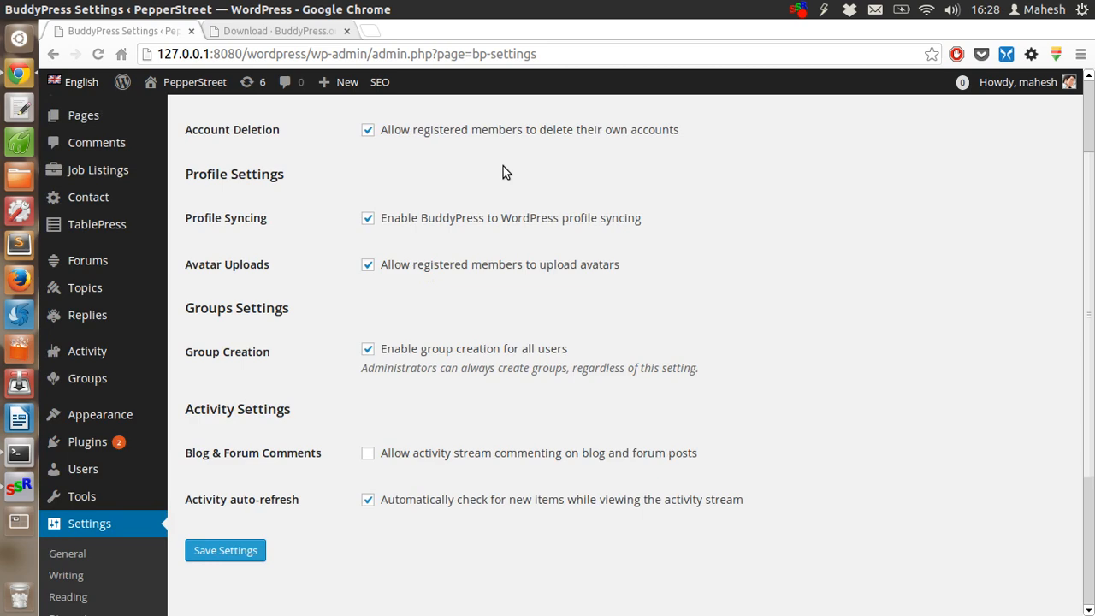
{"action": "scroll", "scroll_direction": "up", "scroll_amount": 3}
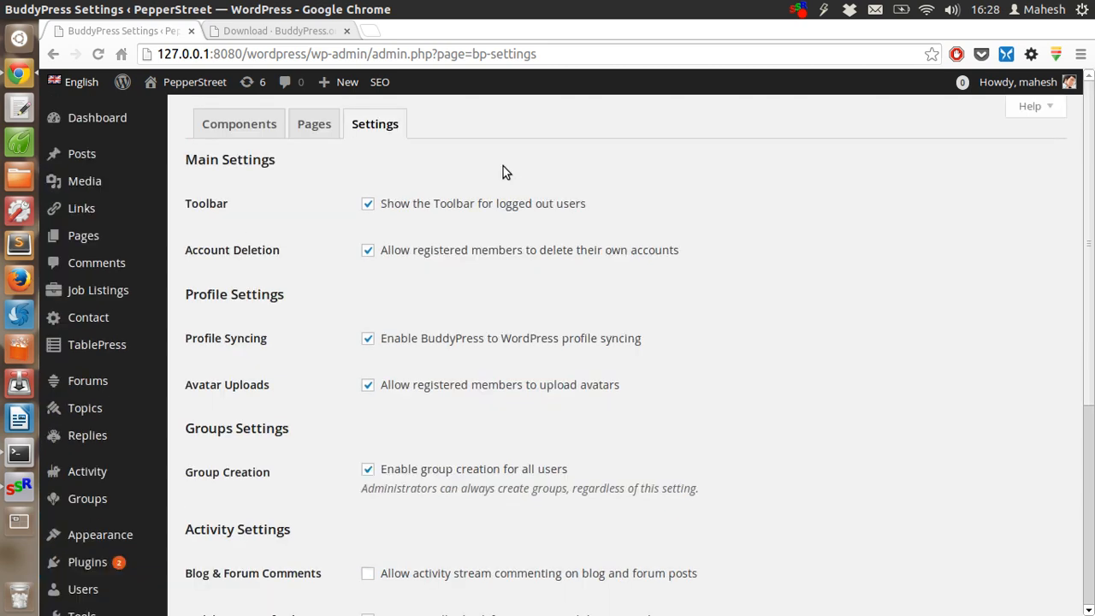
{"action": "mouse_move", "coordinate": [525, 160]}
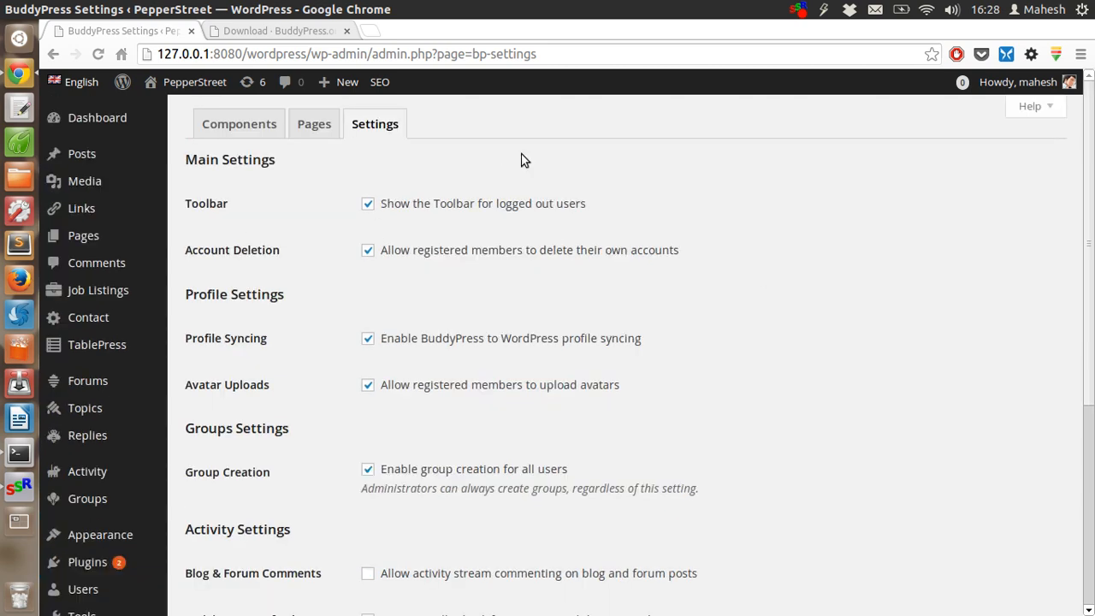
{"action": "left_click", "coordinate": [239, 123]}
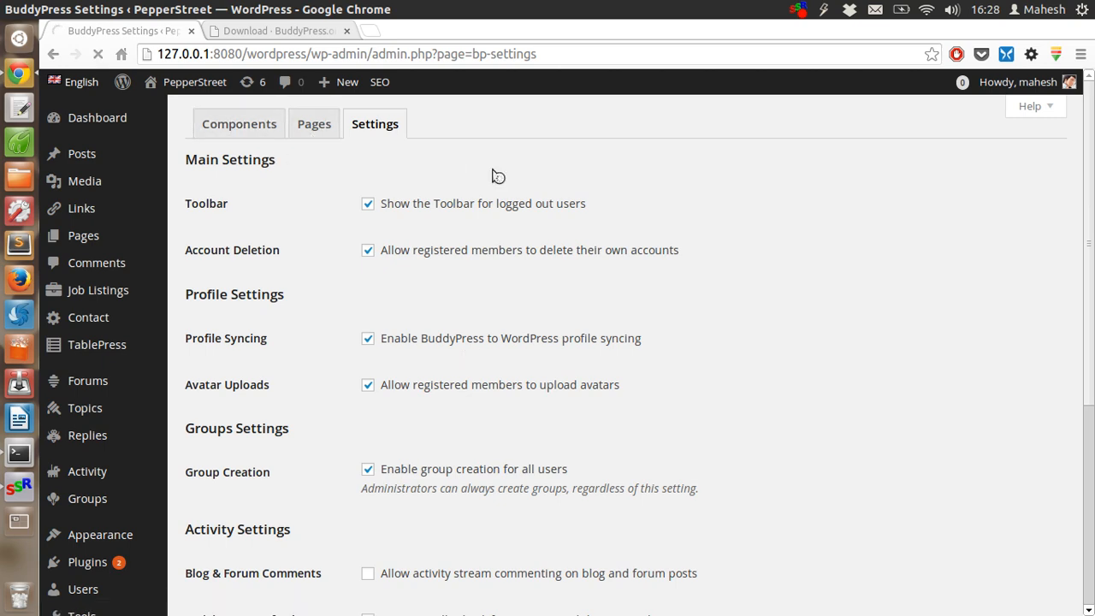
Preview the PepperStreet front page, then return to the BuddyPress Components admin tab.
{"action": "left_click", "coordinate": [239, 123]}
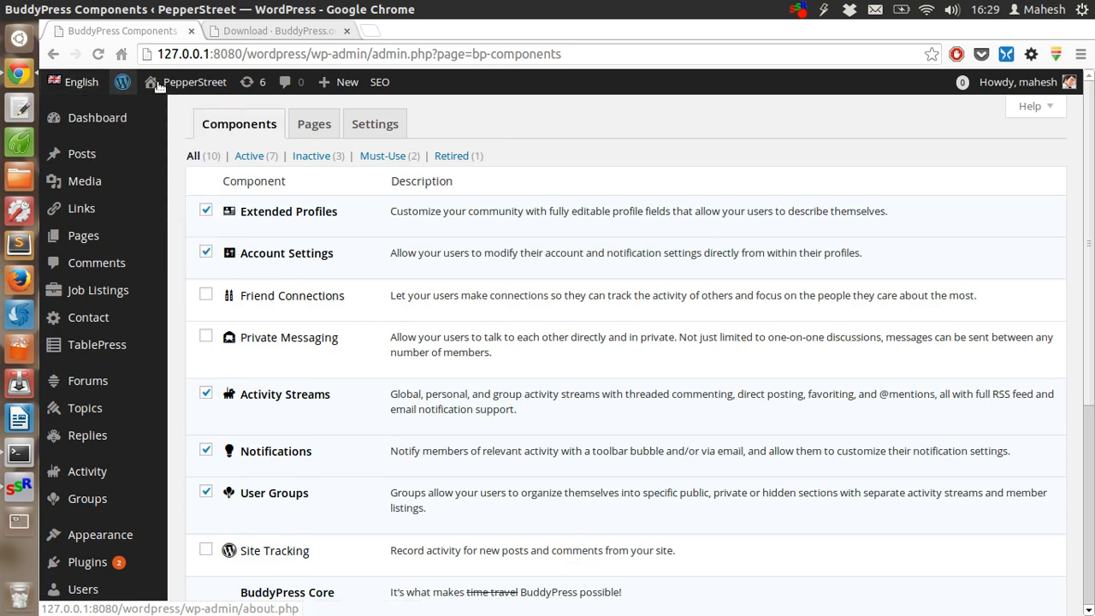
{"action": "mouse_move", "coordinate": [195, 81]}
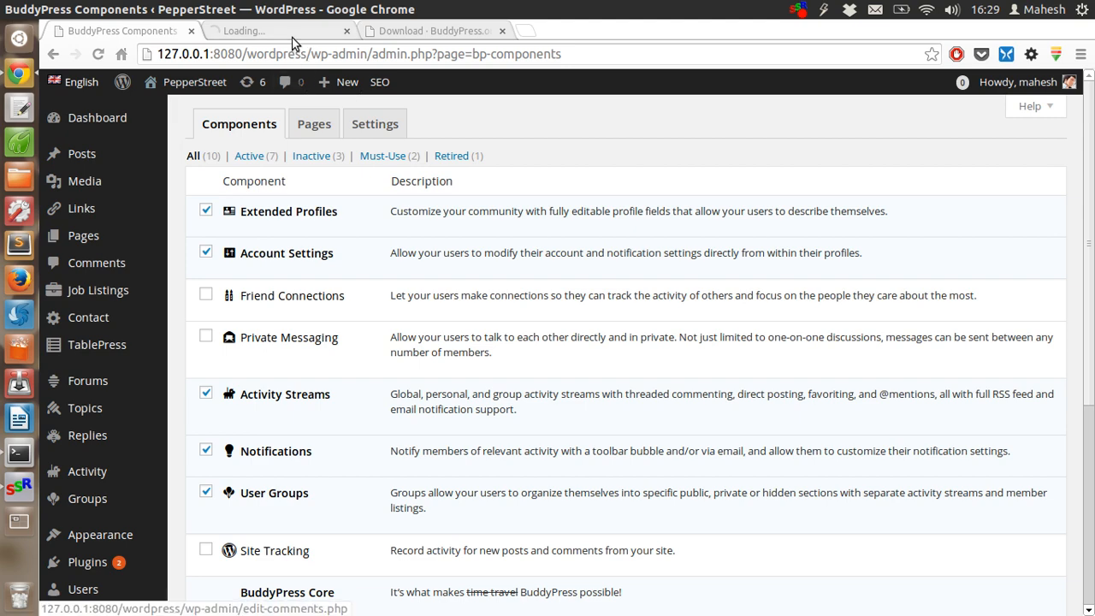
{"action": "left_click", "coordinate": [273, 31]}
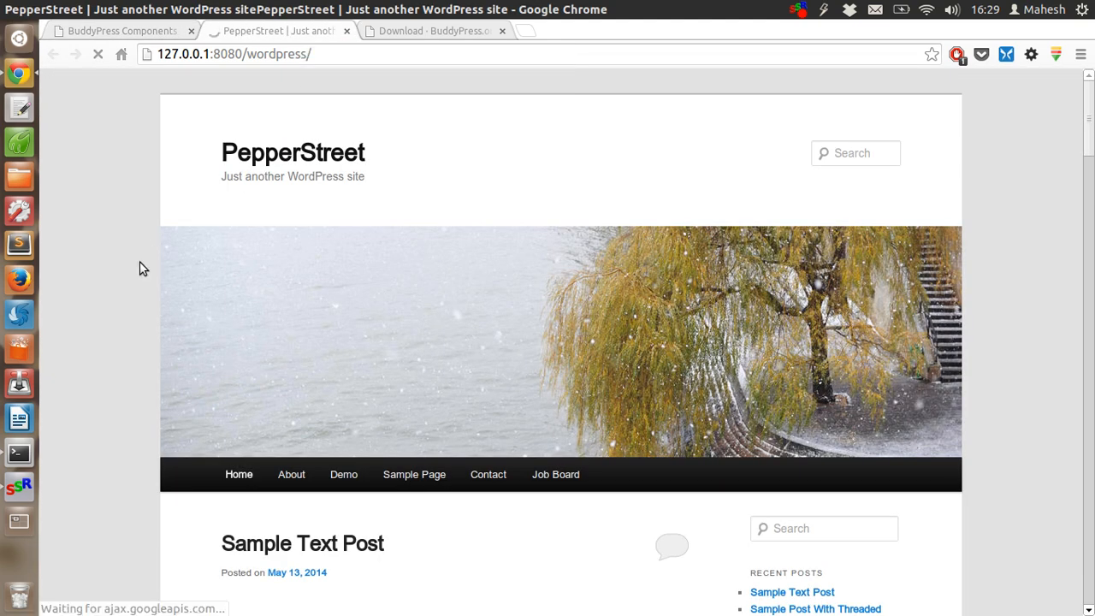
{"action": "scroll", "scroll_direction": "down", "scroll_amount": 3}
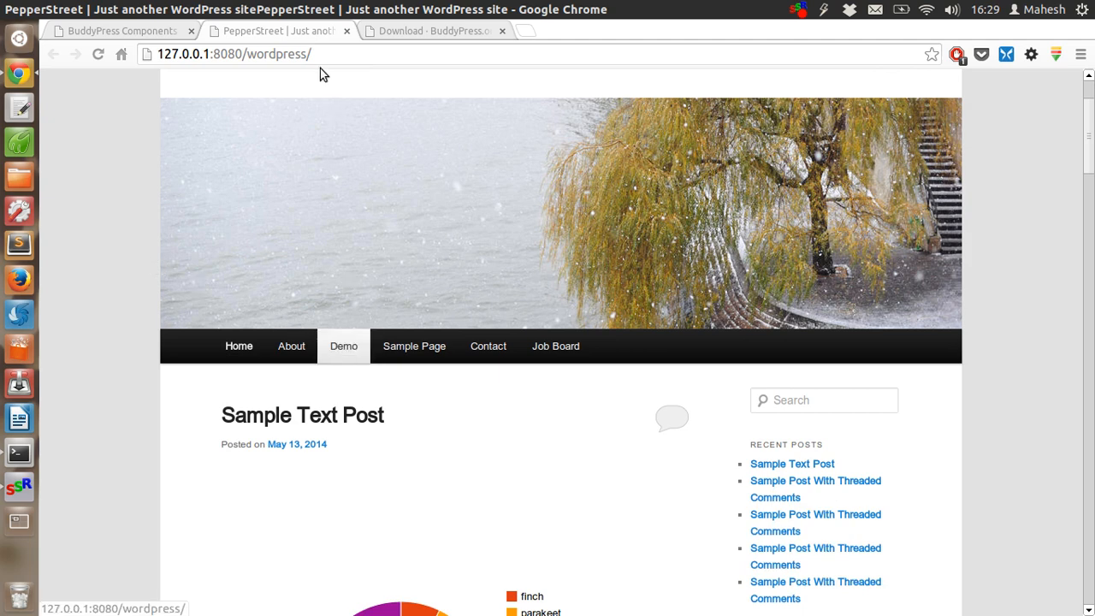
{"action": "left_click", "coordinate": [119, 31]}
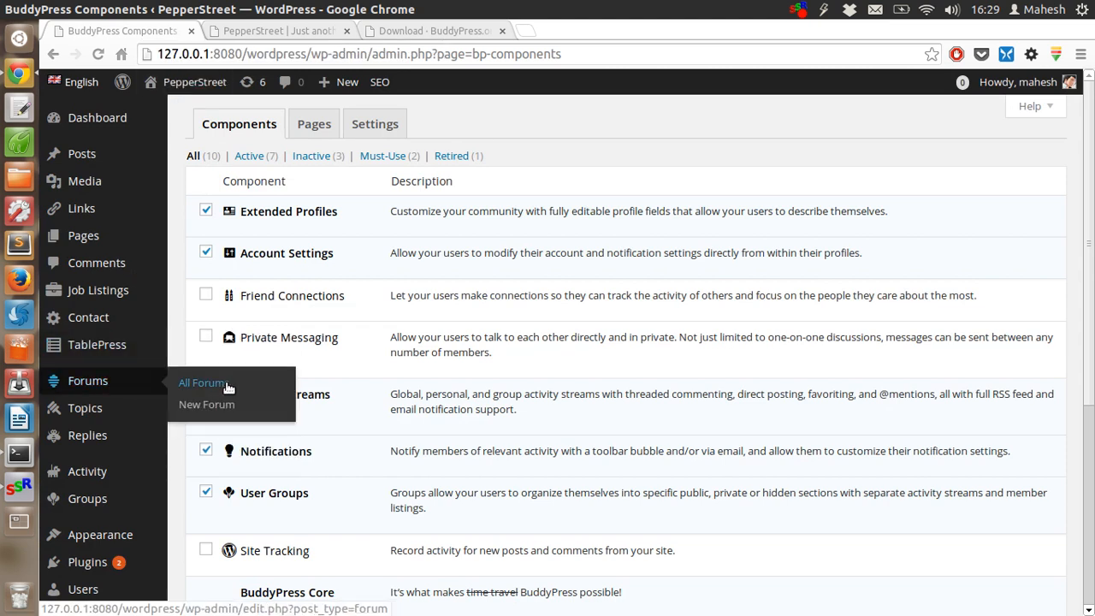
From All Forums, view the Chit Chat forum on the public site and scroll through it.
{"action": "left_click", "coordinate": [203, 383]}
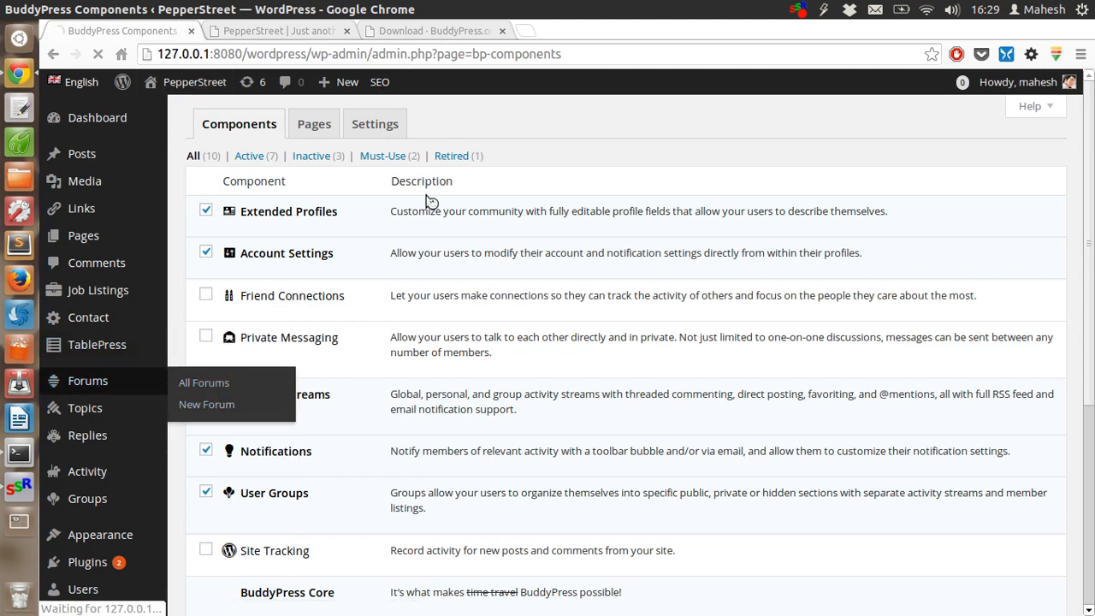
{"action": "left_click", "coordinate": [203, 382]}
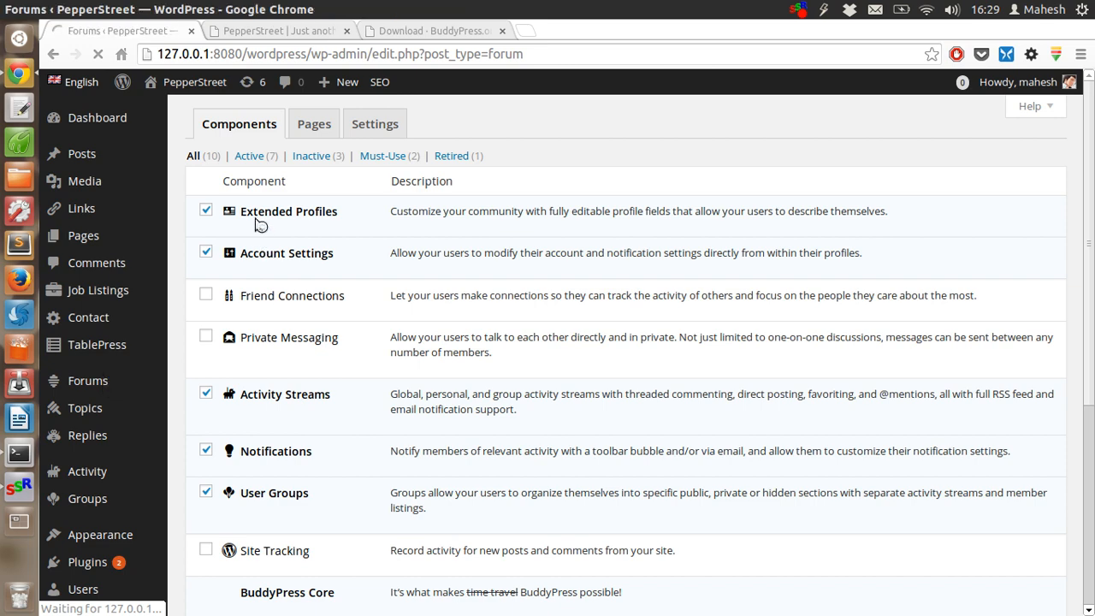
{"action": "left_click", "coordinate": [87, 380]}
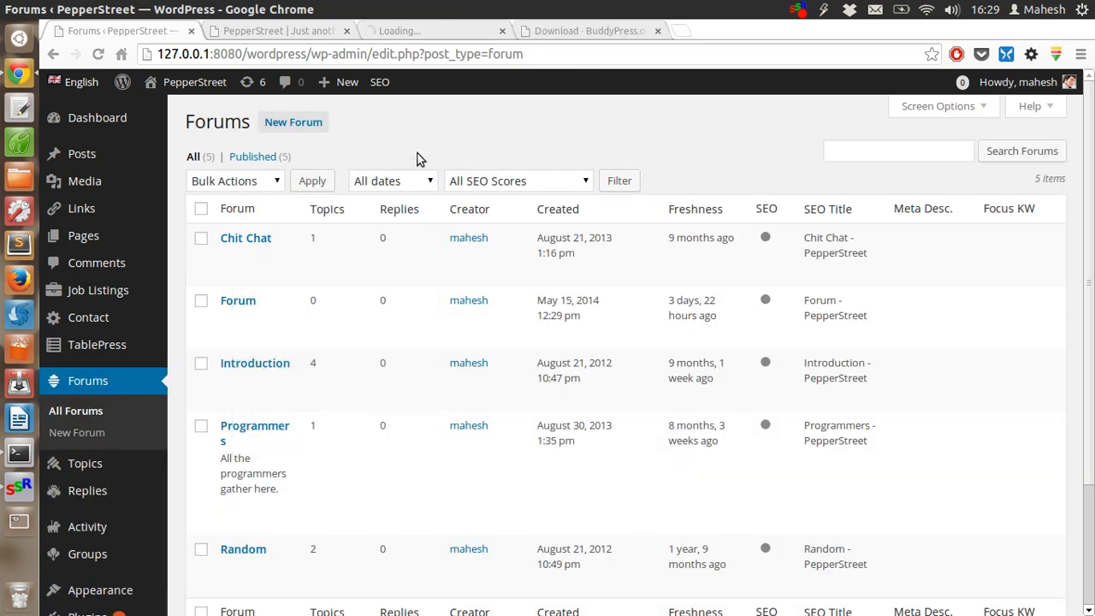
{"action": "left_click", "coordinate": [245, 237]}
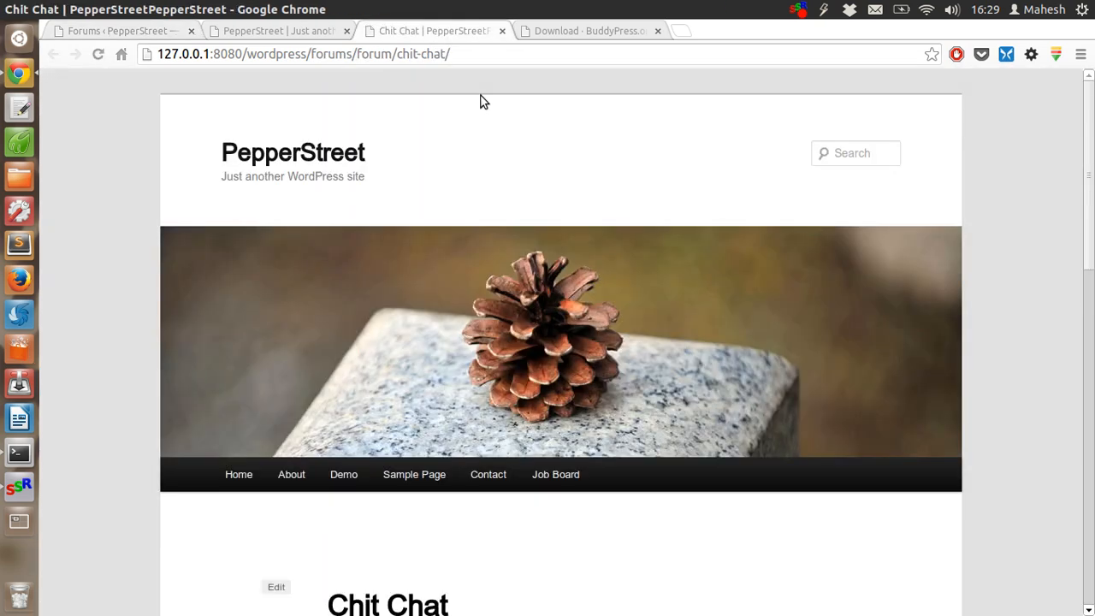
{"action": "scroll", "scroll_direction": "down", "scroll_amount": 3}
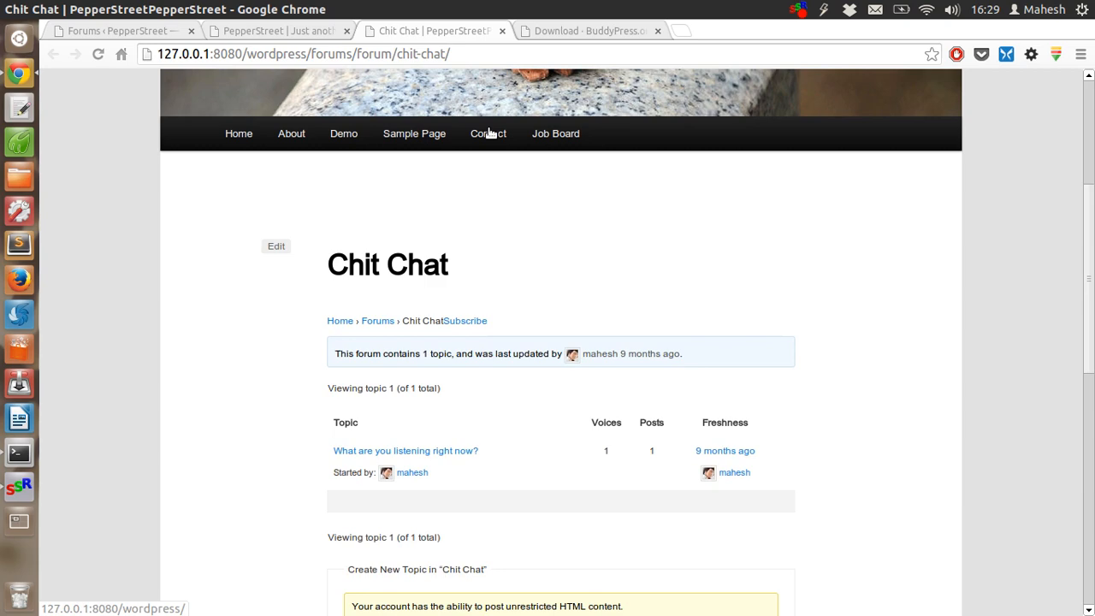
{"action": "scroll", "scroll_direction": "down", "scroll_amount": 3}
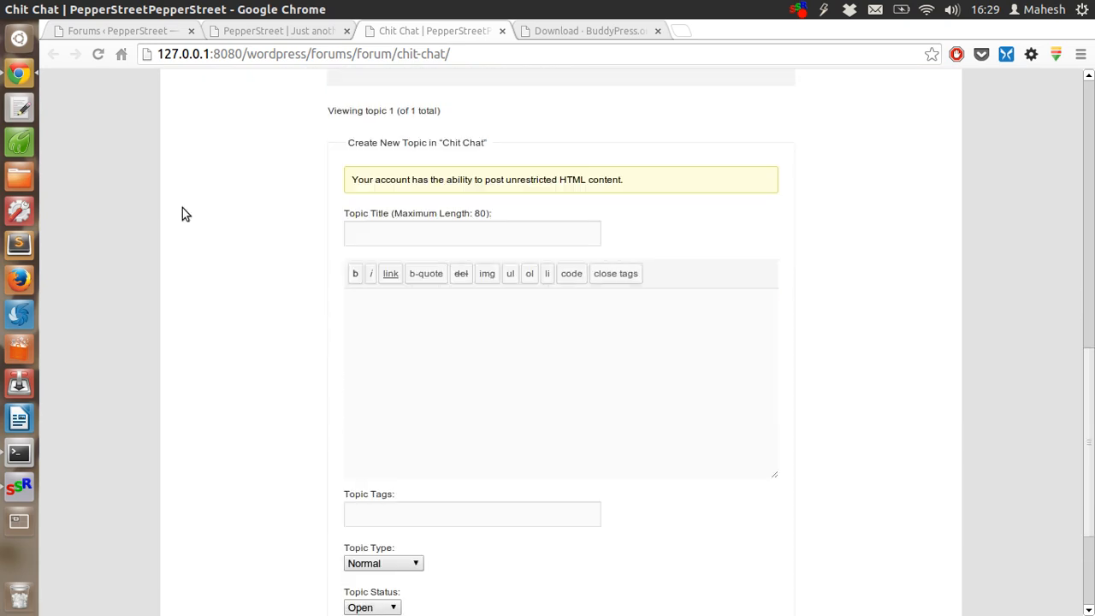
{"action": "scroll", "scroll_direction": "up", "scroll_amount": 3}
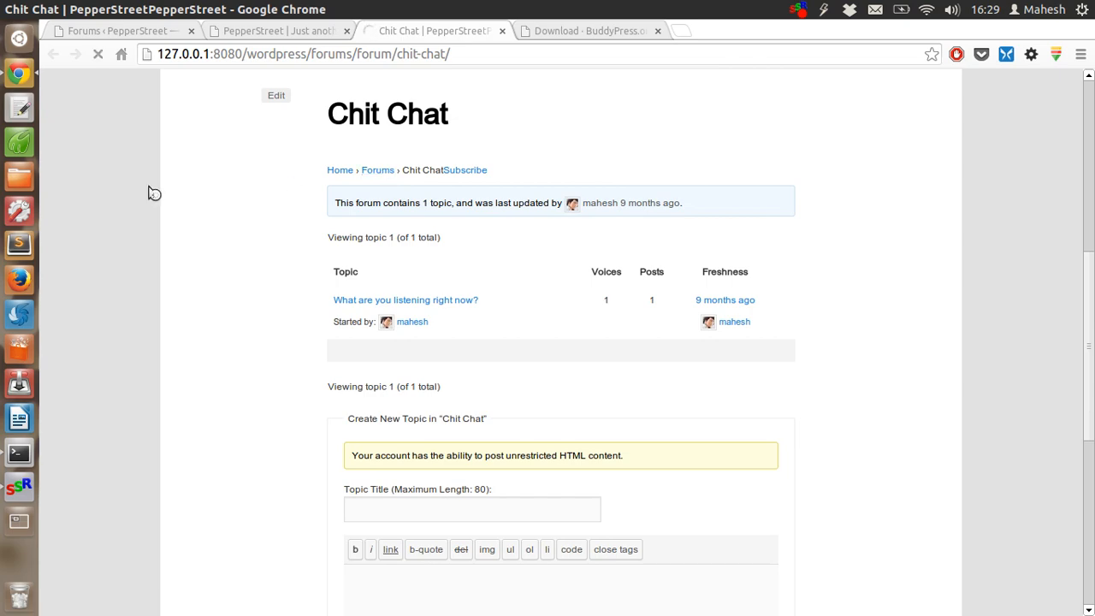
Browse the forums archive, then open the Programmers forum, which shows page-not-found.
{"action": "left_click", "coordinate": [377, 169]}
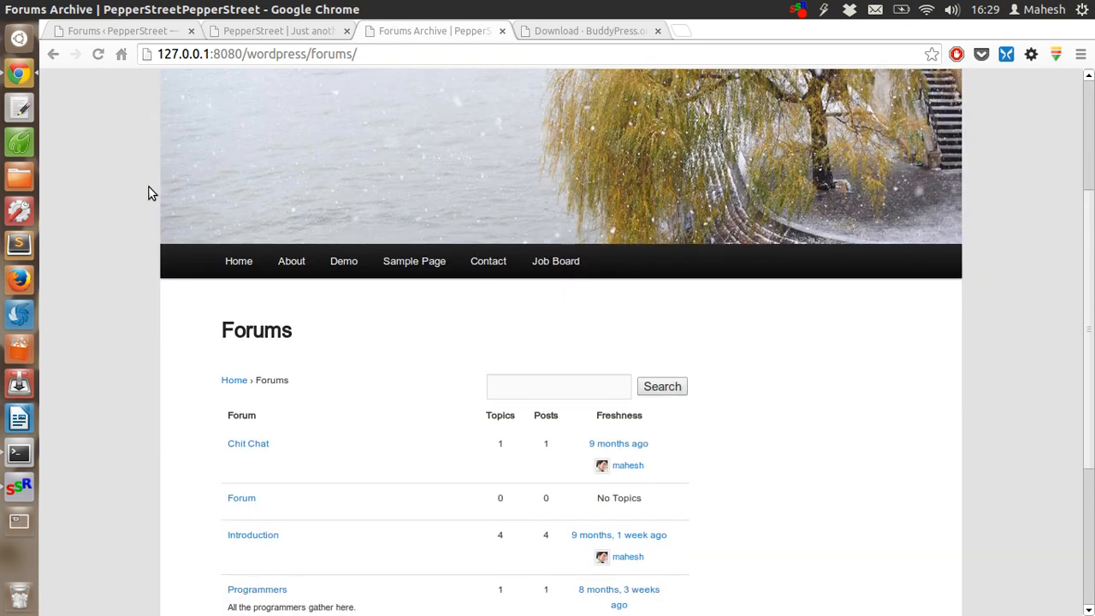
{"action": "scroll", "scroll_direction": "down", "scroll_amount": 3}
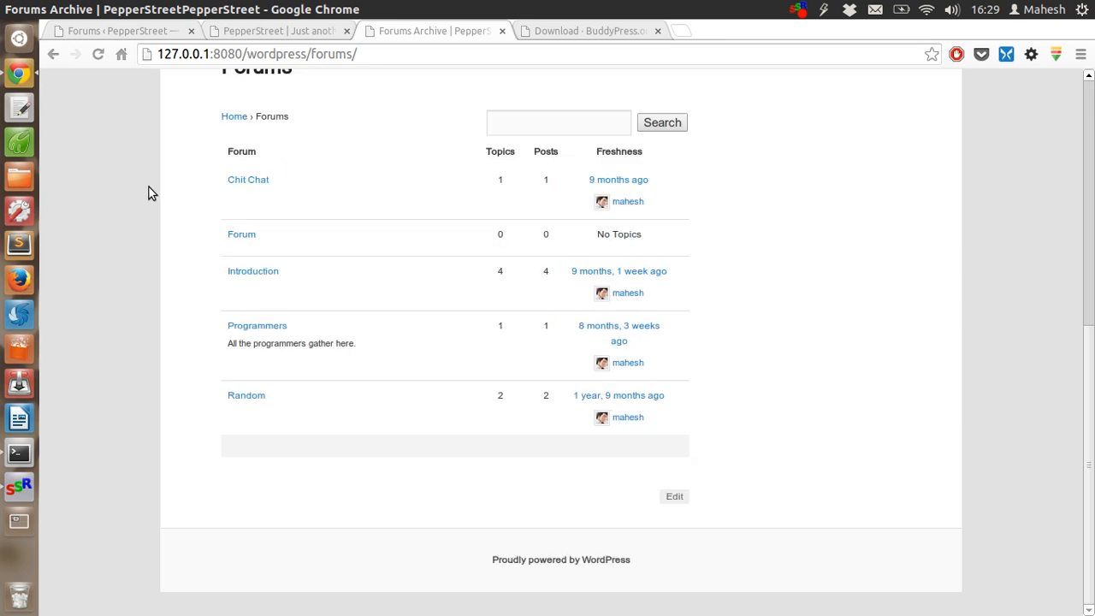
{"action": "scroll", "scroll_direction": "up", "scroll_amount": 3}
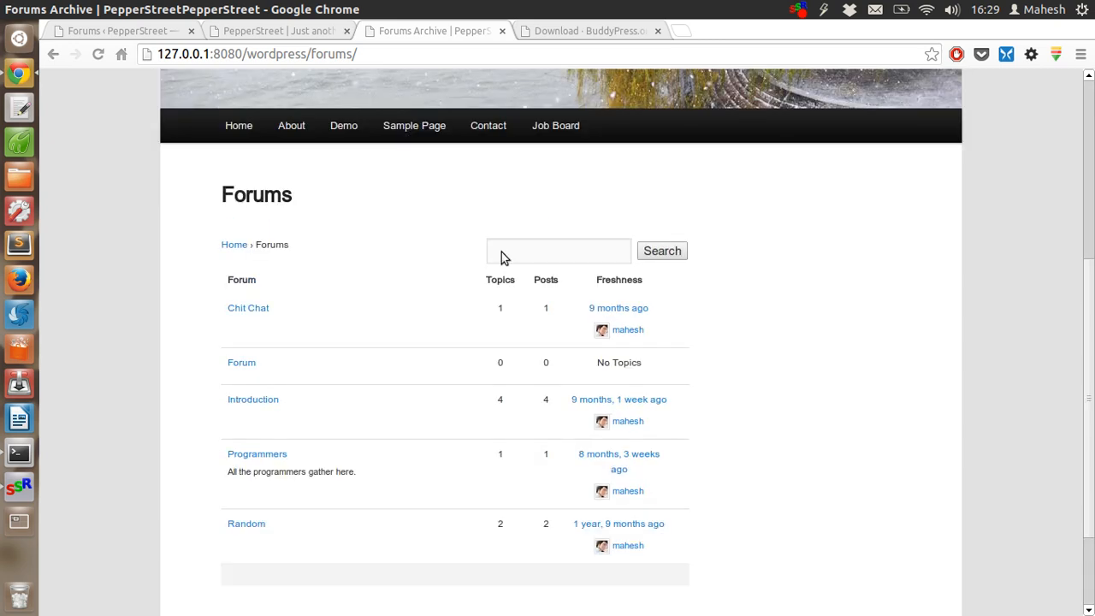
{"action": "left_click", "coordinate": [558, 250]}
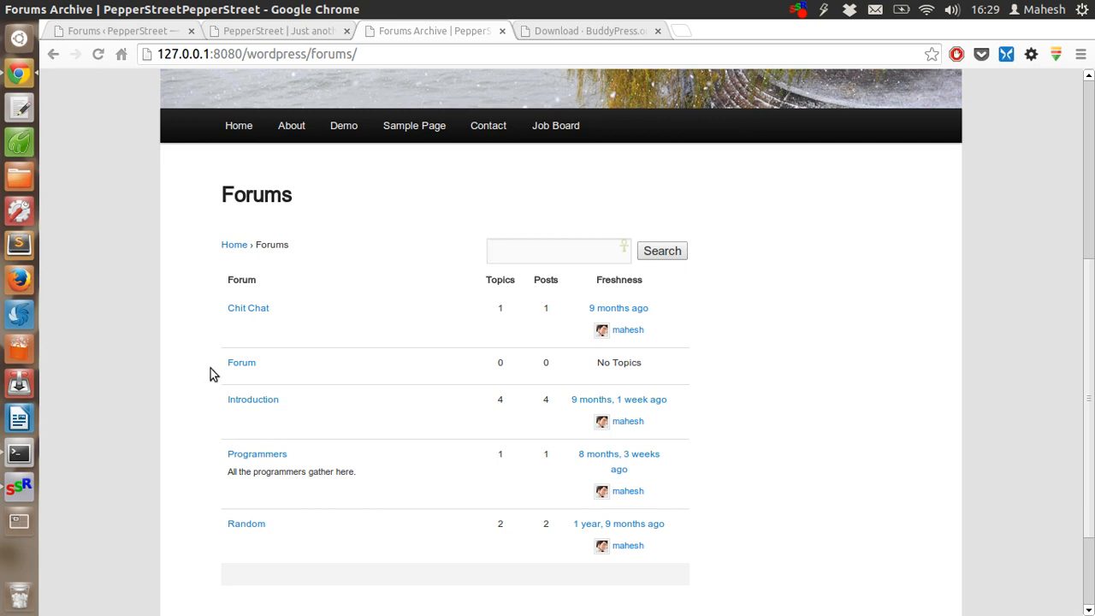
{"action": "left_click", "coordinate": [256, 453]}
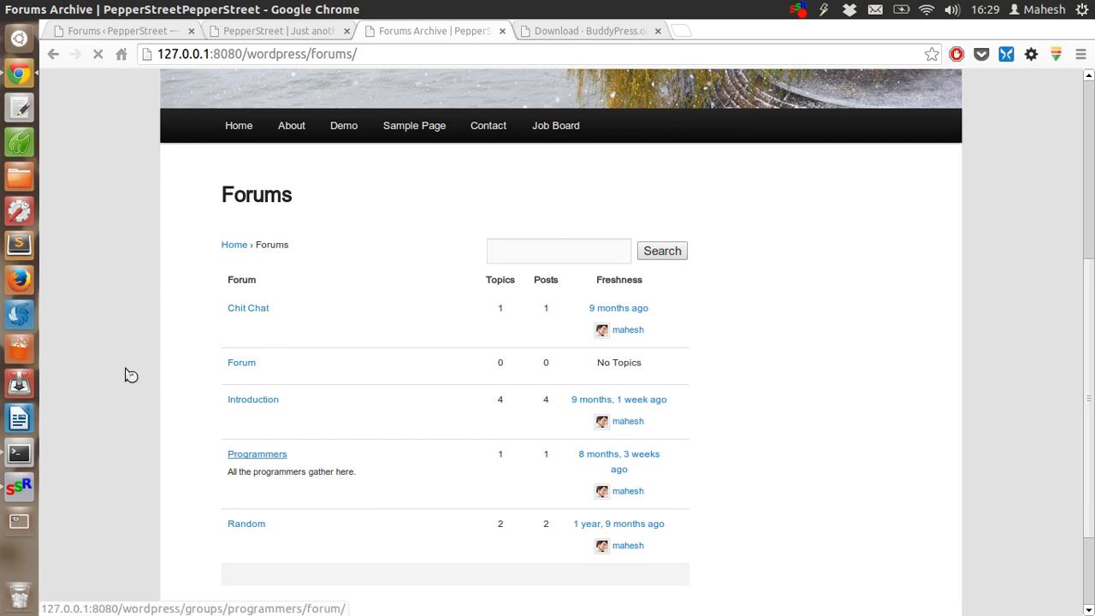
{"action": "left_click", "coordinate": [257, 454]}
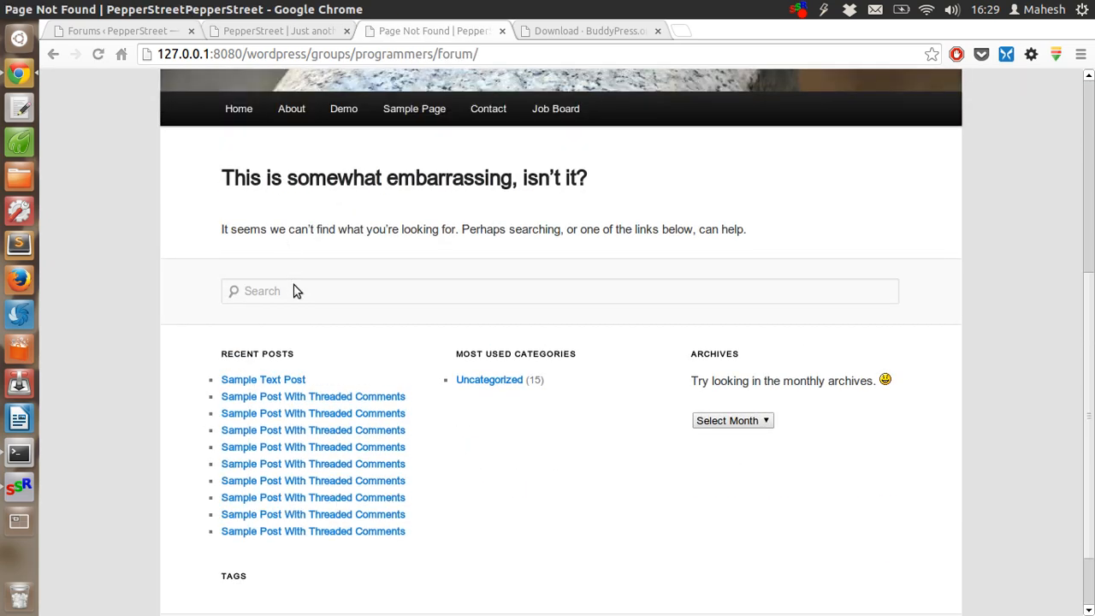
{"action": "scroll", "scroll_direction": "up", "scroll_amount": 3}
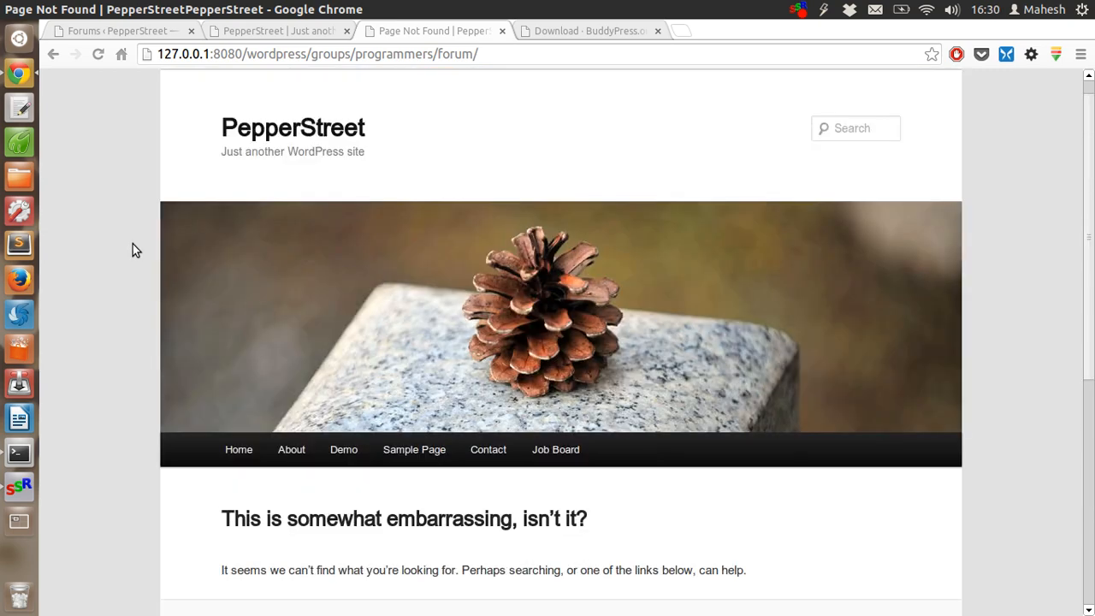
{"action": "scroll", "scroll_direction": "up", "scroll_amount": 3}
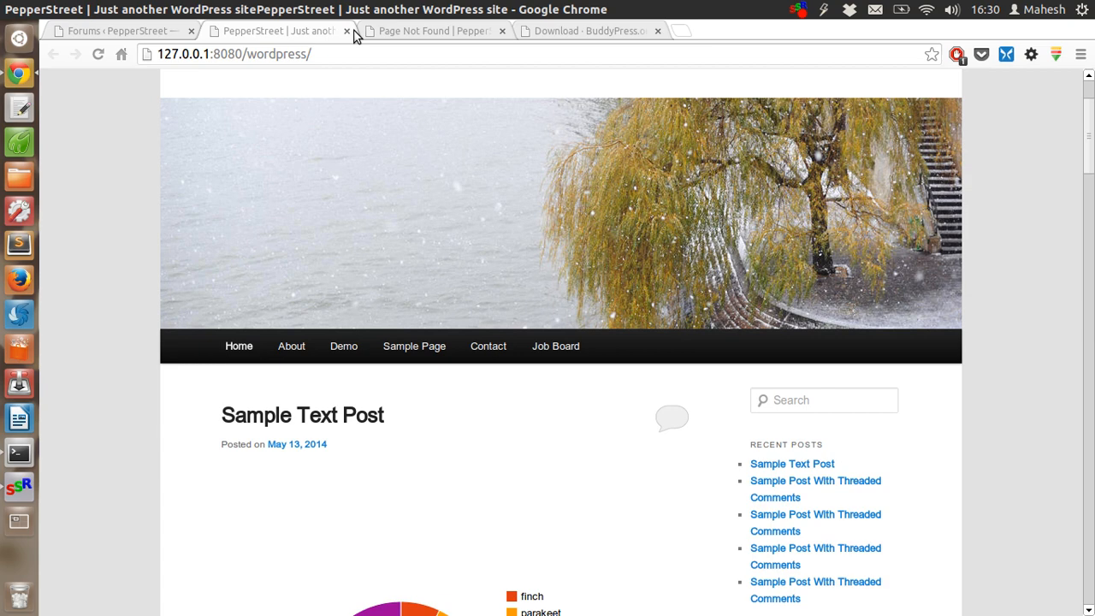
Close the public site tab and open Users > Profile Fields in a new tab.
{"action": "left_click", "coordinate": [346, 32]}
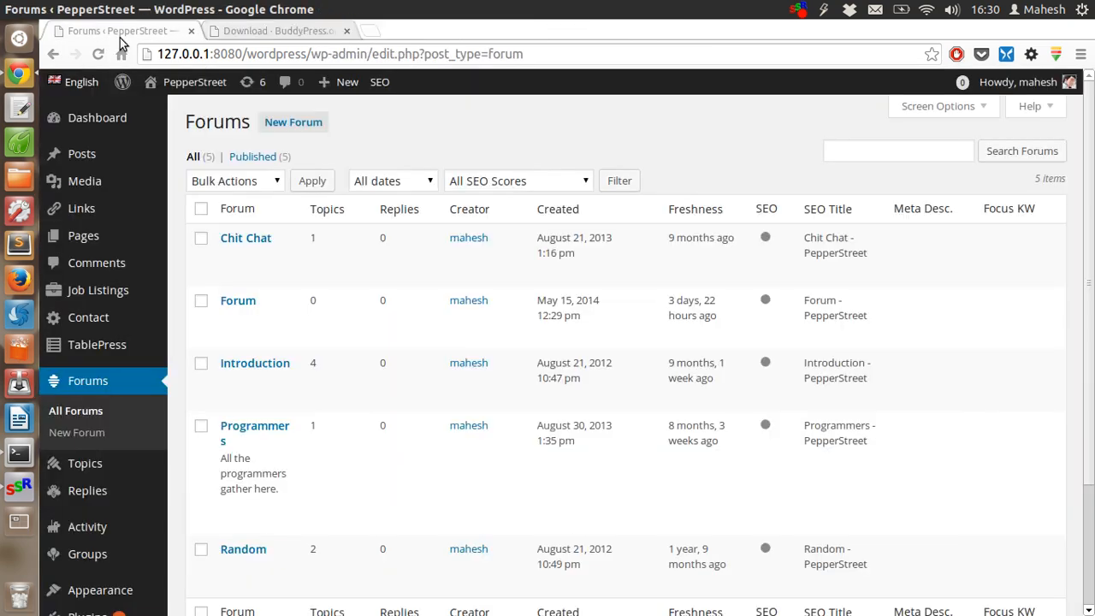
{"action": "mouse_move", "coordinate": [245, 238]}
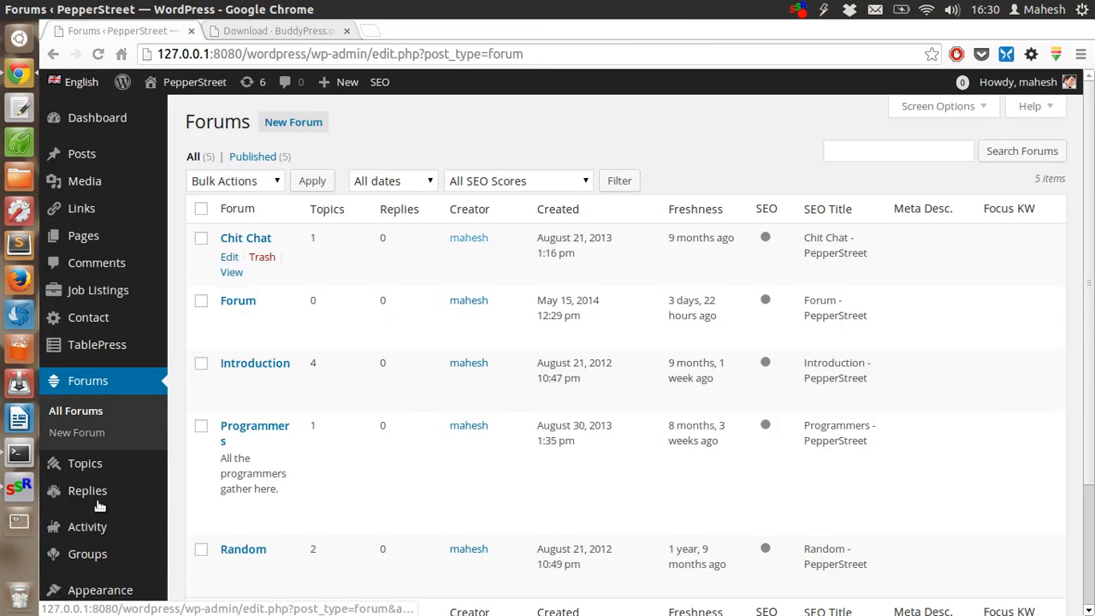
{"action": "scroll", "scroll_direction": "down", "scroll_amount": 3}
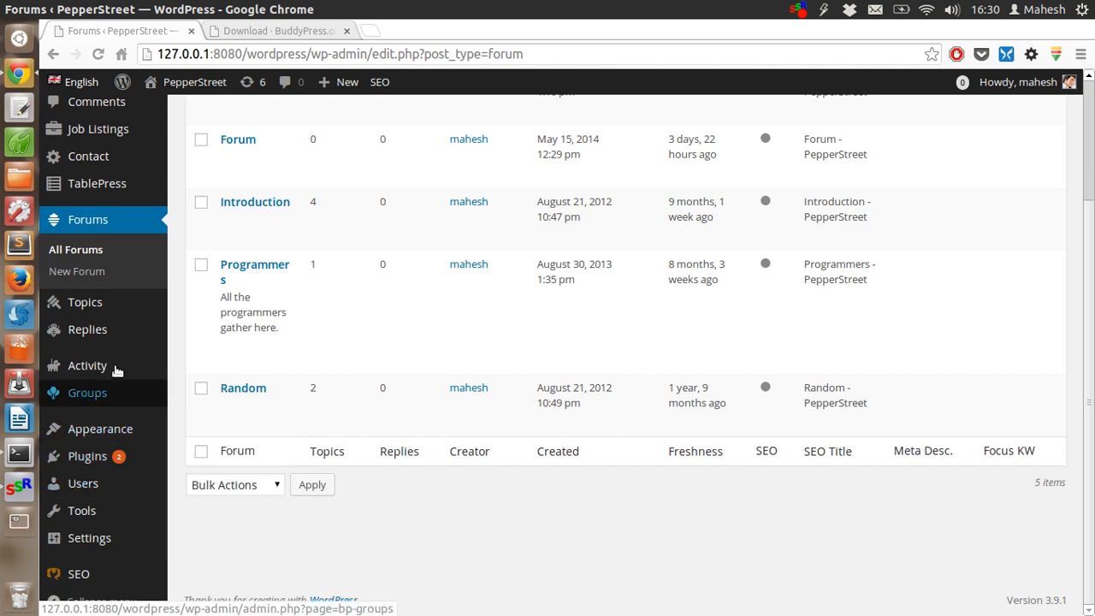
{"action": "mouse_move", "coordinate": [114, 392]}
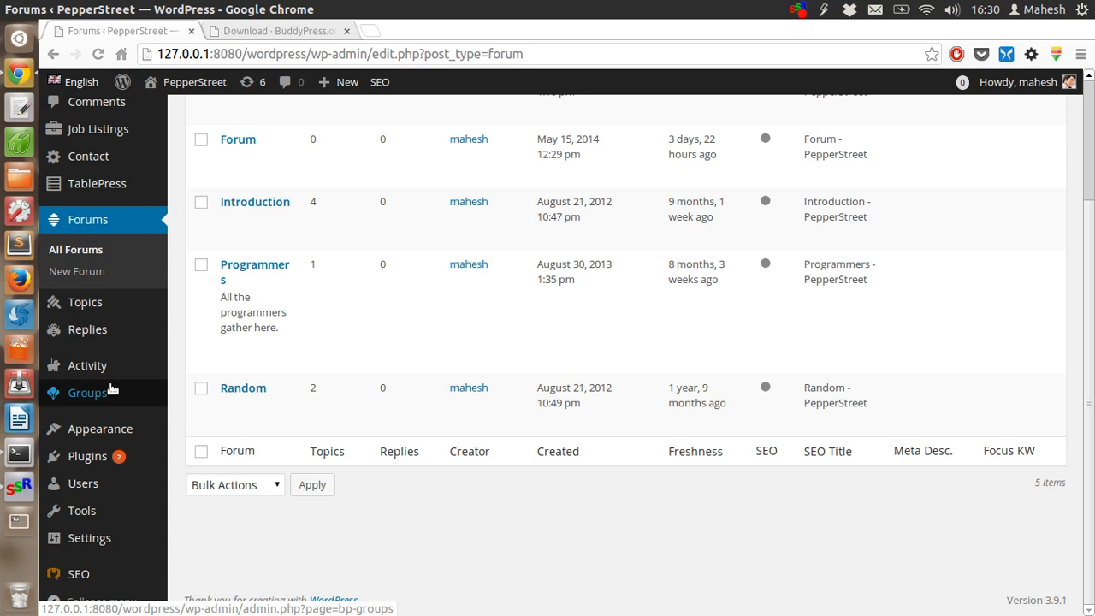
{"action": "mouse_move", "coordinate": [119, 387]}
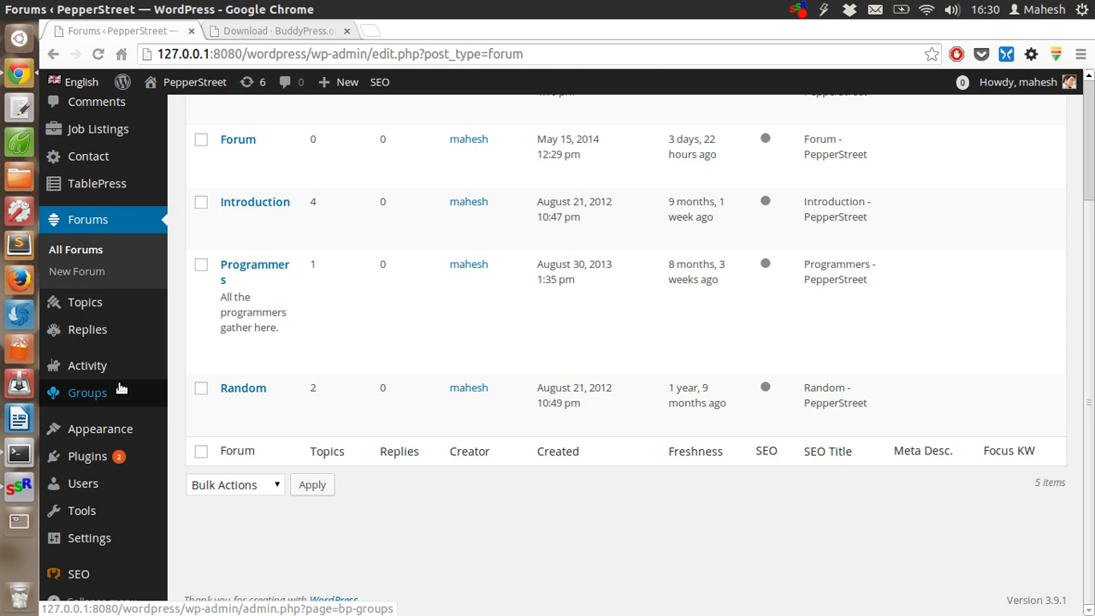
{"action": "mouse_move", "coordinate": [83, 483]}
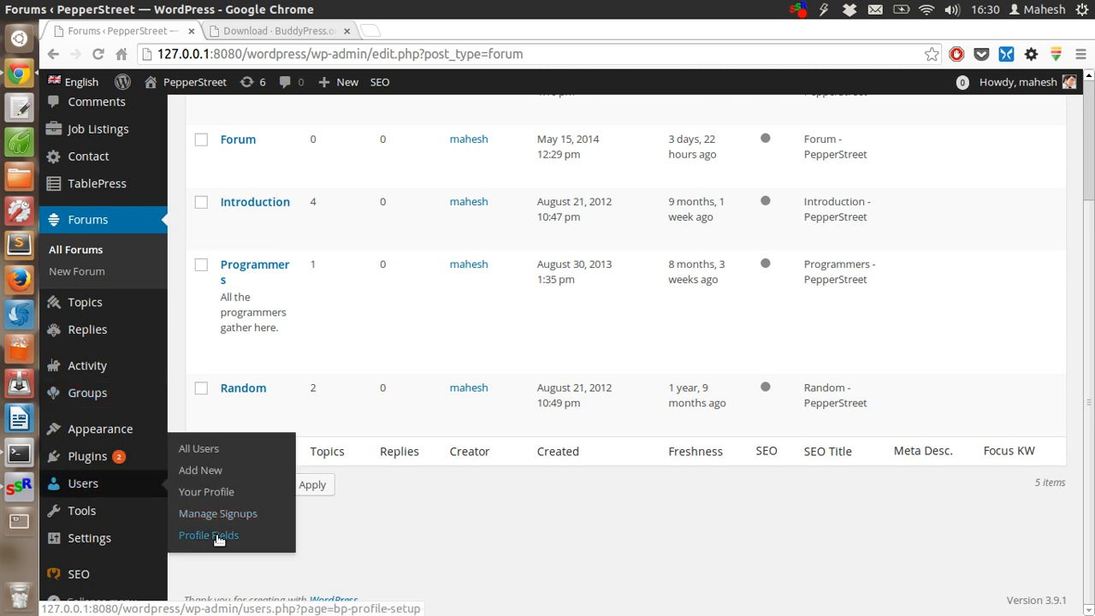
{"action": "right_click", "coordinate": [208, 534]}
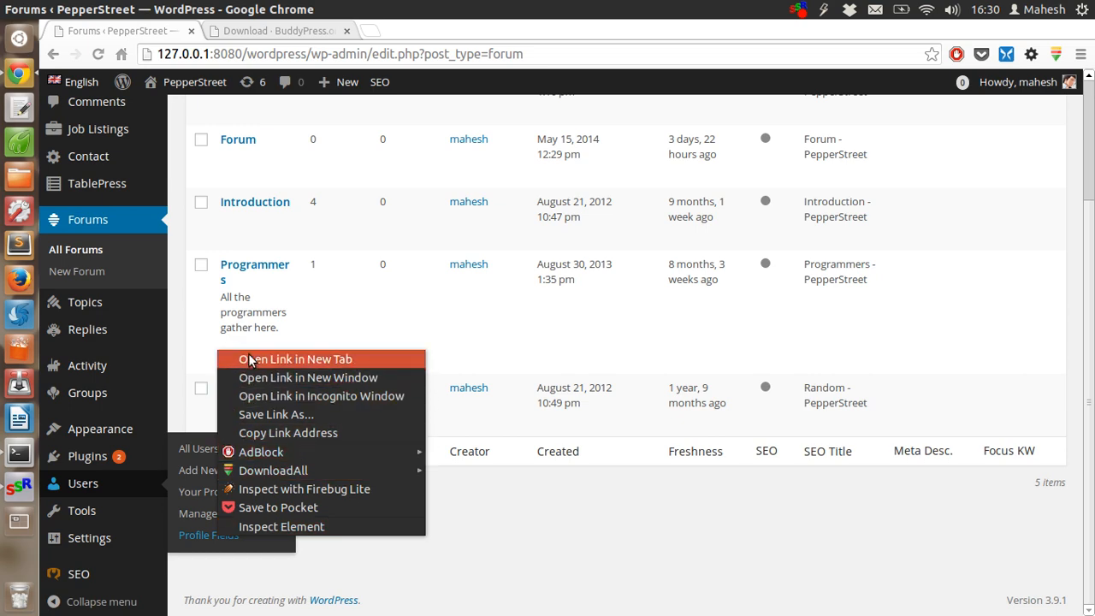
{"action": "left_click", "coordinate": [293, 359]}
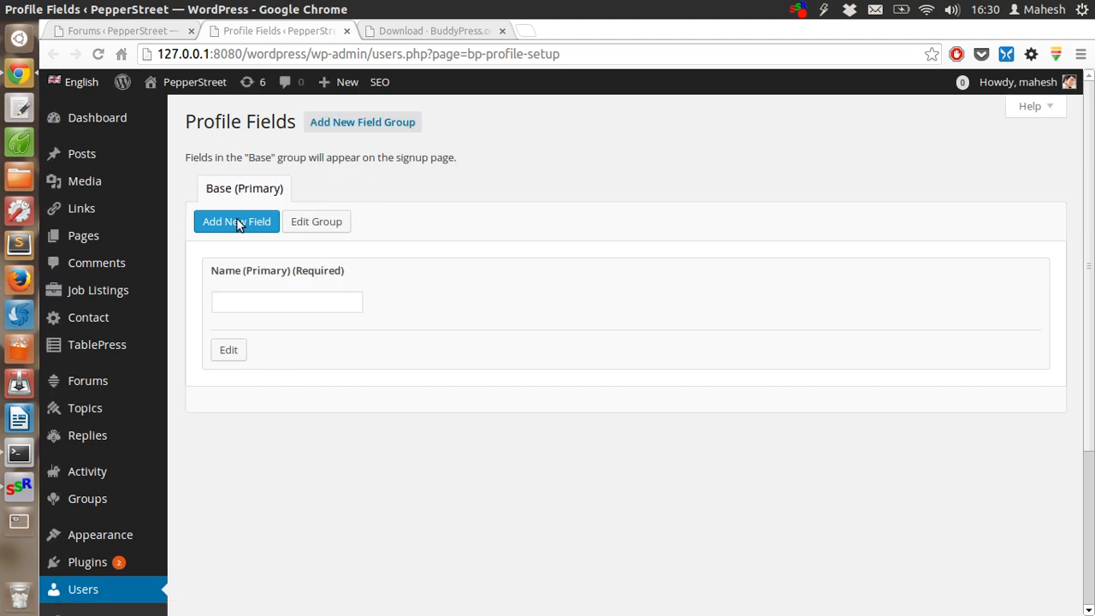
{"action": "mouse_move", "coordinate": [226, 301]}
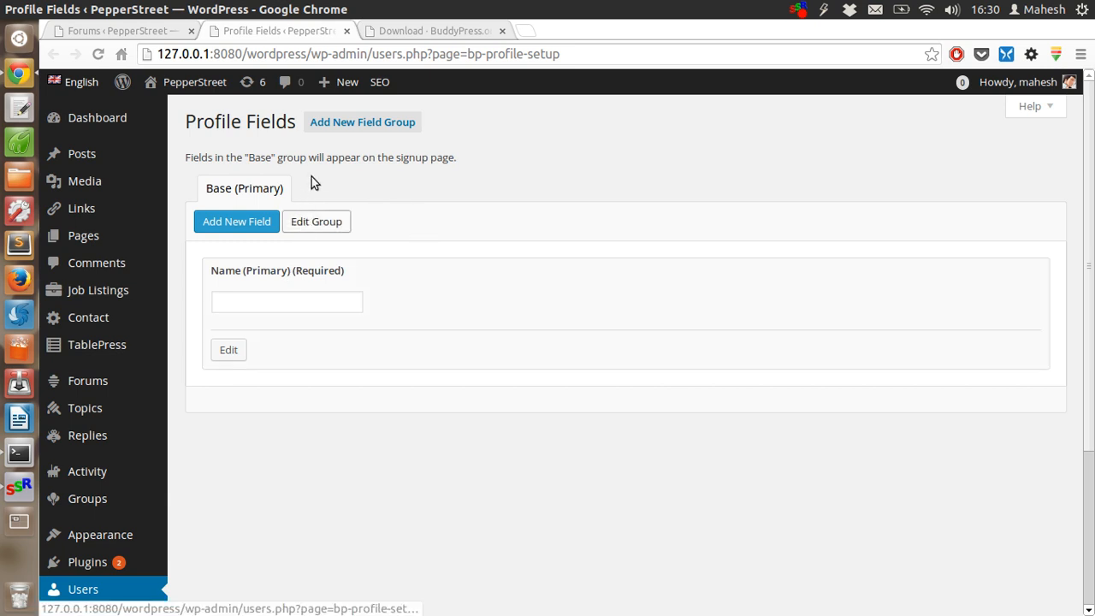
Start a new field in the Base (Primary) profile group with Add New Field.
{"action": "left_click", "coordinate": [237, 221]}
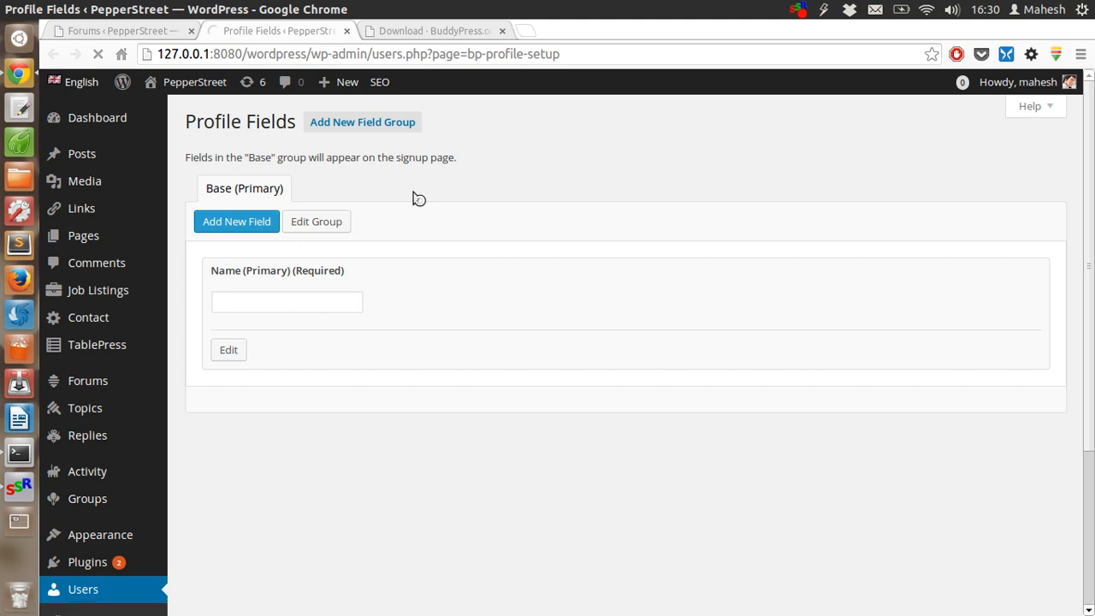
{"action": "left_click", "coordinate": [236, 221]}
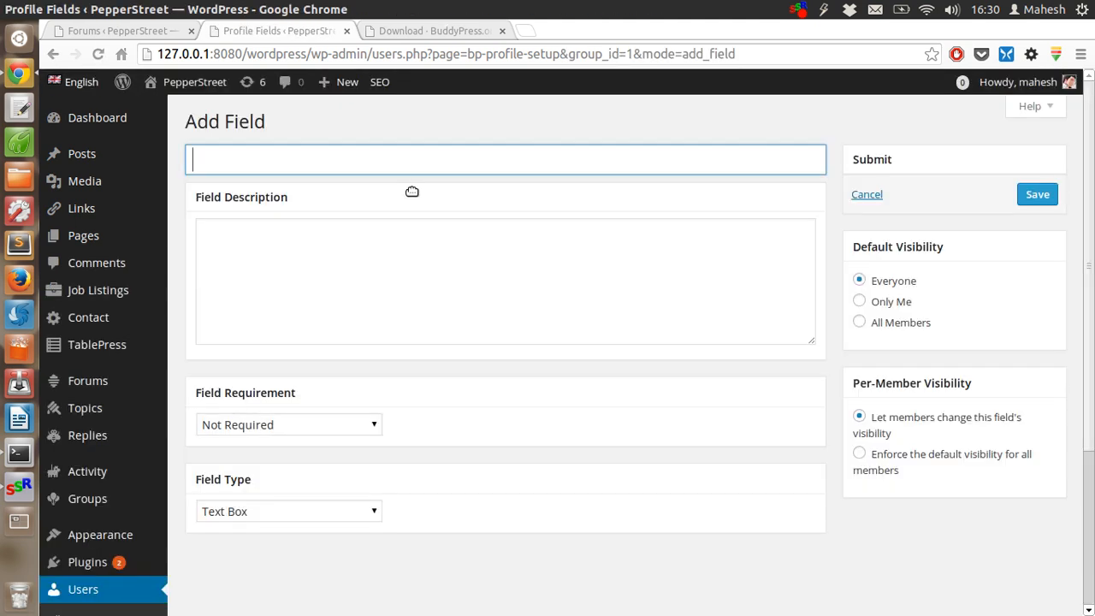
{"action": "mouse_move", "coordinate": [227, 158]}
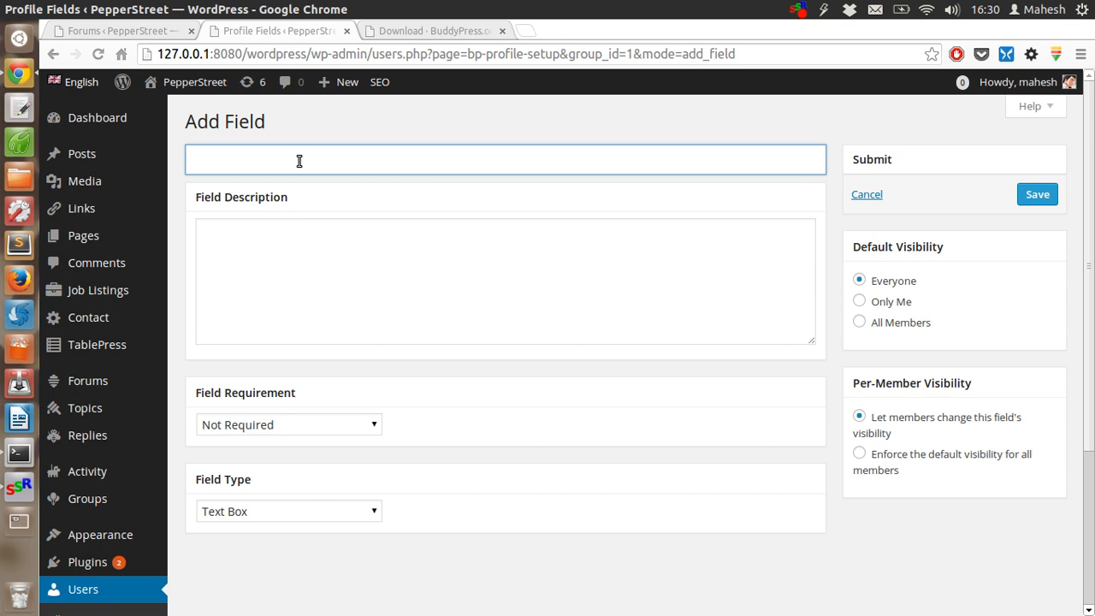
Name the field LinkedIn Profile with description 'Enter your linked in profile.'.
{"action": "type", "text": "L"}
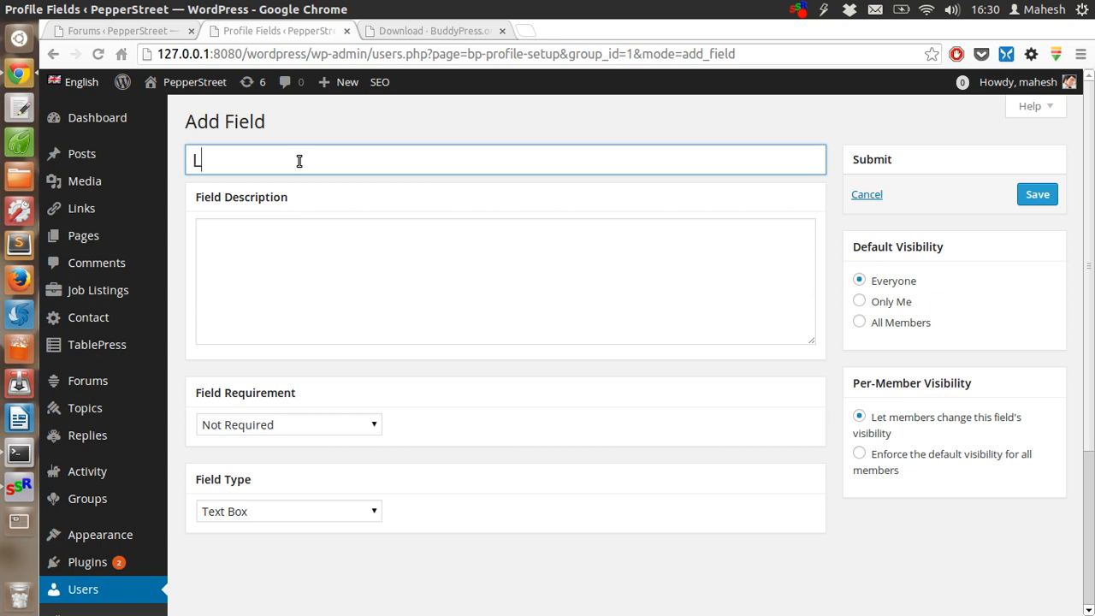
{"action": "type", "text": "inkedIn Profile"}
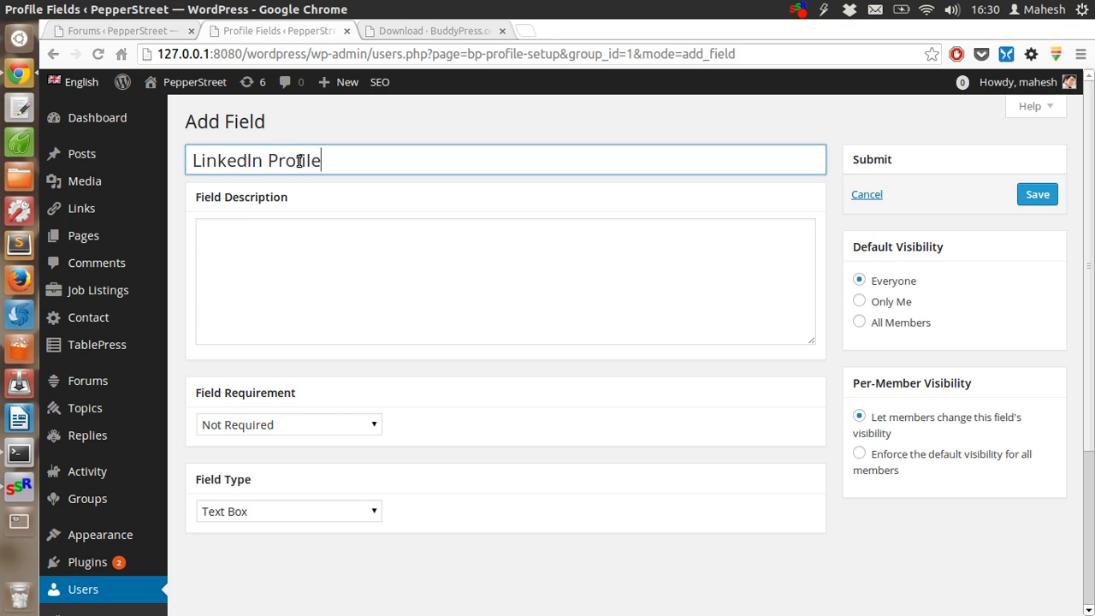
{"action": "left_click", "coordinate": [295, 282]}
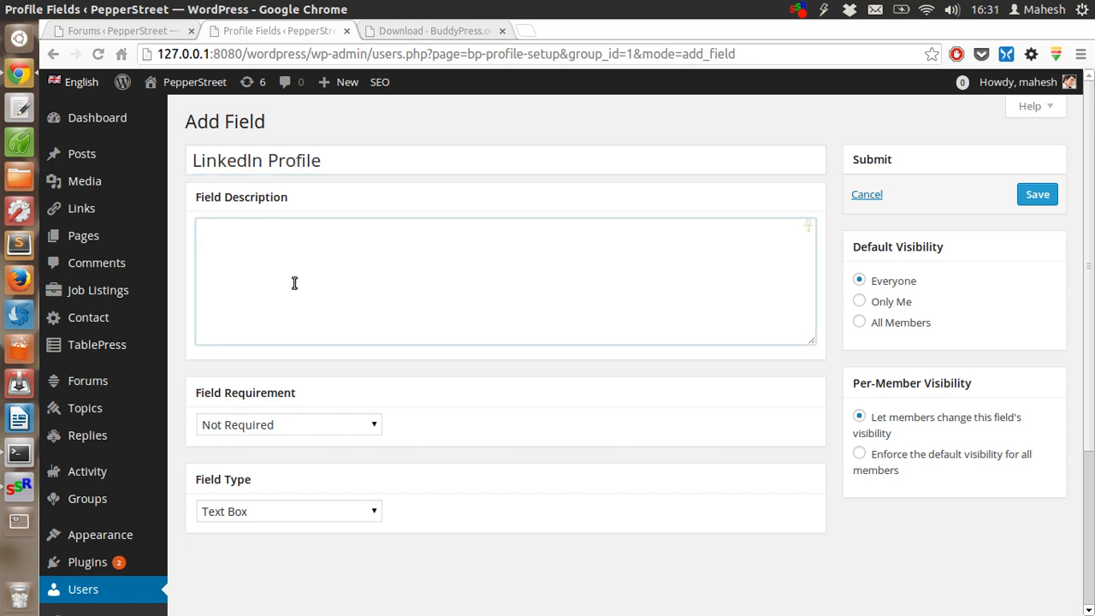
{"action": "type", "text": "Wnt"}
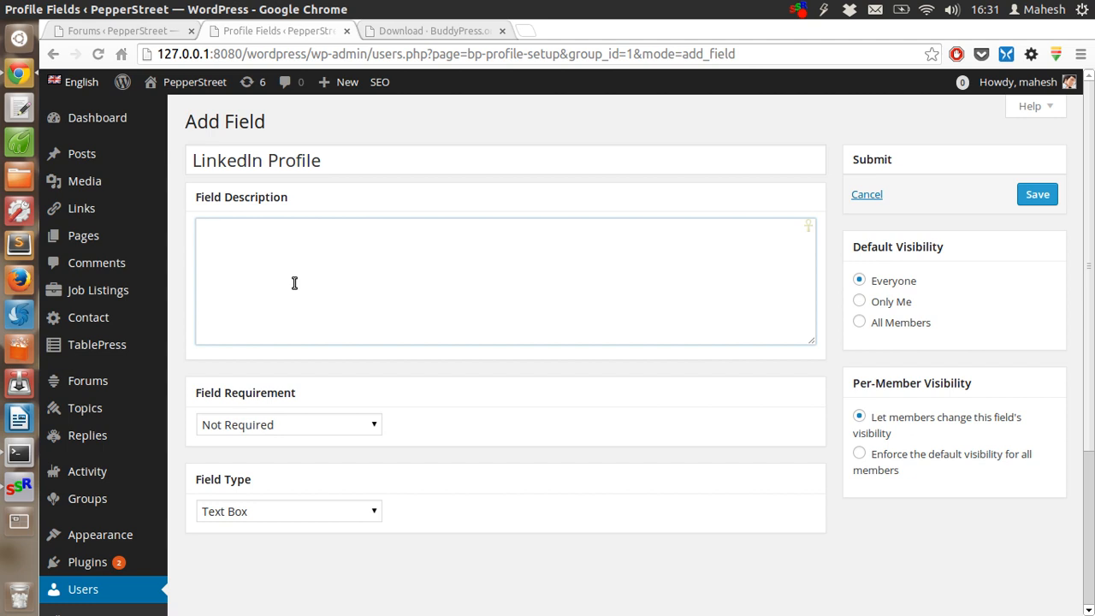
{"action": "type", "text": "E"}
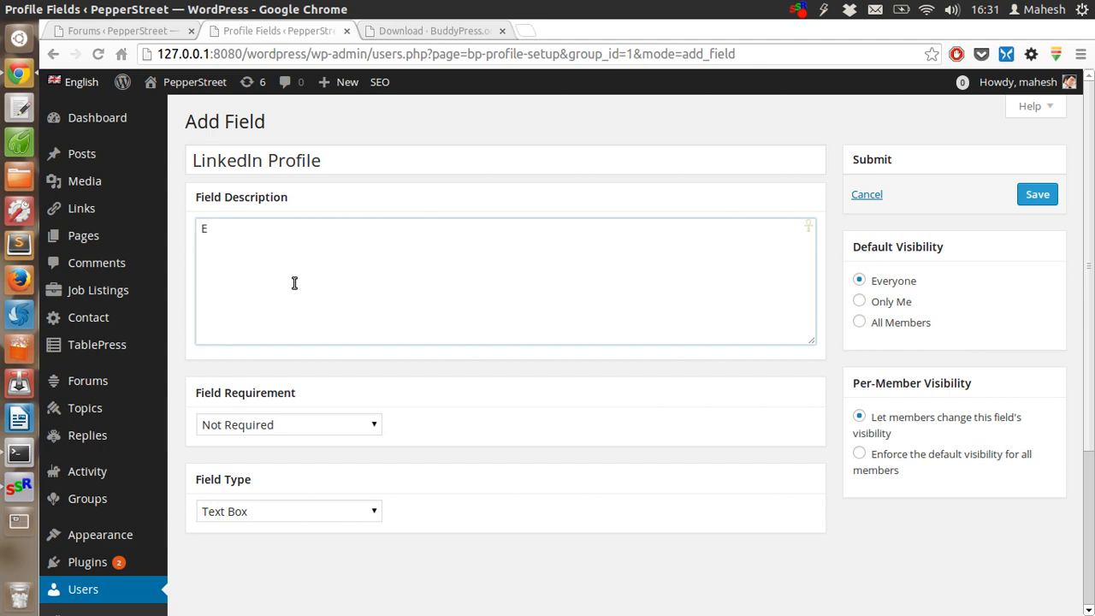
{"action": "type", "text": "Enter your"}
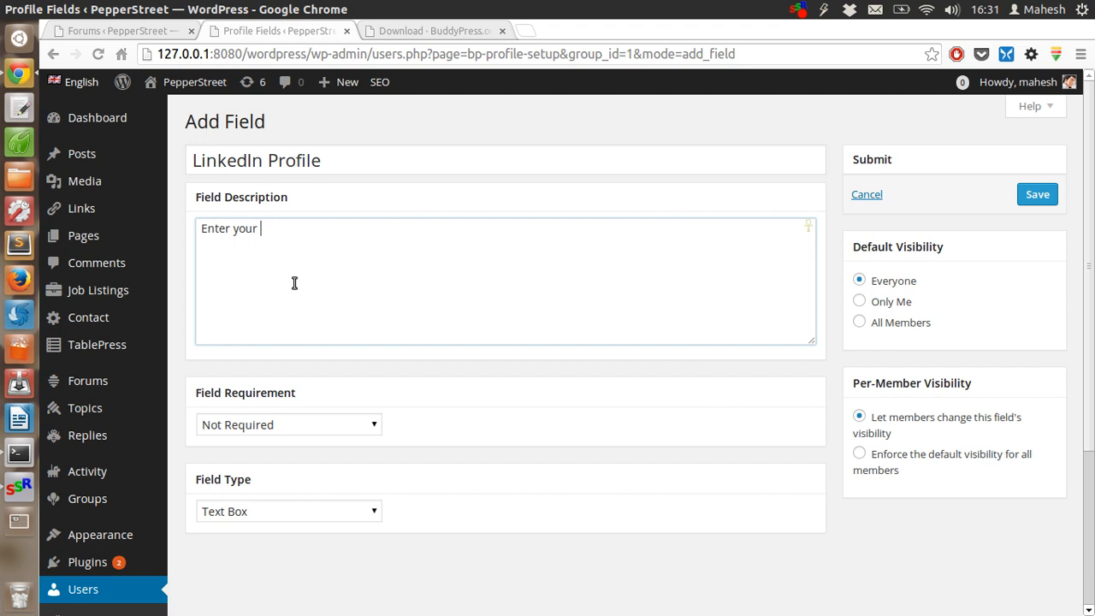
{"action": "type", "text": "linked in"}
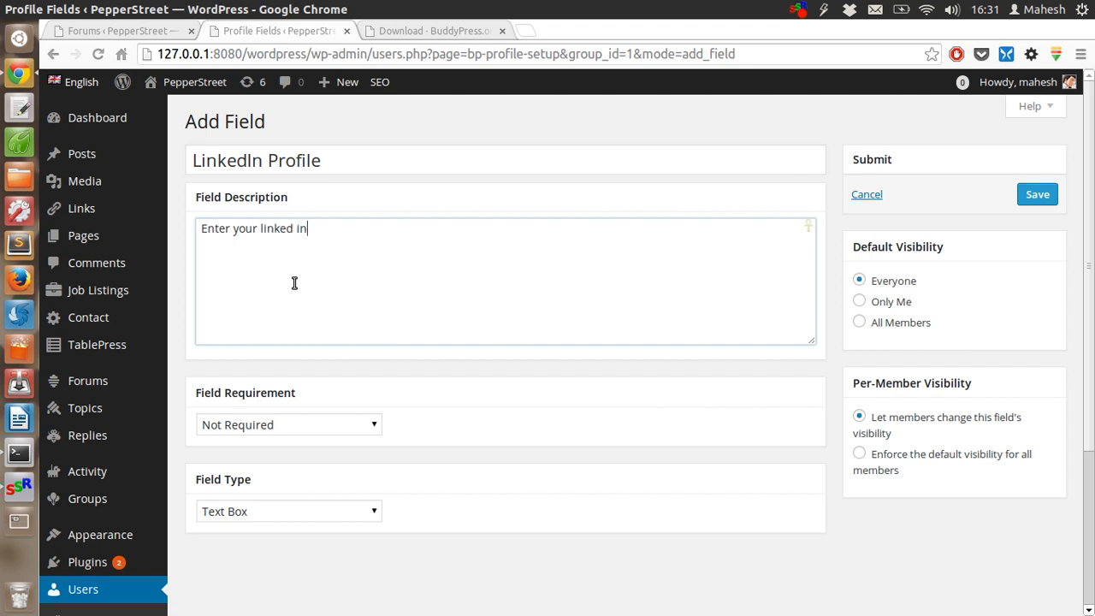
{"action": "type", "text": "profile."}
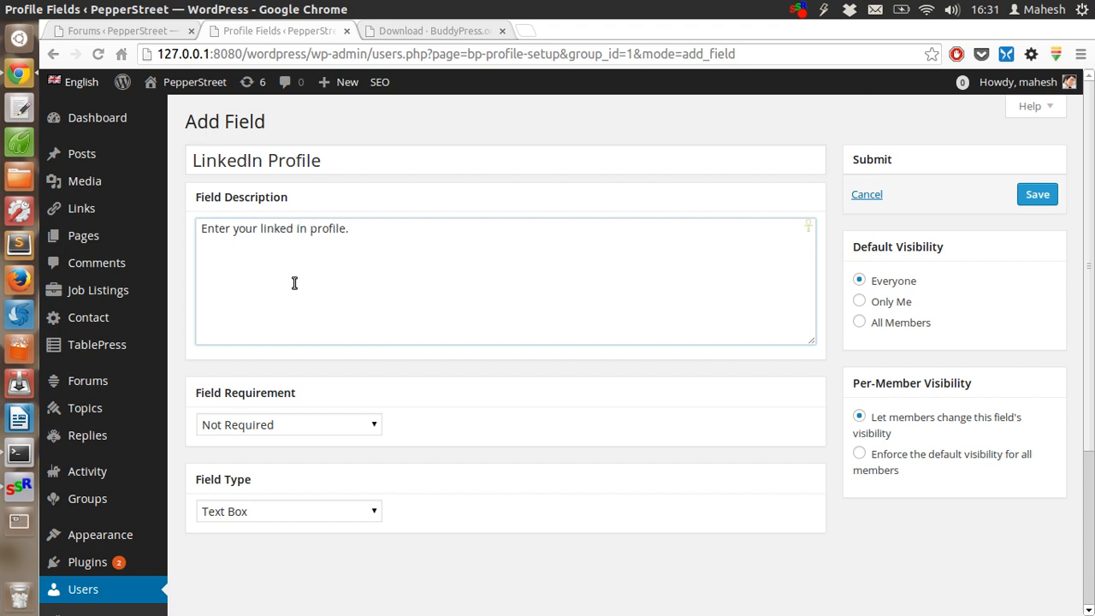
Keep the LinkedIn Profile field Not Required and save it.
{"action": "left_click", "coordinate": [288, 424]}
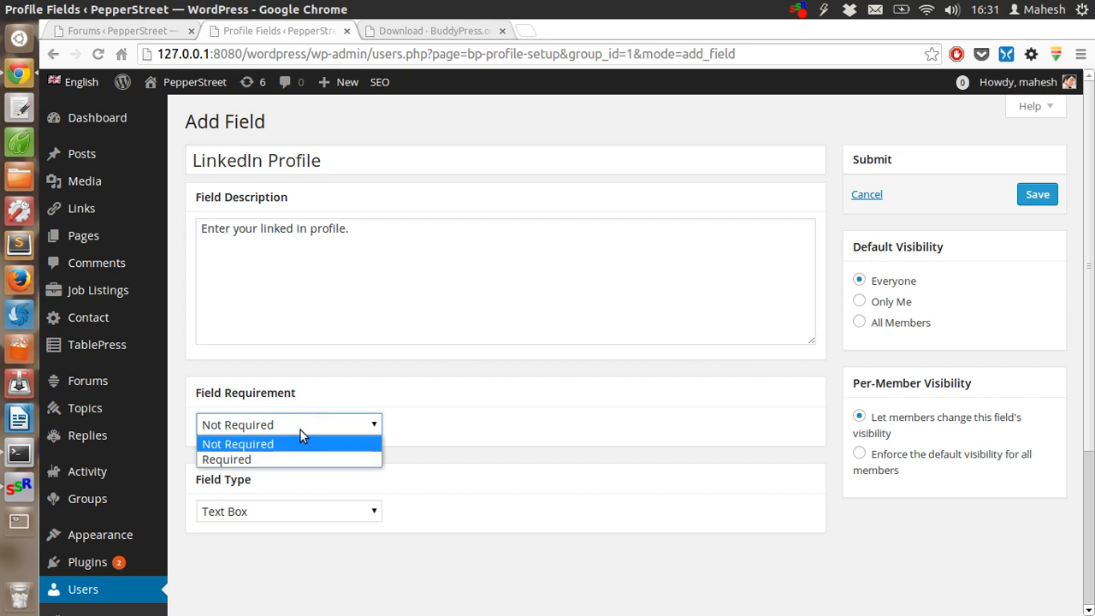
{"action": "left_click", "coordinate": [237, 443]}
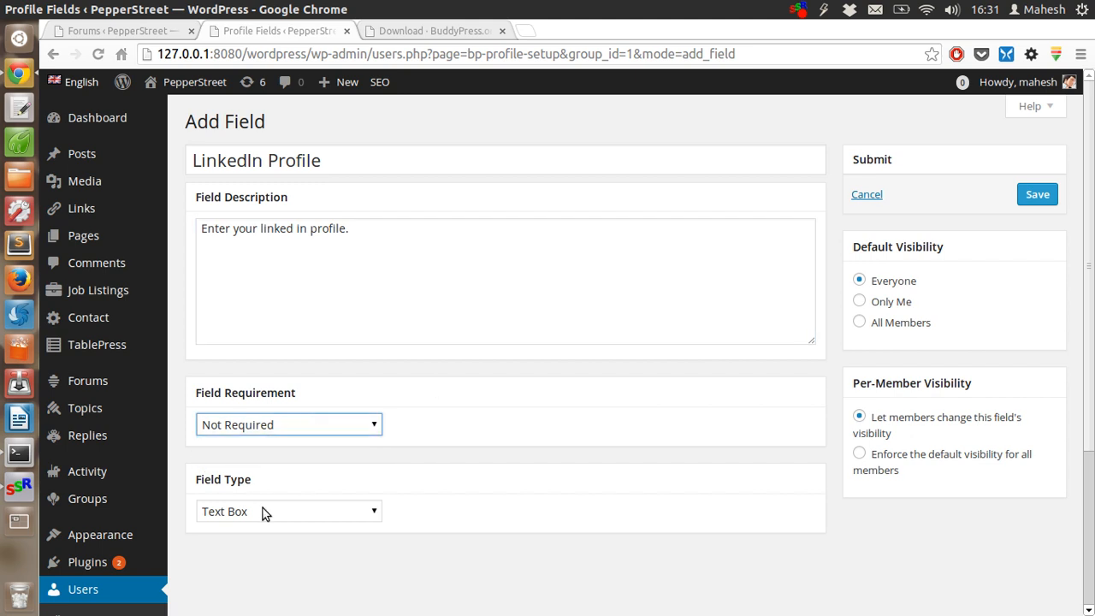
{"action": "scroll", "scroll_direction": "down", "scroll_amount": 3}
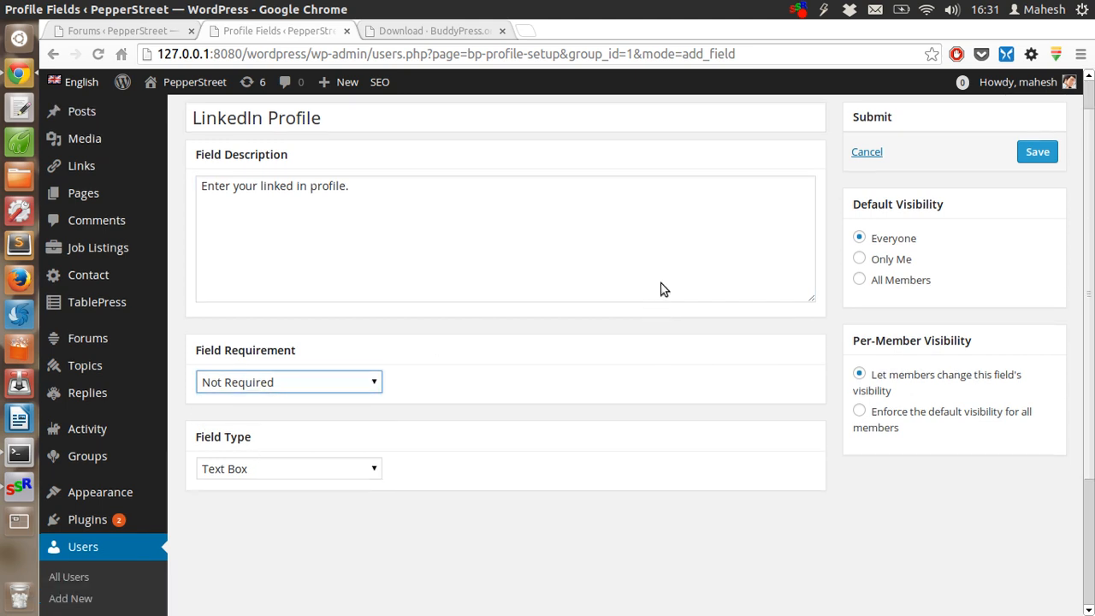
{"action": "left_click", "coordinate": [1036, 151]}
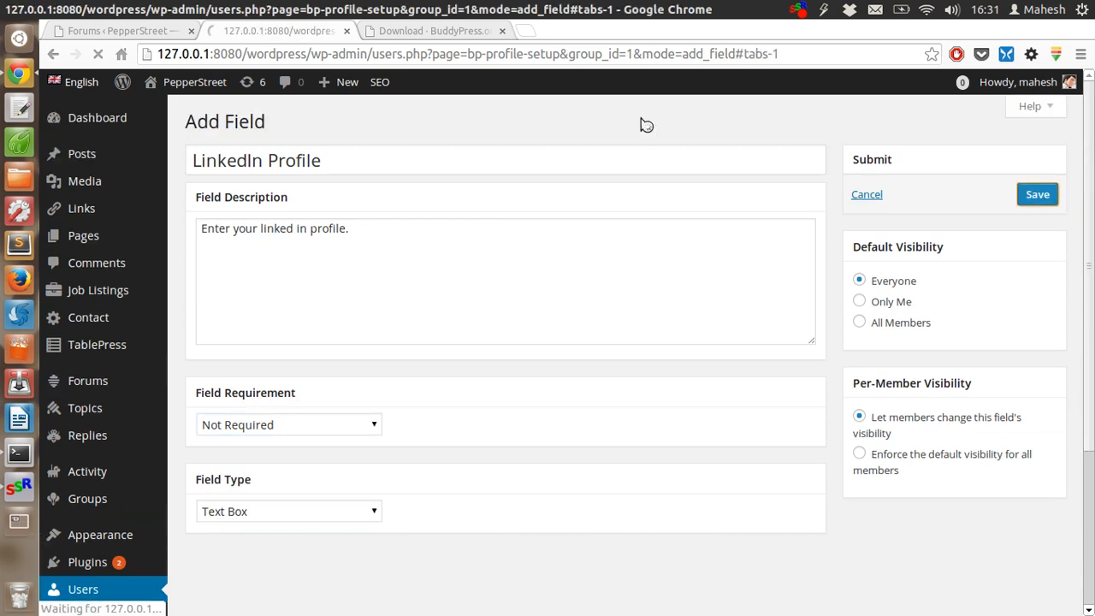
{"action": "left_click", "coordinate": [1037, 194]}
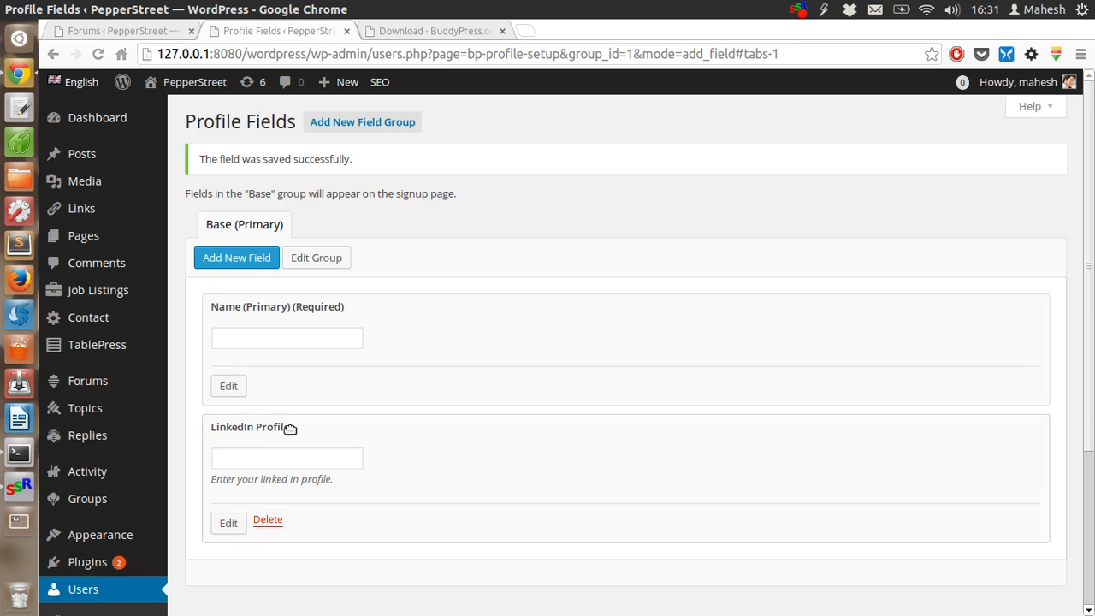
{"action": "mouse_move", "coordinate": [271, 442]}
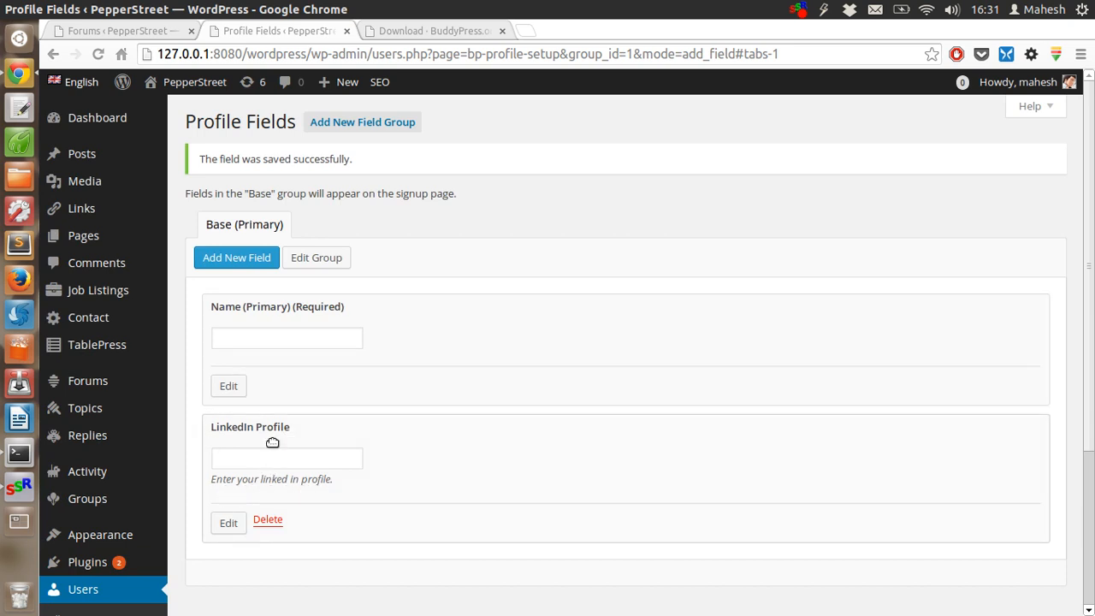
{"action": "mouse_move", "coordinate": [380, 360]}
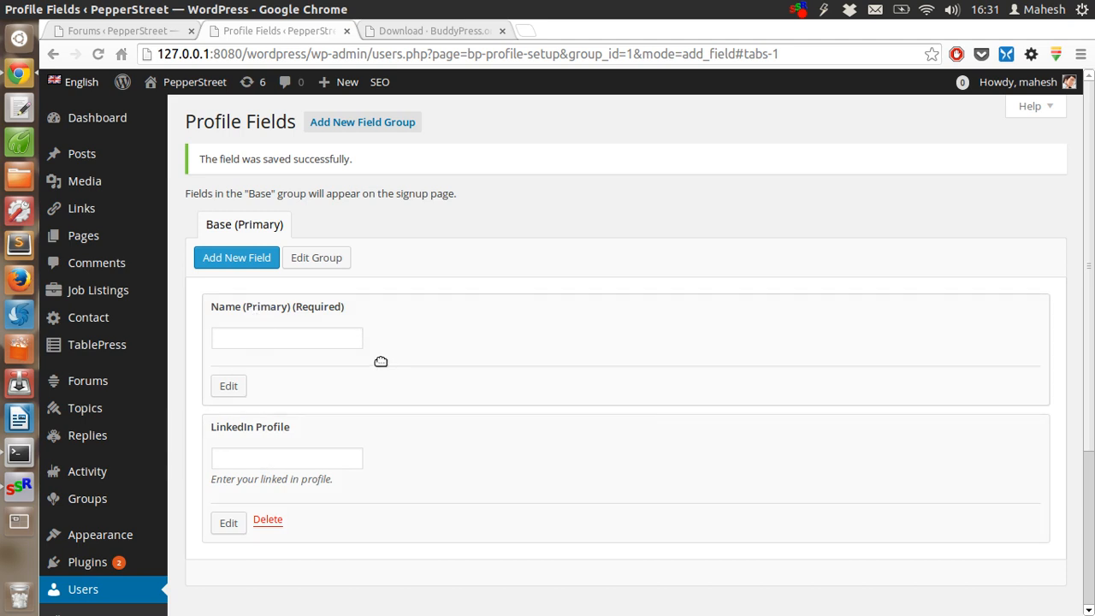
{"action": "mouse_move", "coordinate": [603, 312]}
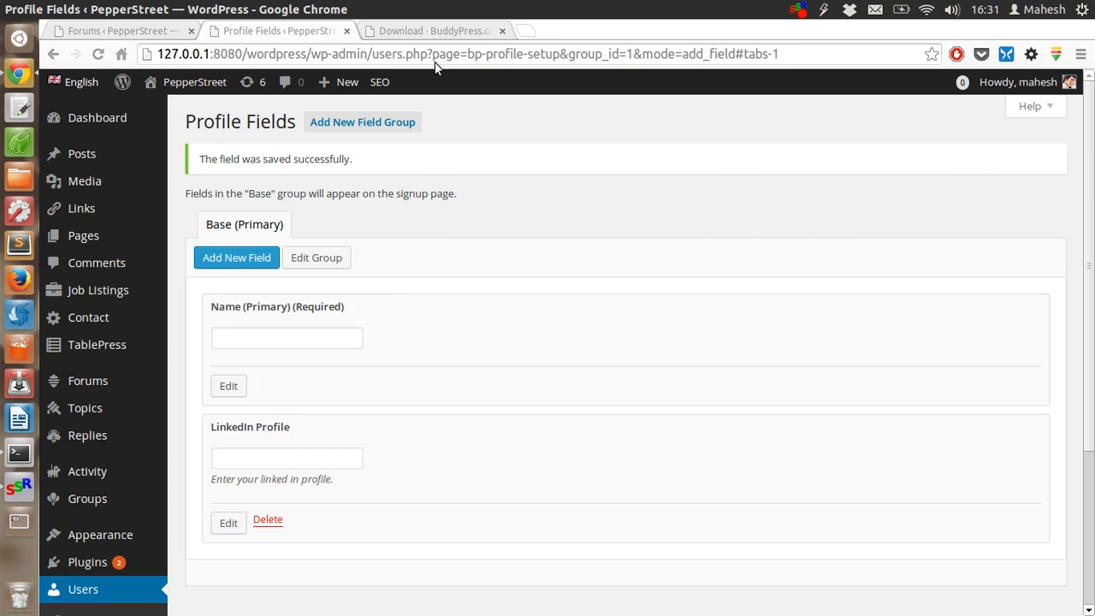
Switch to the BuddyPress.org download page tab.
{"action": "left_click", "coordinate": [432, 31]}
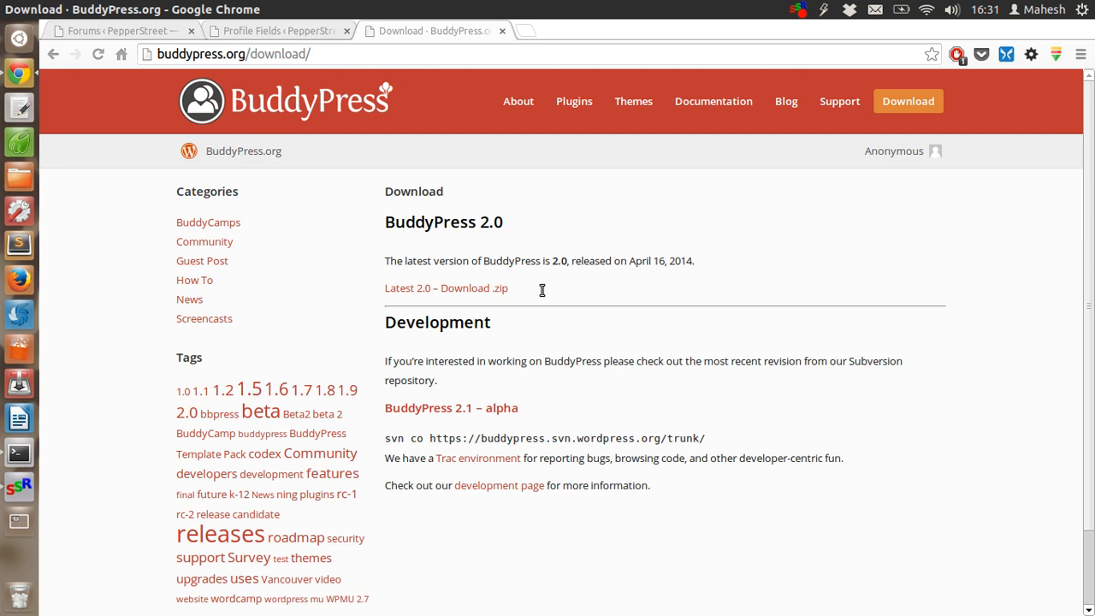
{"action": "mouse_move", "coordinate": [369, 266]}
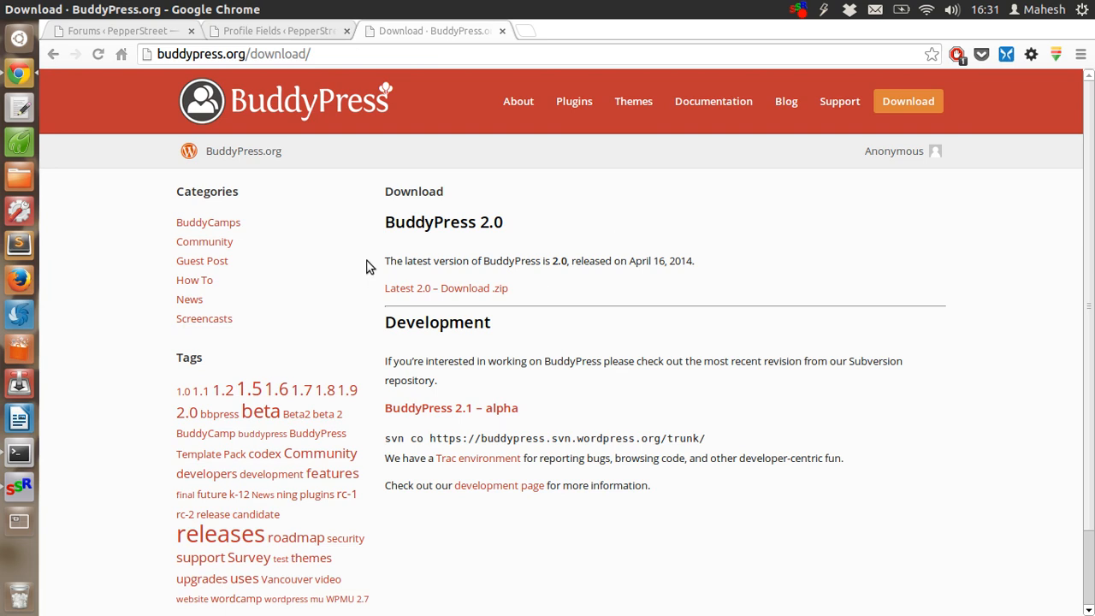
{"action": "mouse_move", "coordinate": [360, 249]}
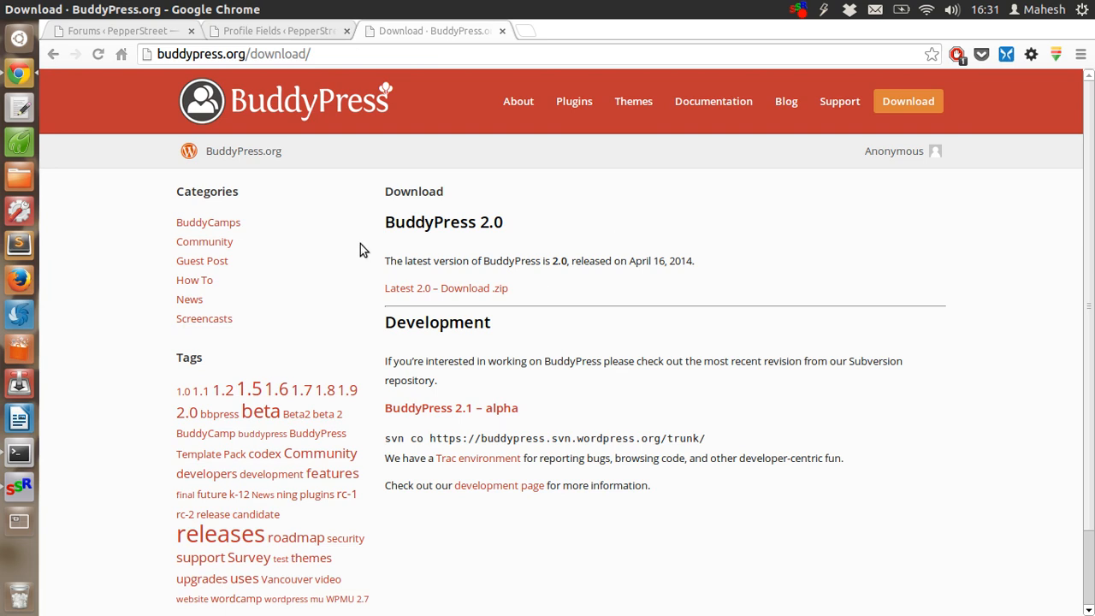